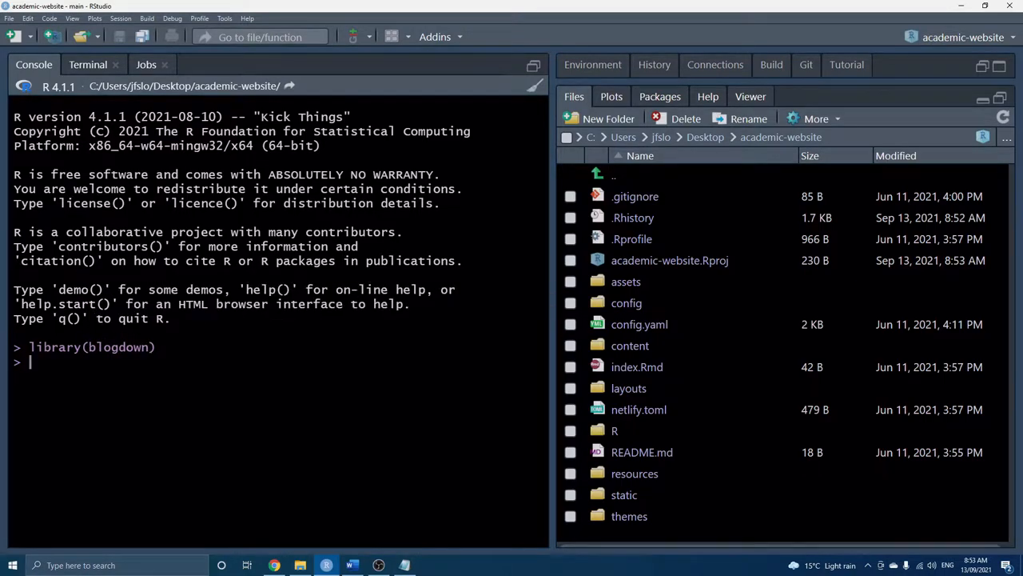
Serve the blogdown site with serve_site() and open config/_default/params.yaml.
text(serve_site())
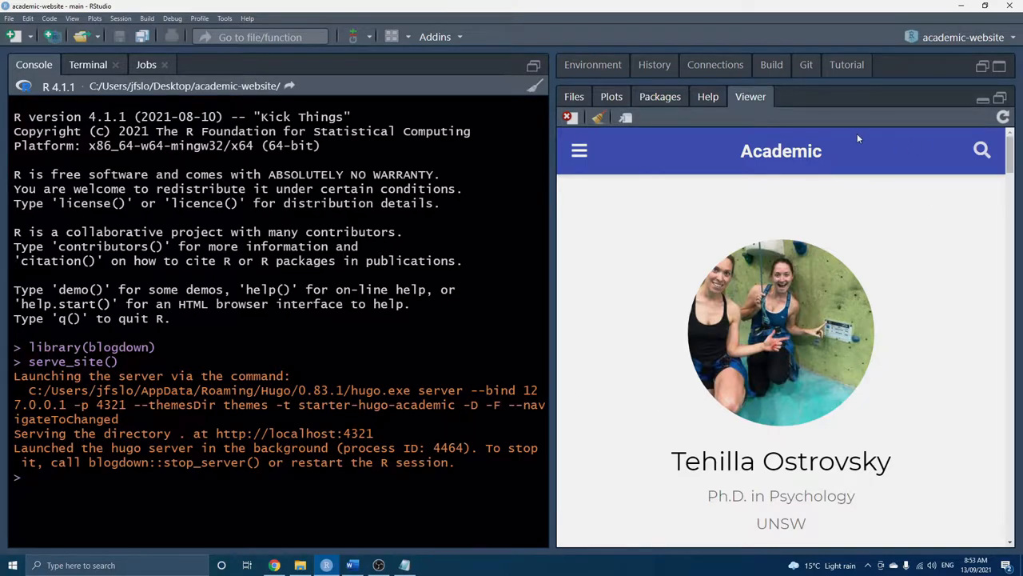
mouse_move(653, 120)
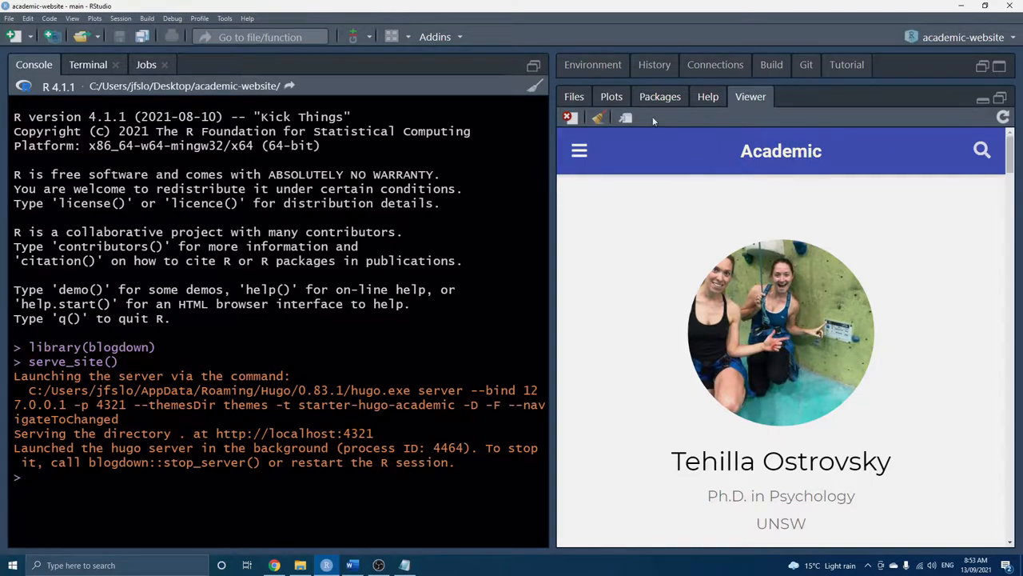
click(573, 96)
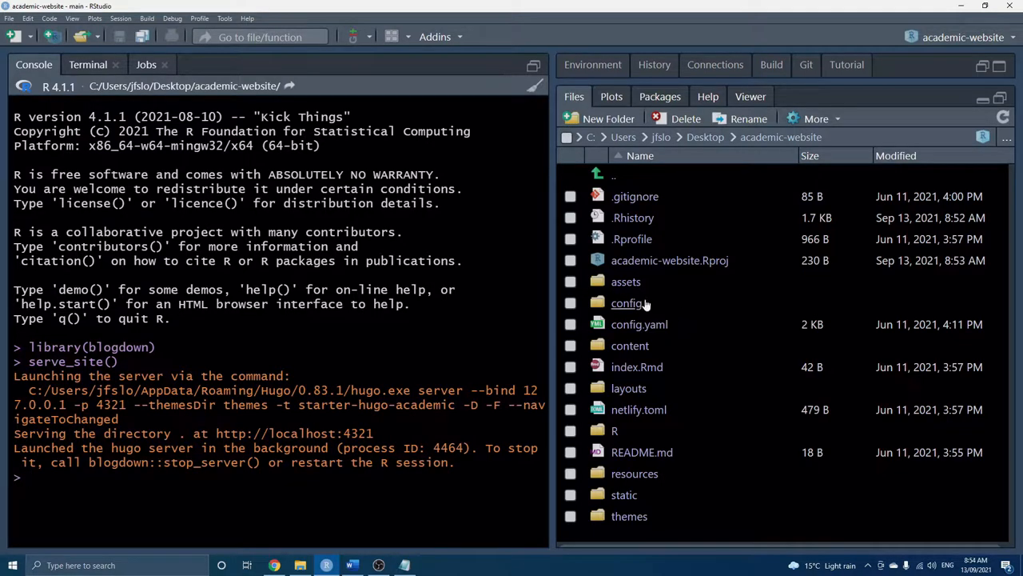
mouse_move(632, 303)
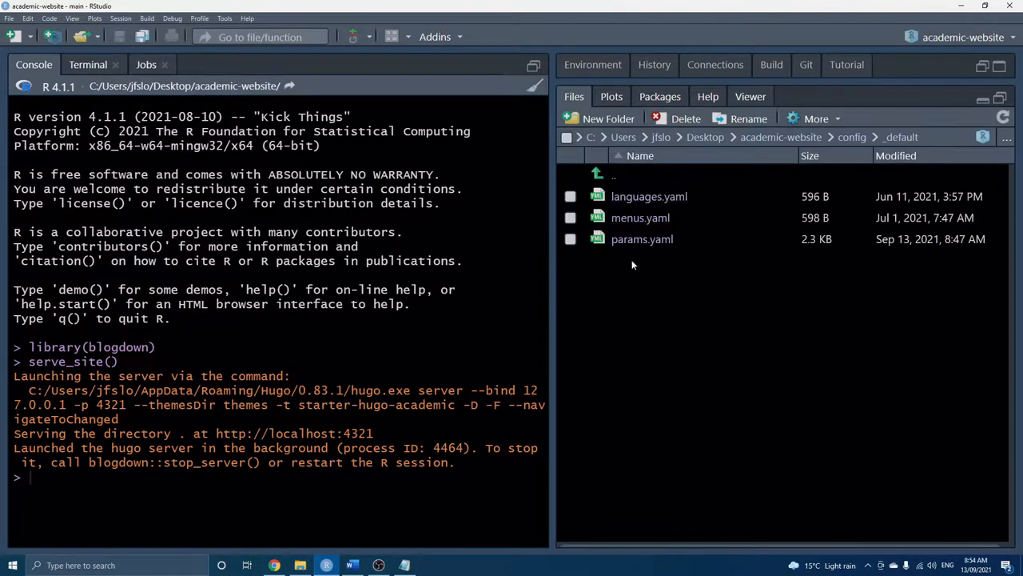
double_click(642, 238)
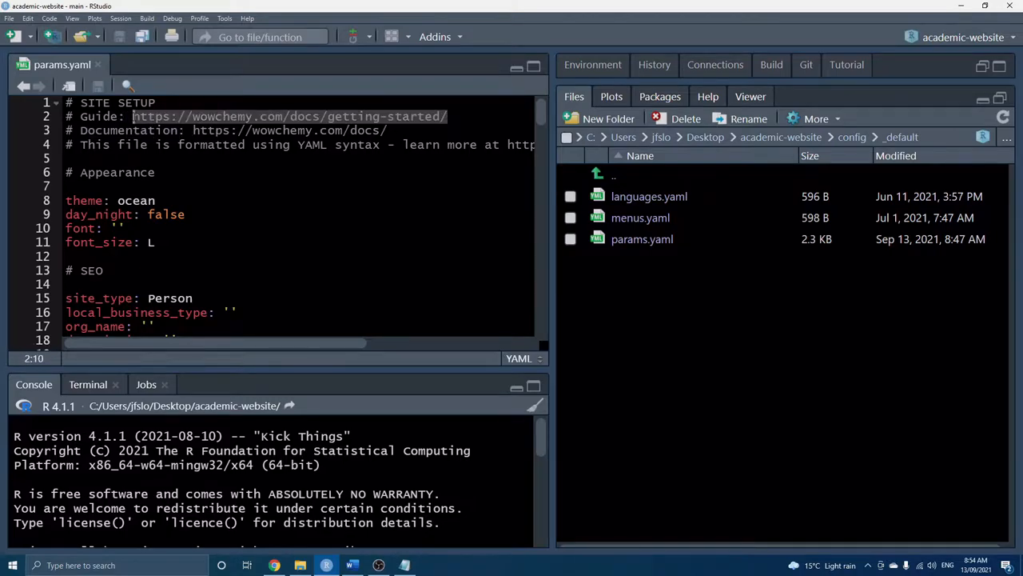
Go to the '3. Personalize!' docs' Custom theme section and bring up the minimal.toml link's options.
click(275, 566)
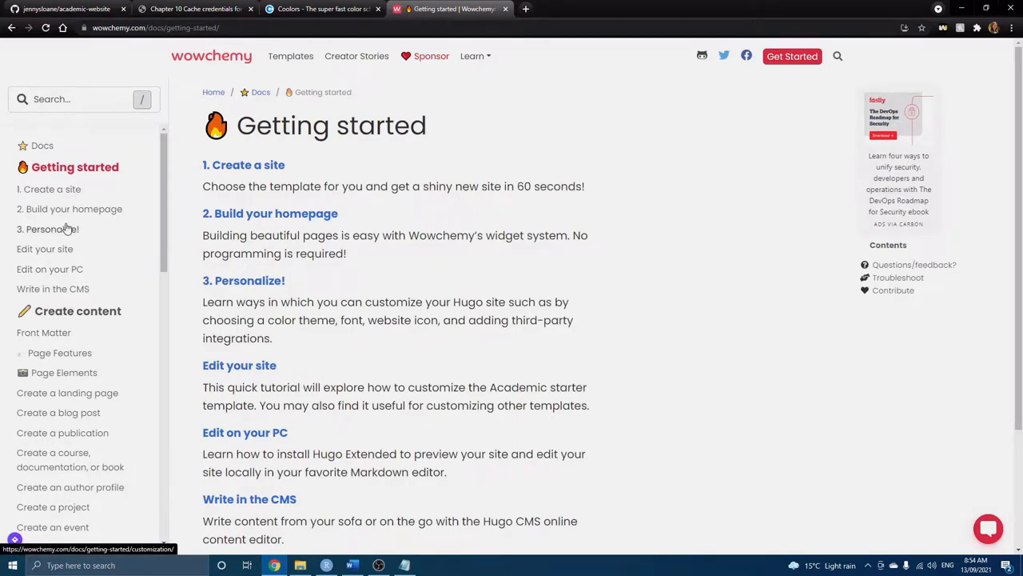
click(47, 229)
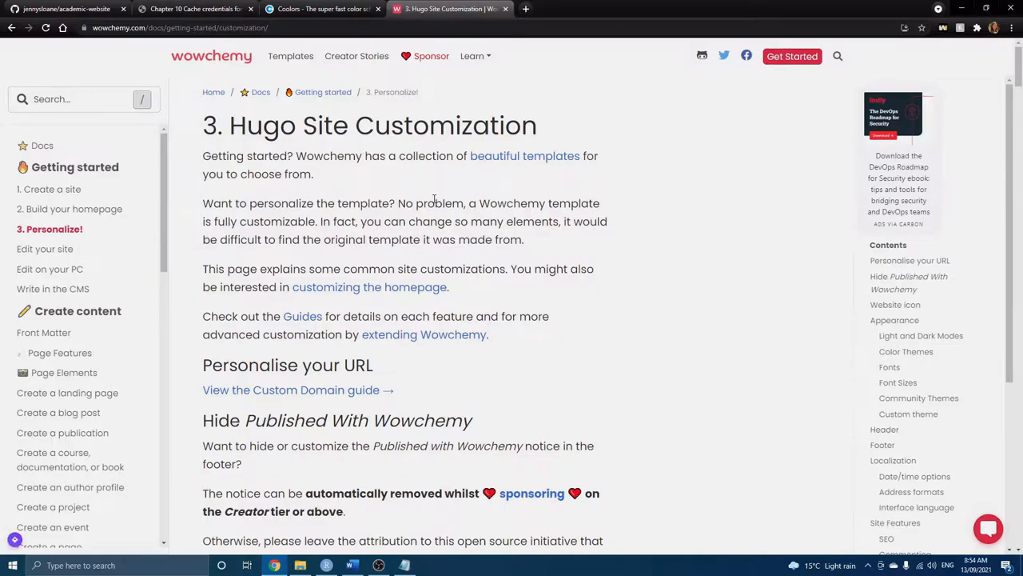
scroll(down, 3)
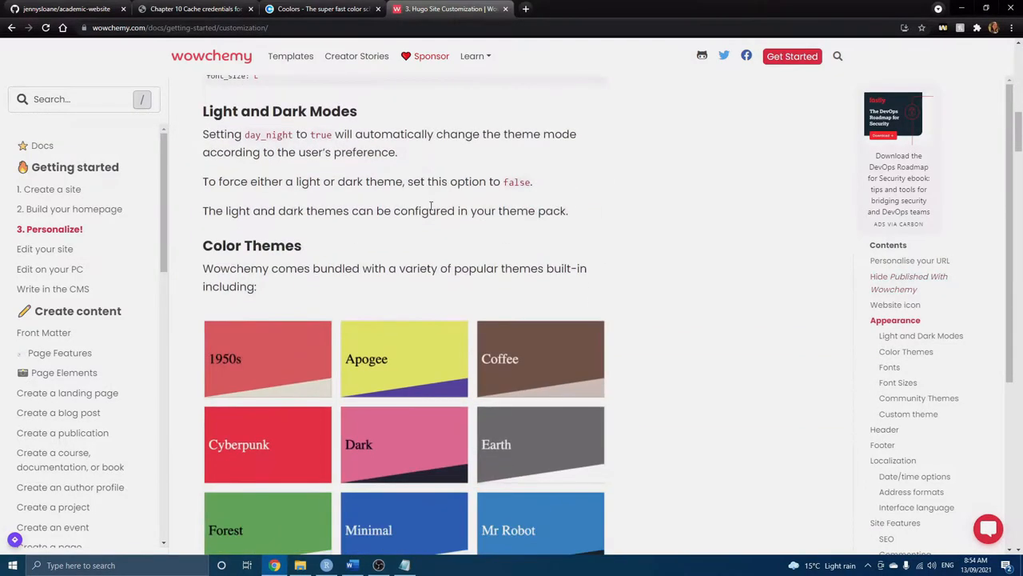
scroll(down, 3)
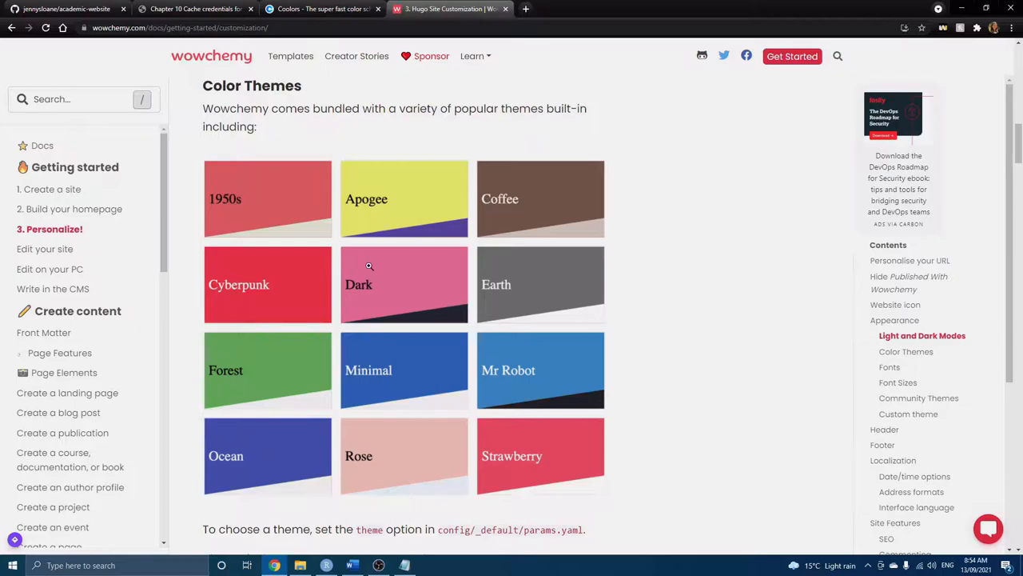
mouse_move(226, 469)
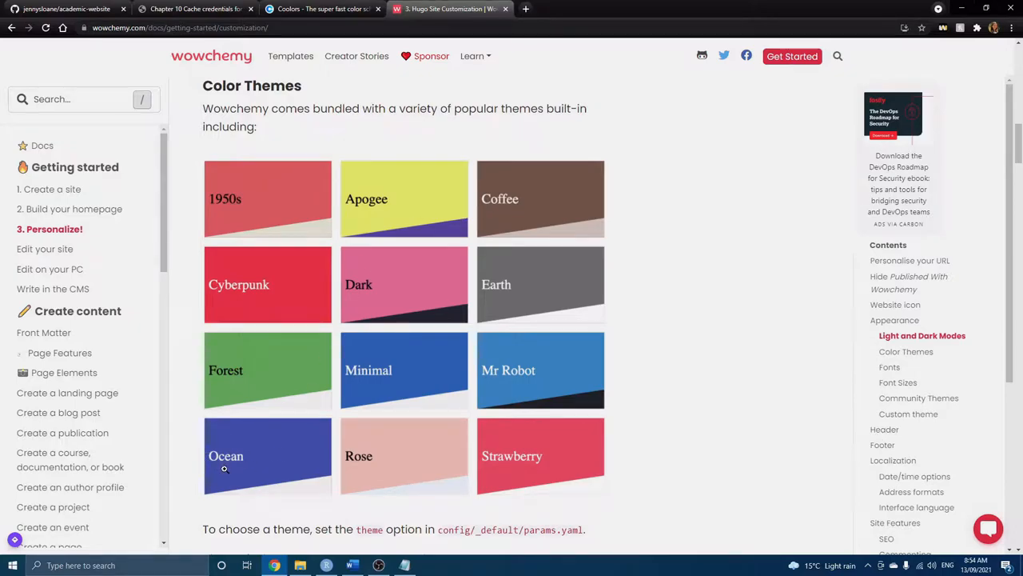
scroll(down, 3)
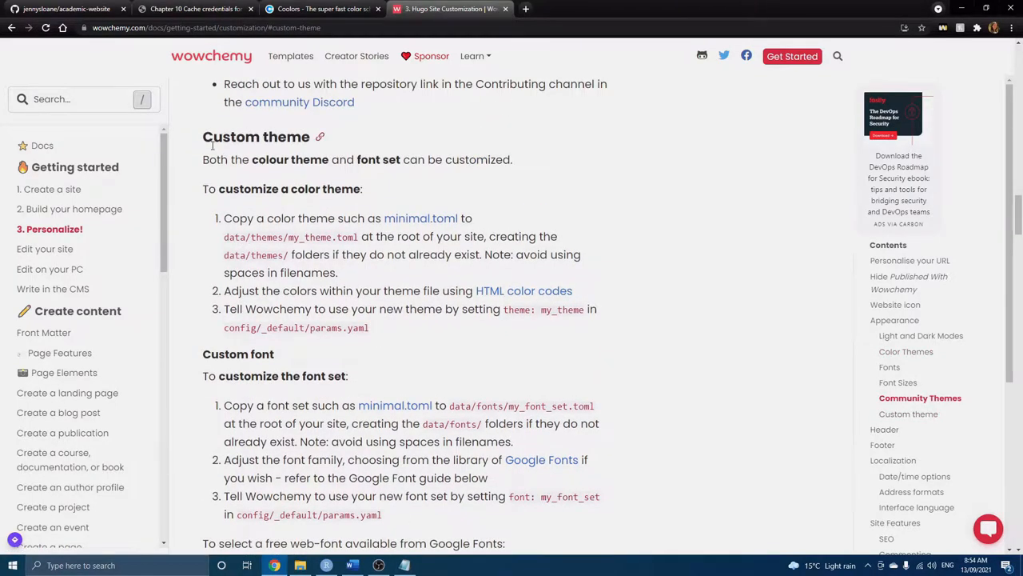
mouse_move(301, 172)
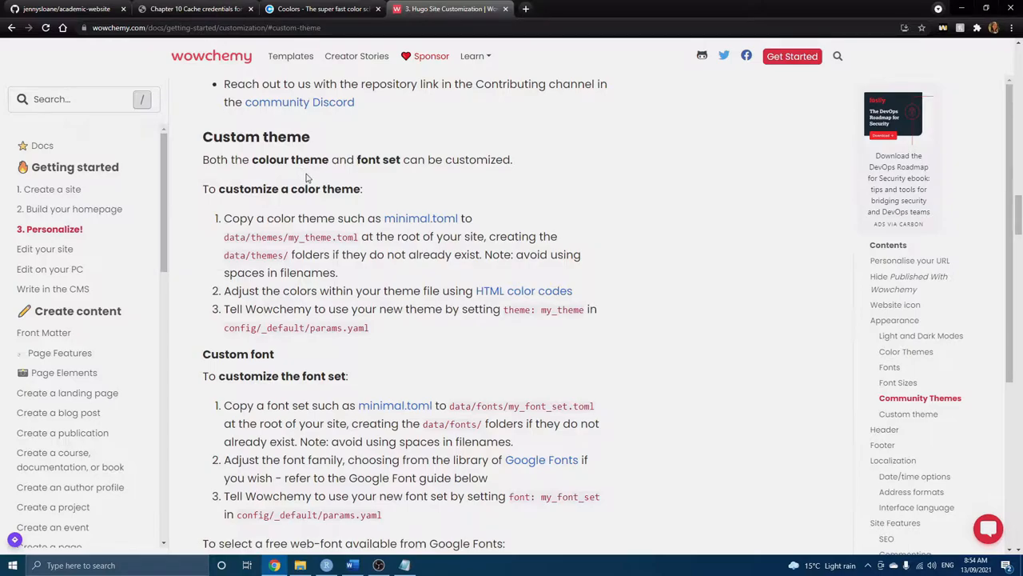
mouse_move(291, 215)
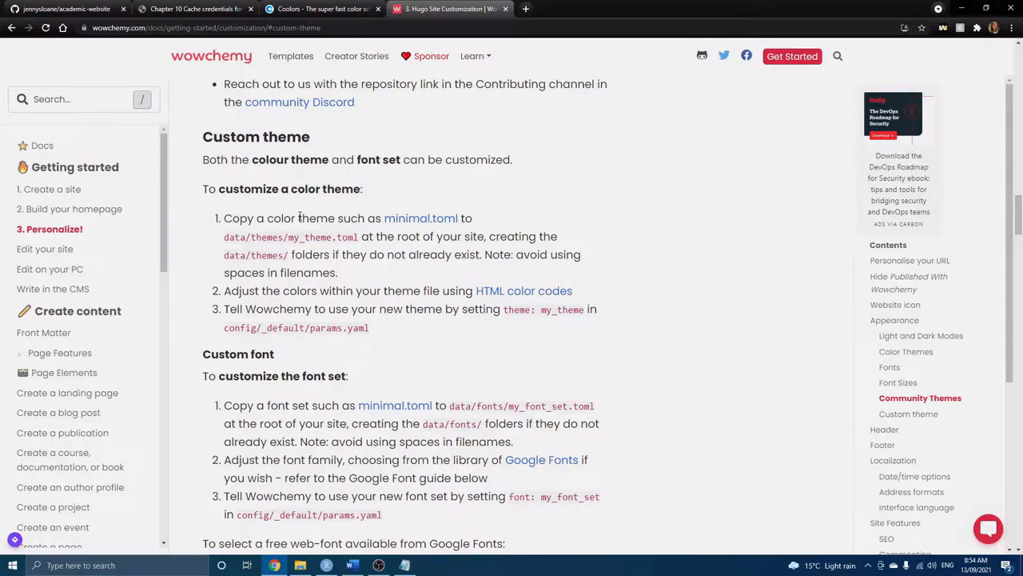
mouse_move(421, 219)
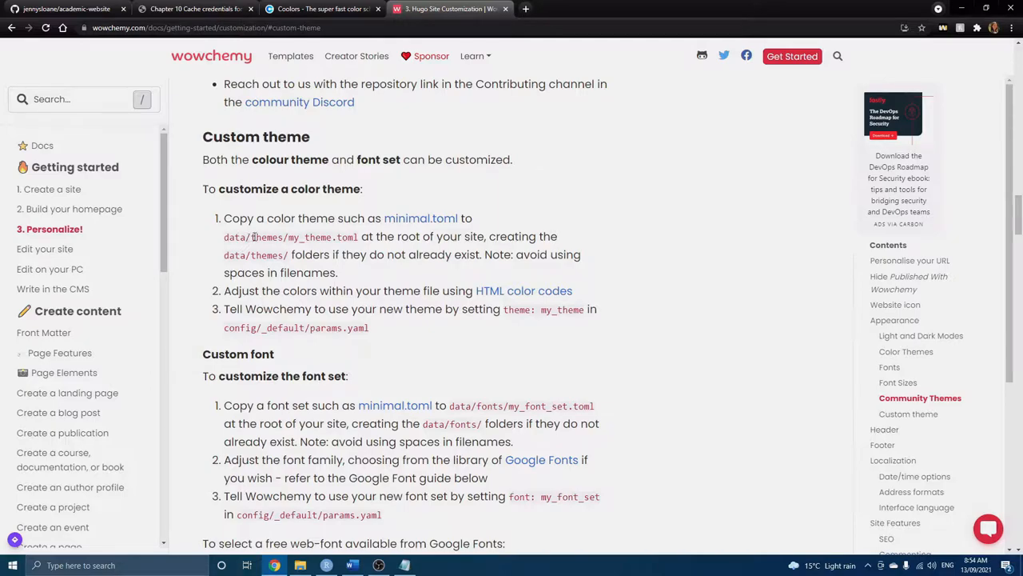
right_click(421, 218)
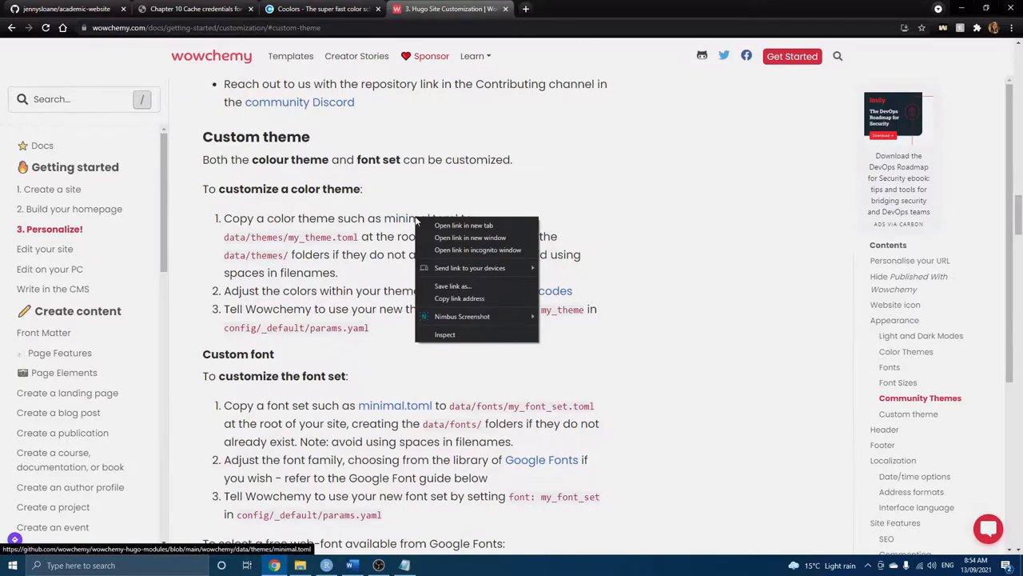
Open minimal.toml in a new tab, copy its 22 lines, and return to RStudio.
click(464, 224)
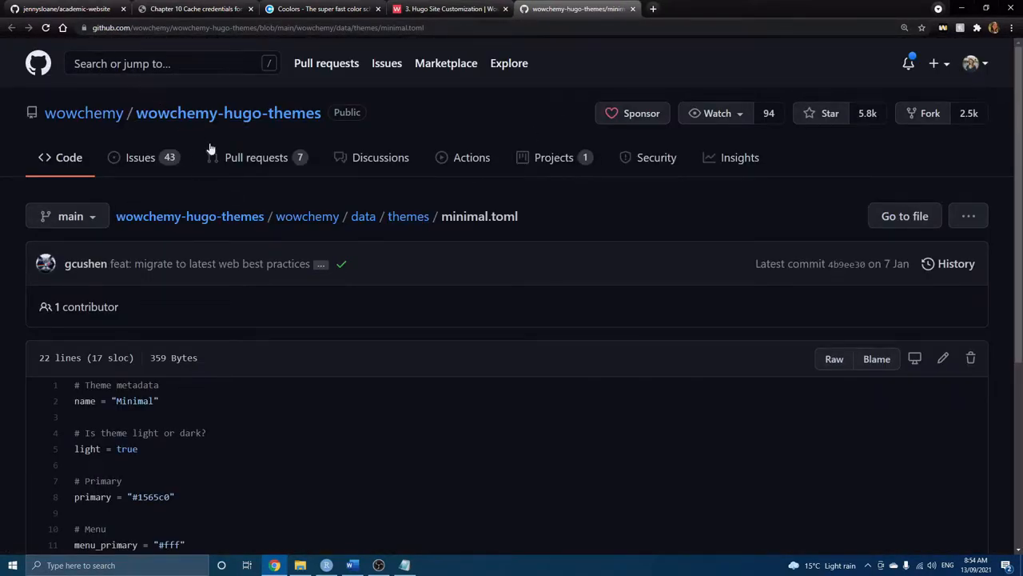
scroll(down, 3)
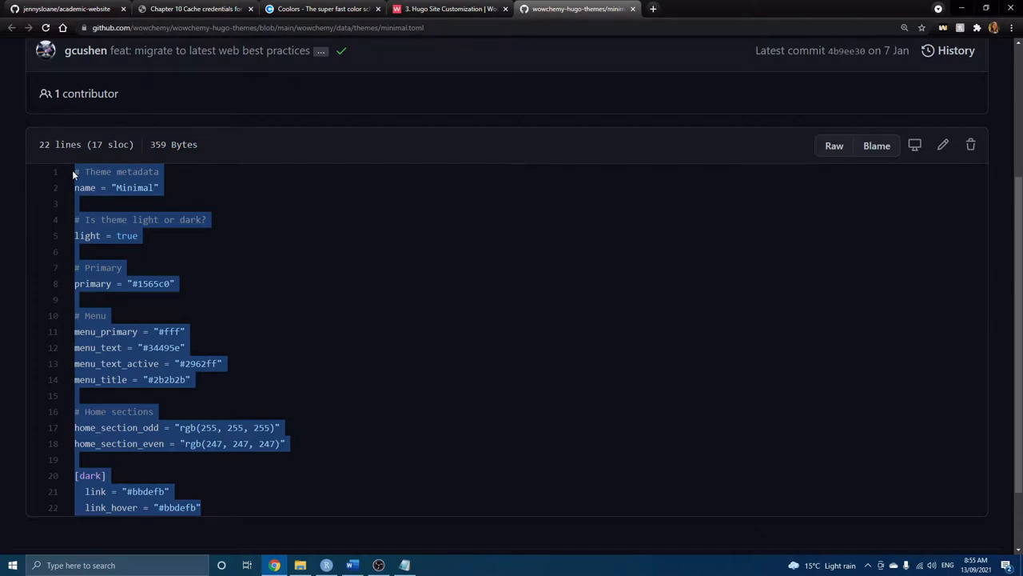
click(448, 9)
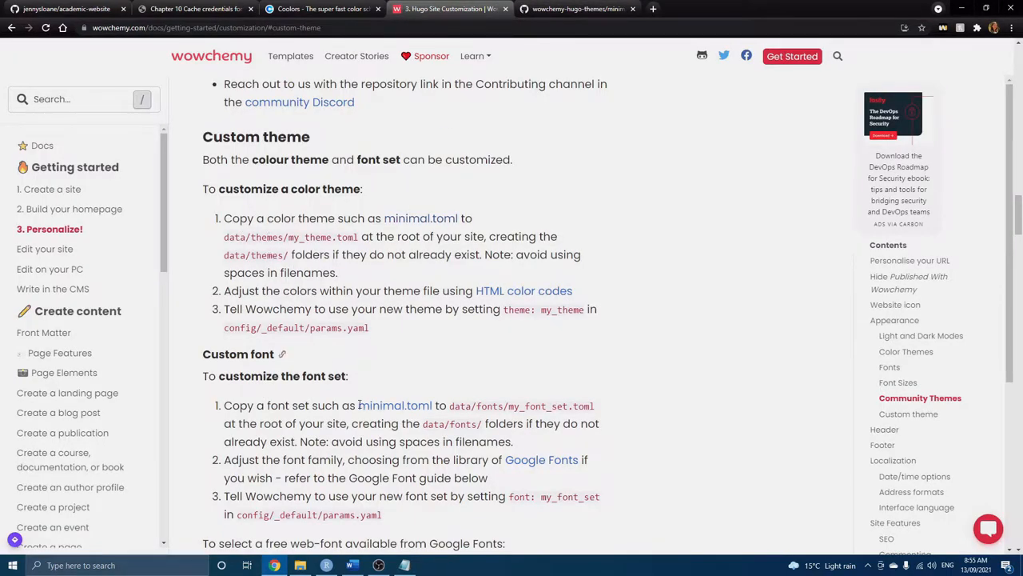
click(326, 565)
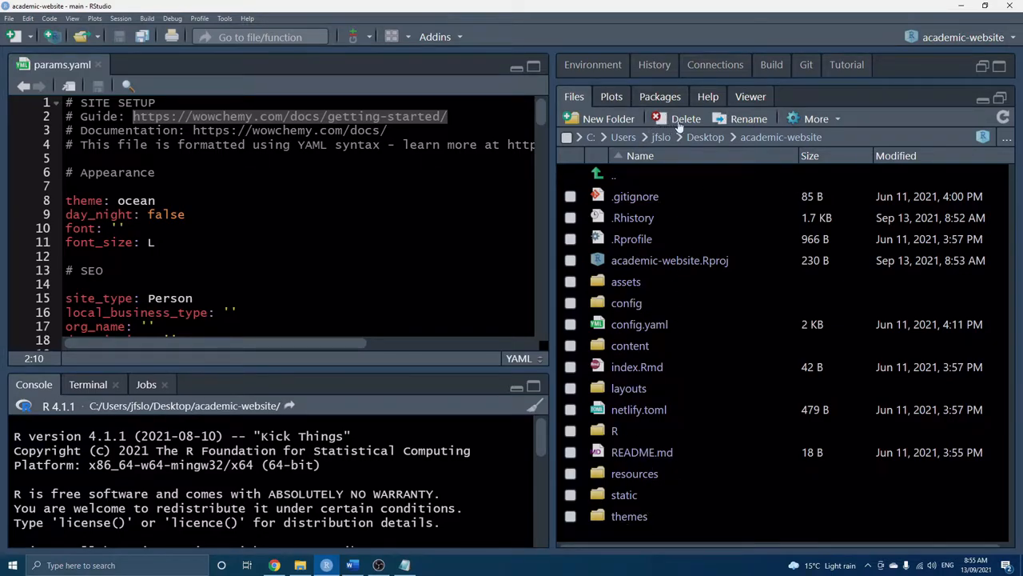
Create a 'data' folder with a 'themes' subfolder and open data/themes.
click(608, 119)
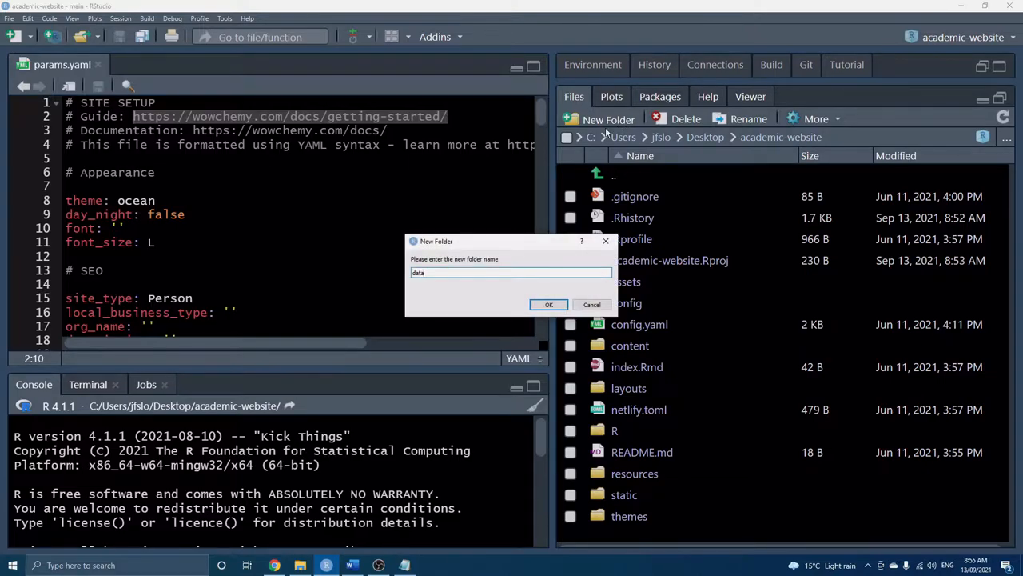
click(548, 303)
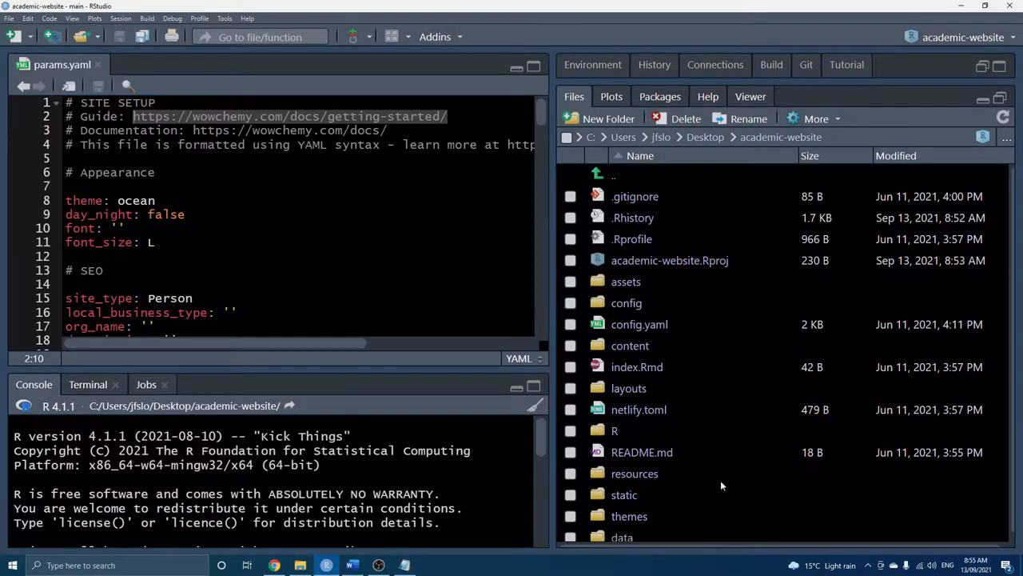
double_click(622, 537)
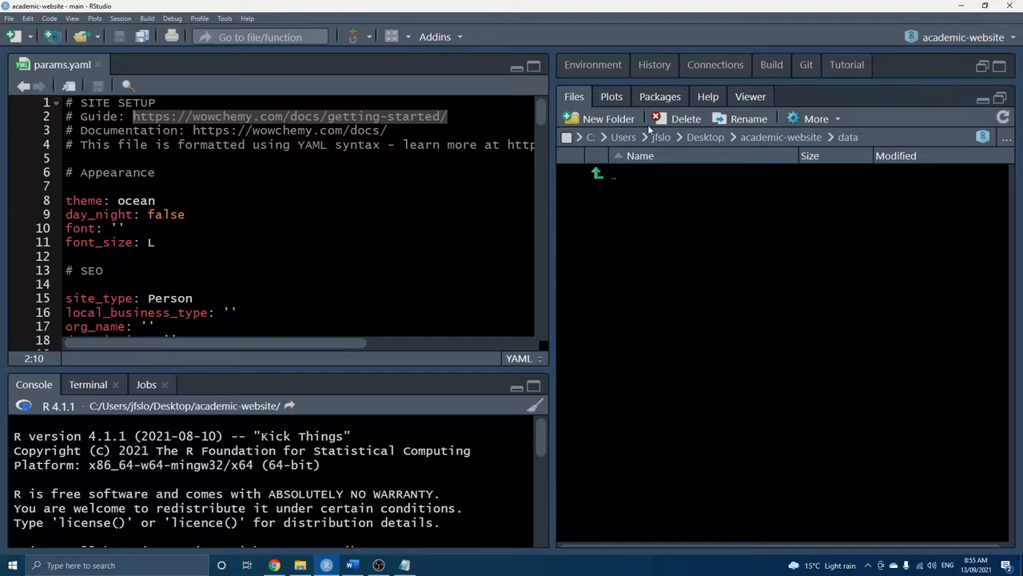
click(607, 118)
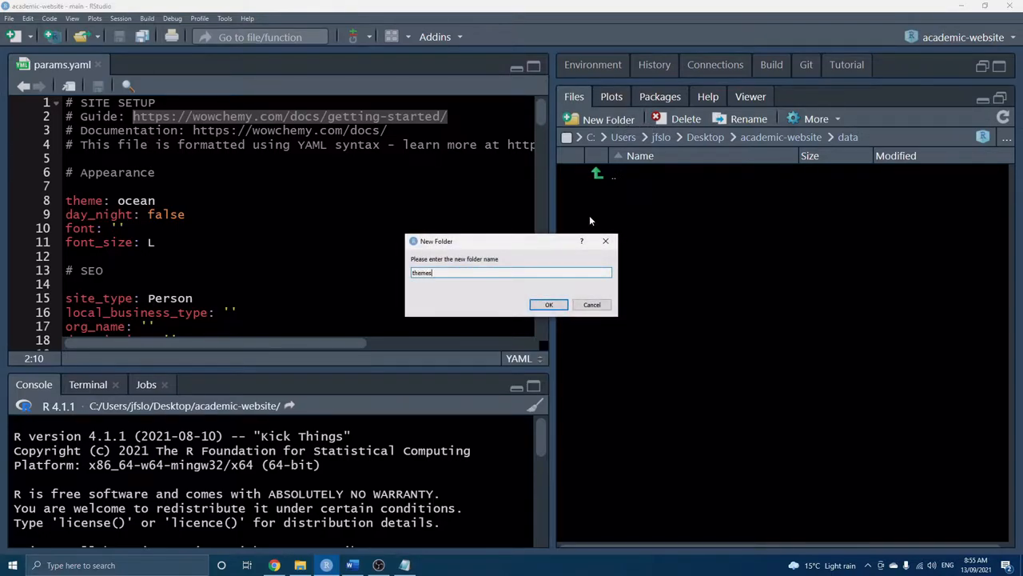
click(548, 304)
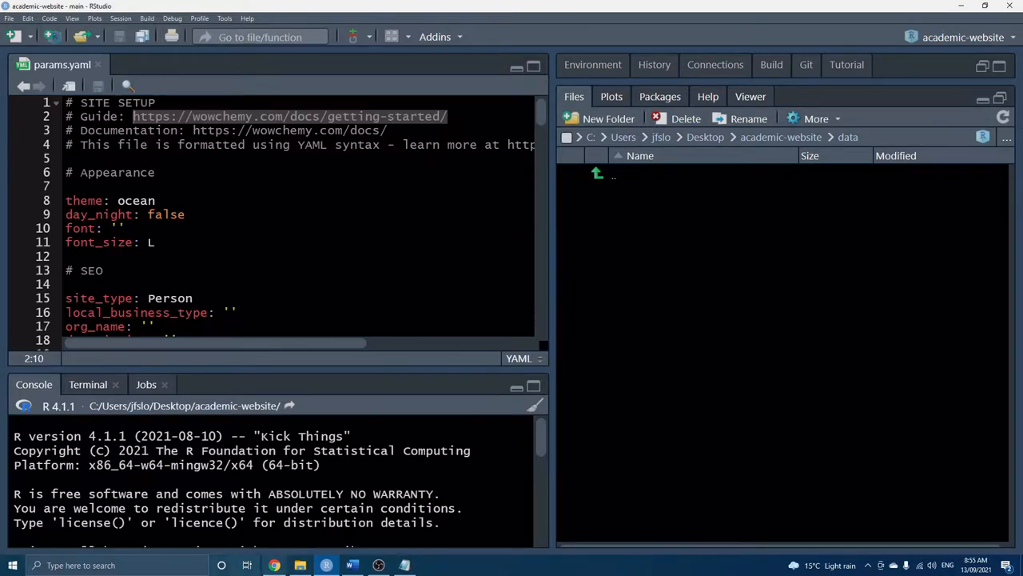
click(450, 9)
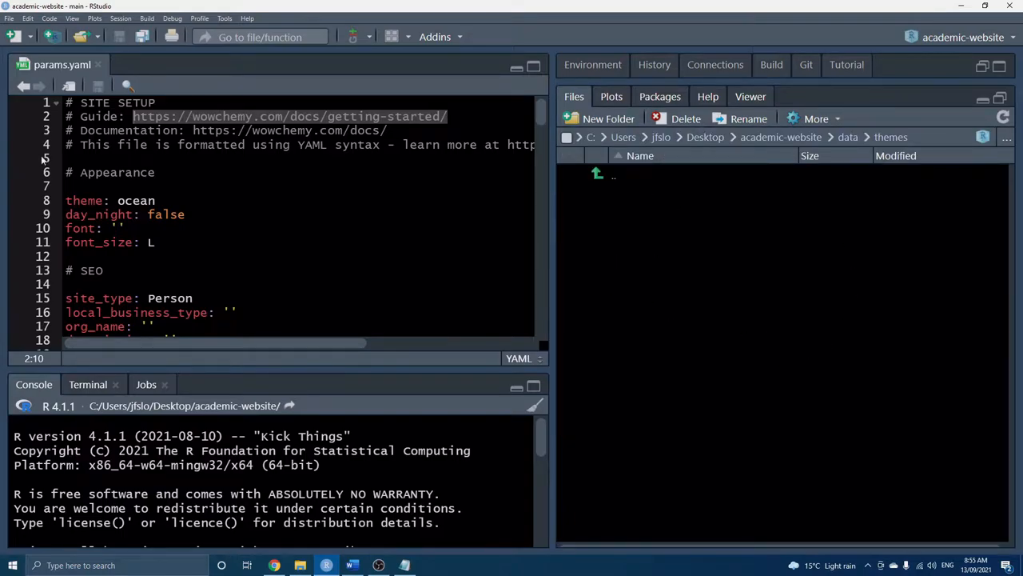
Paste the Minimal theme's TOML settings into a new untitled RStudio file.
click(158, 242)
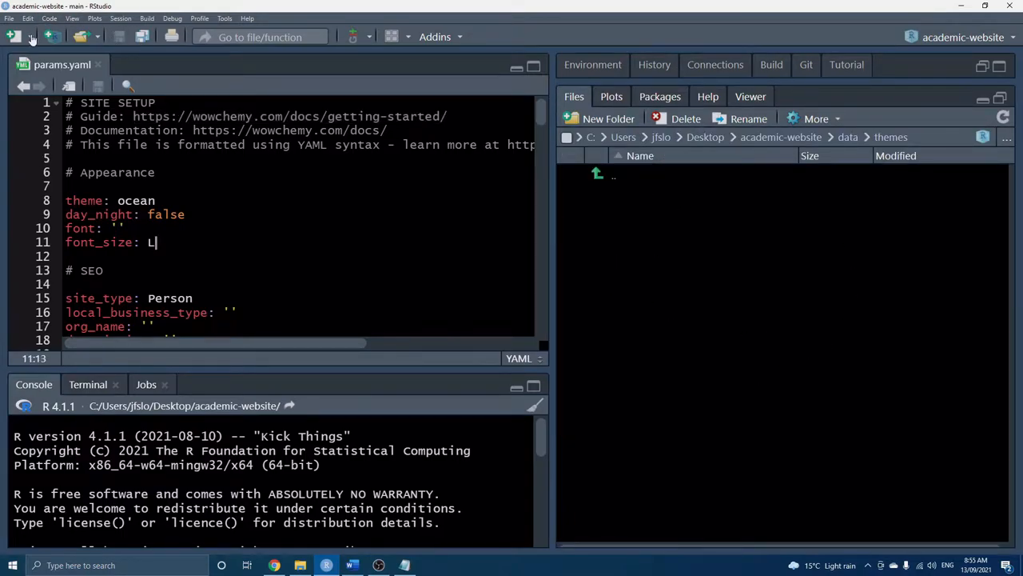
click(13, 37)
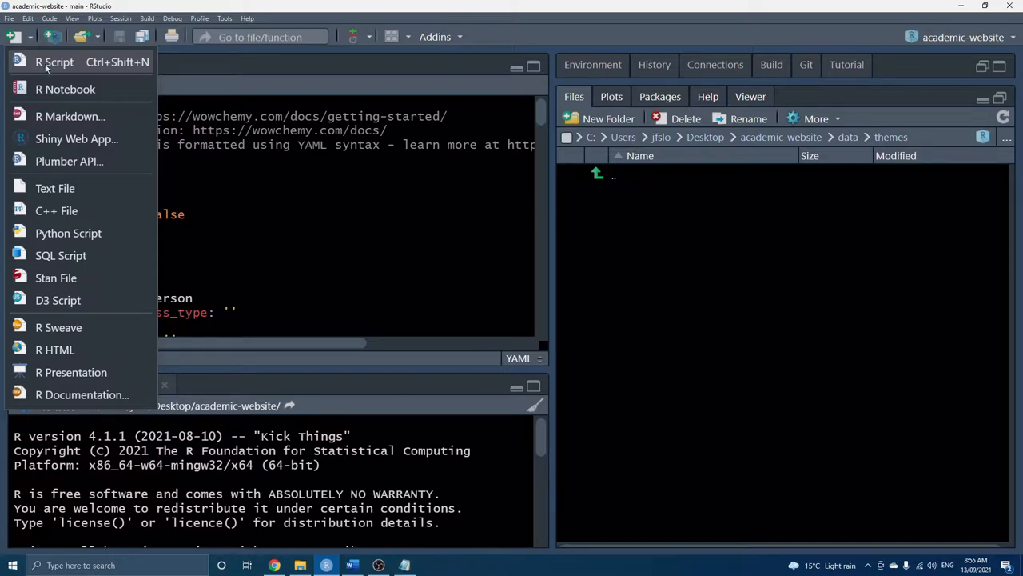
click(53, 62)
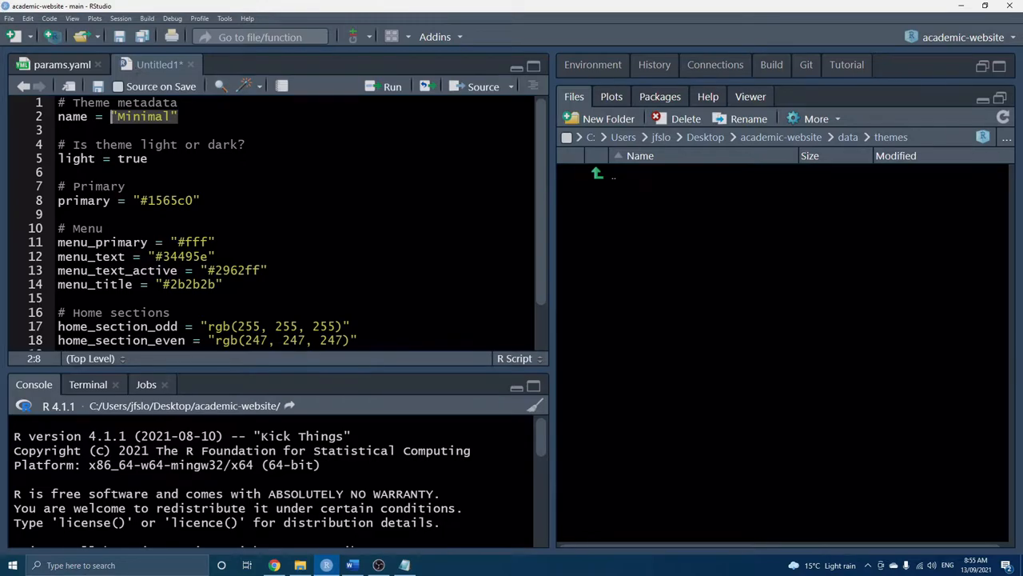
Save the untitled file as custom.toml in data/themes, accepting the TOML file type.
click(9, 18)
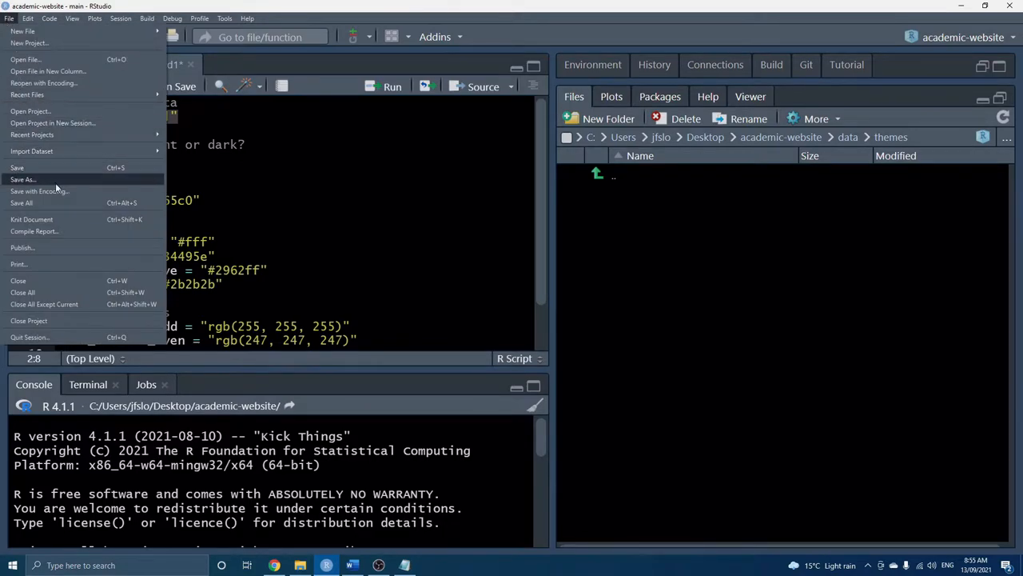
click(22, 180)
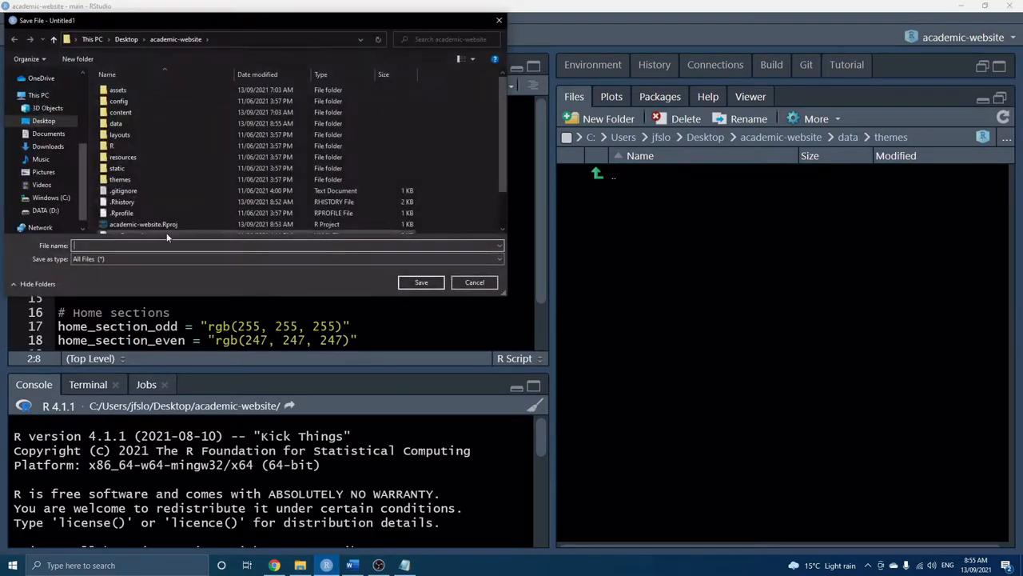
click(118, 90)
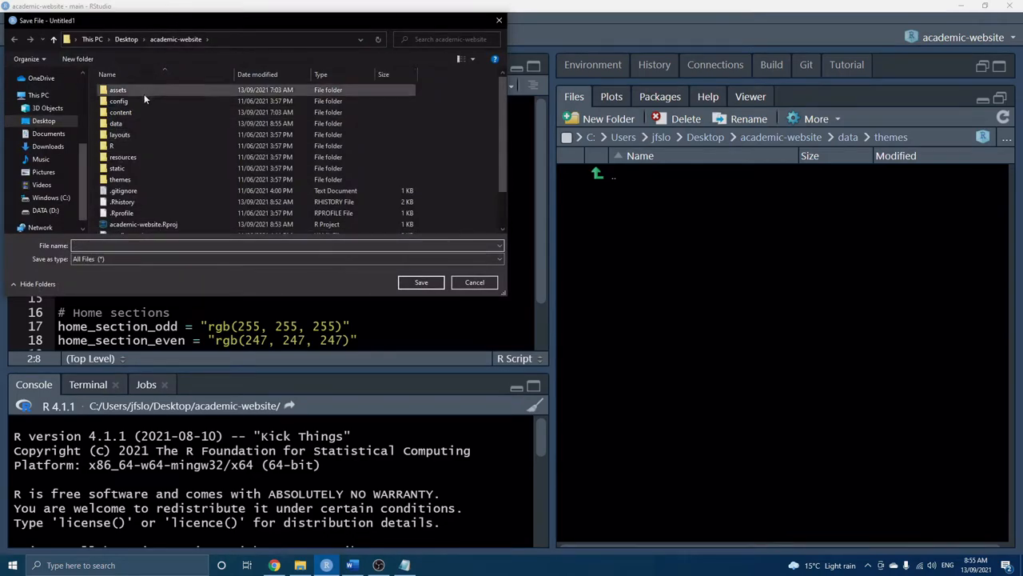
double_click(116, 123)
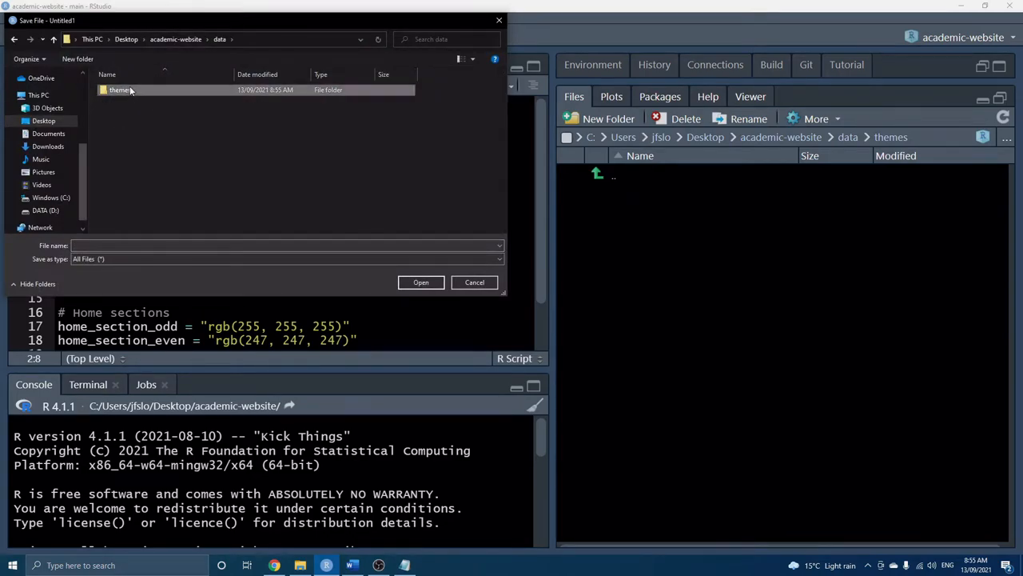
double_click(120, 90)
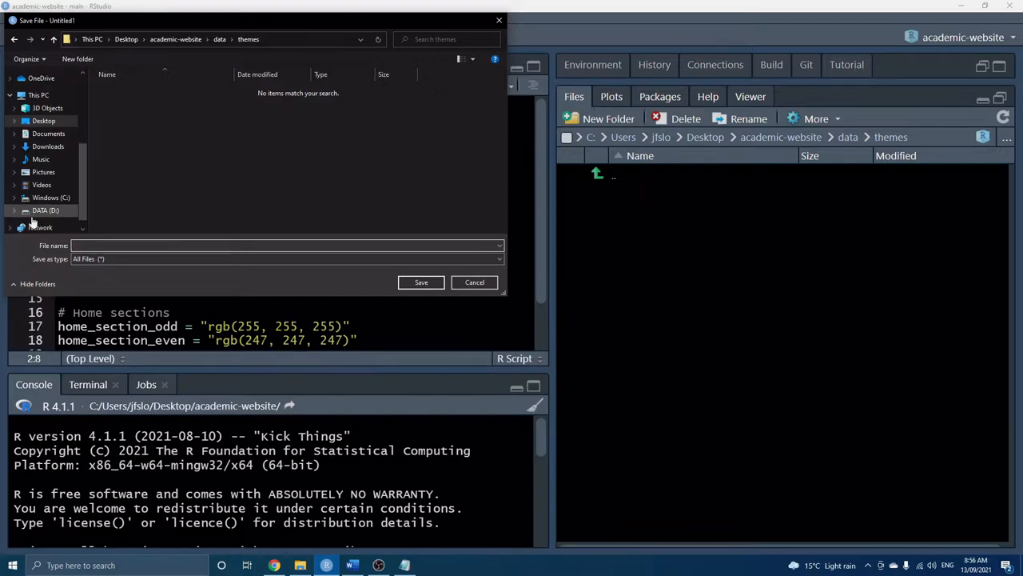
text(custom)
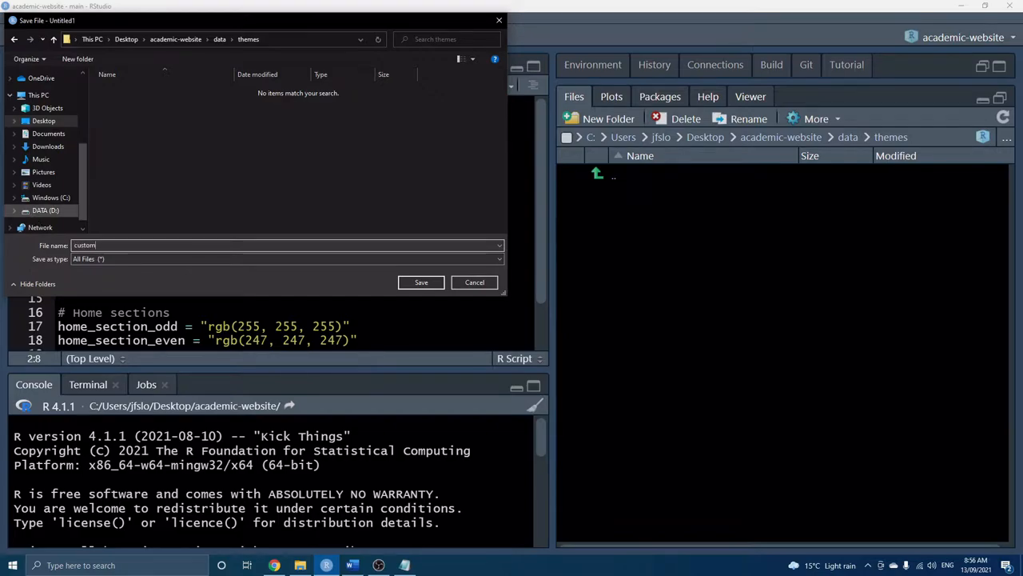
text(.toml)
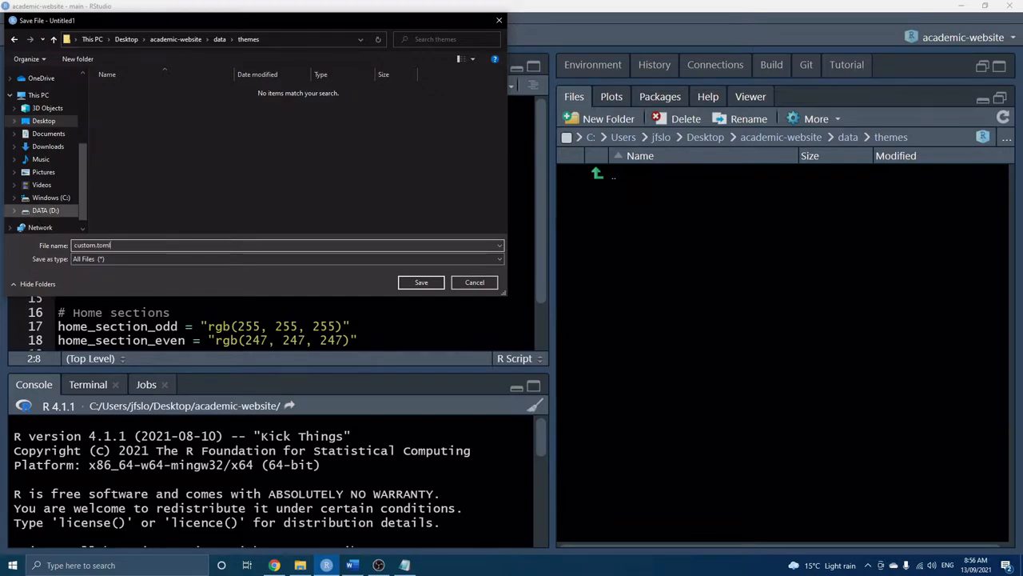
click(421, 281)
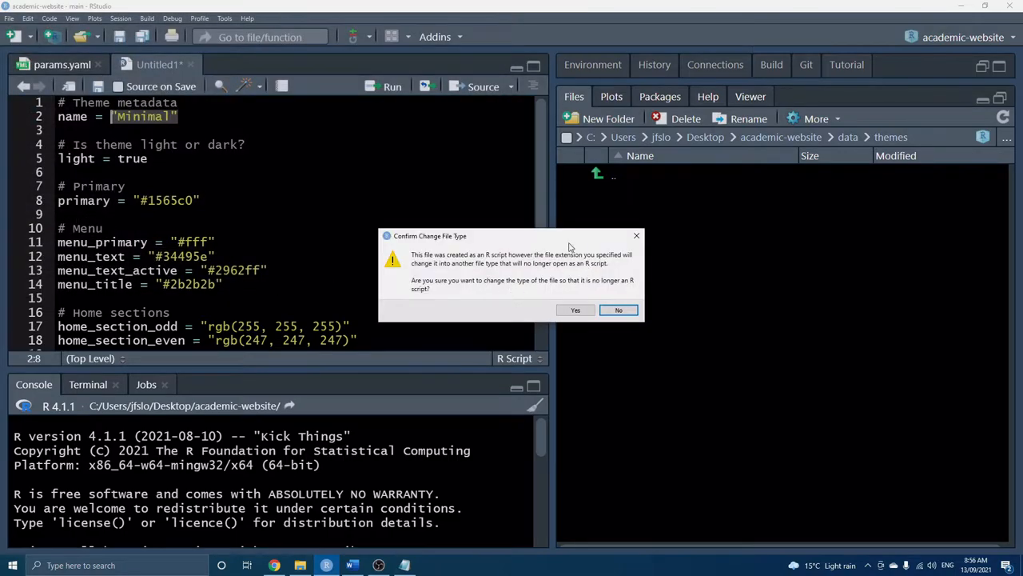
mouse_move(156, 136)
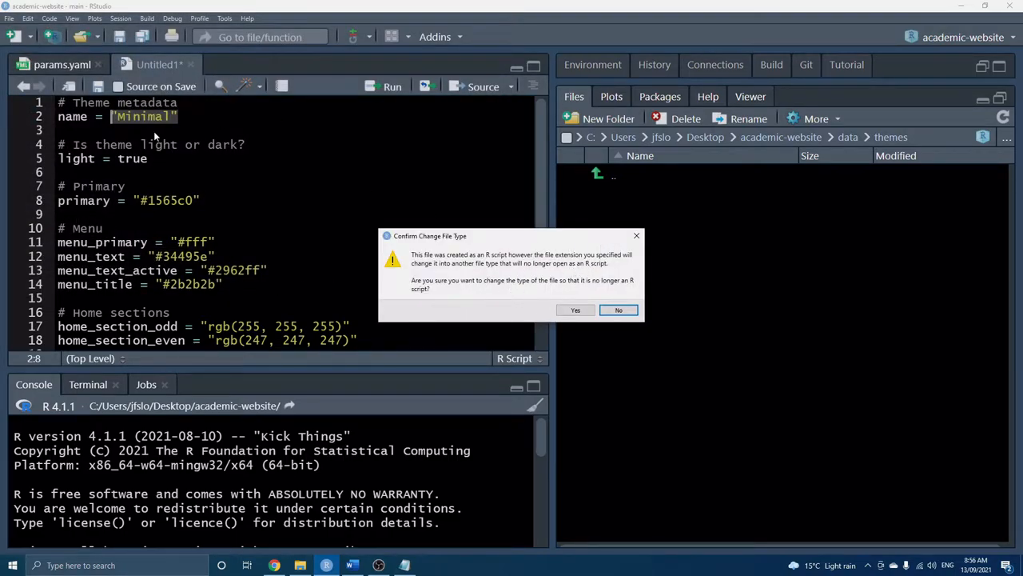
click(575, 310)
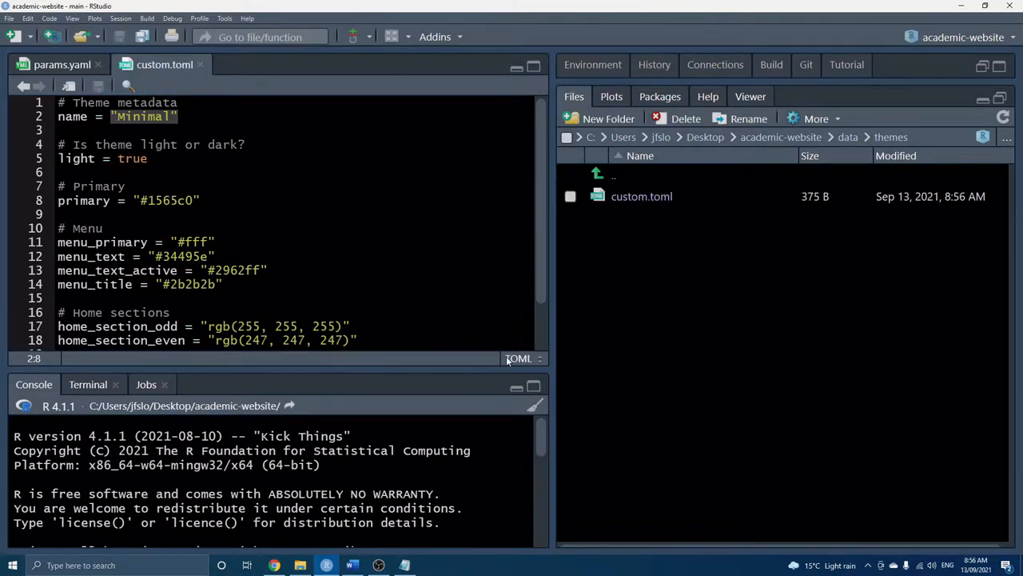
Change the theme's name line in custom.toml from 'Minimal' to 'custom'.
click(103, 228)
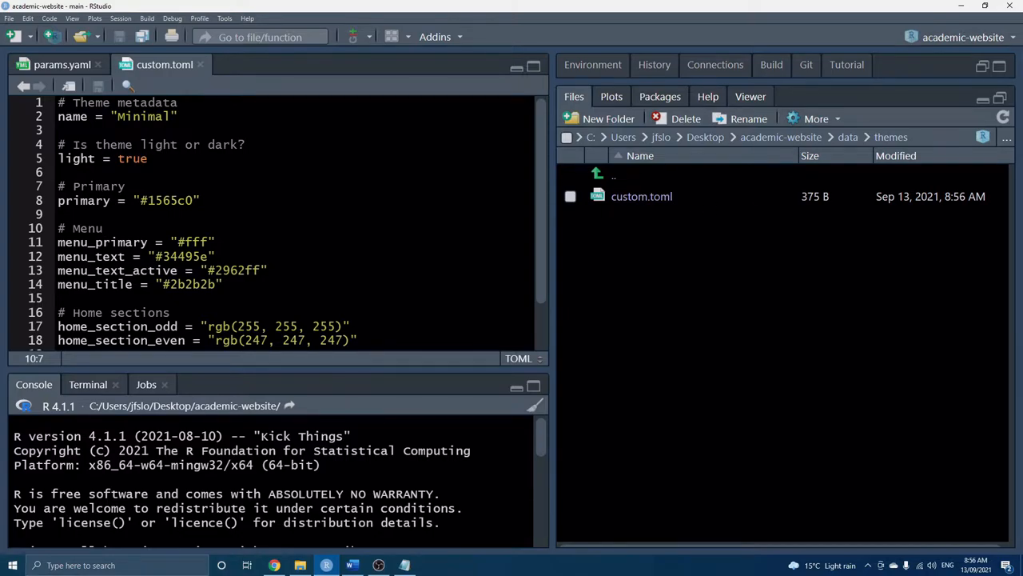
text(cust)
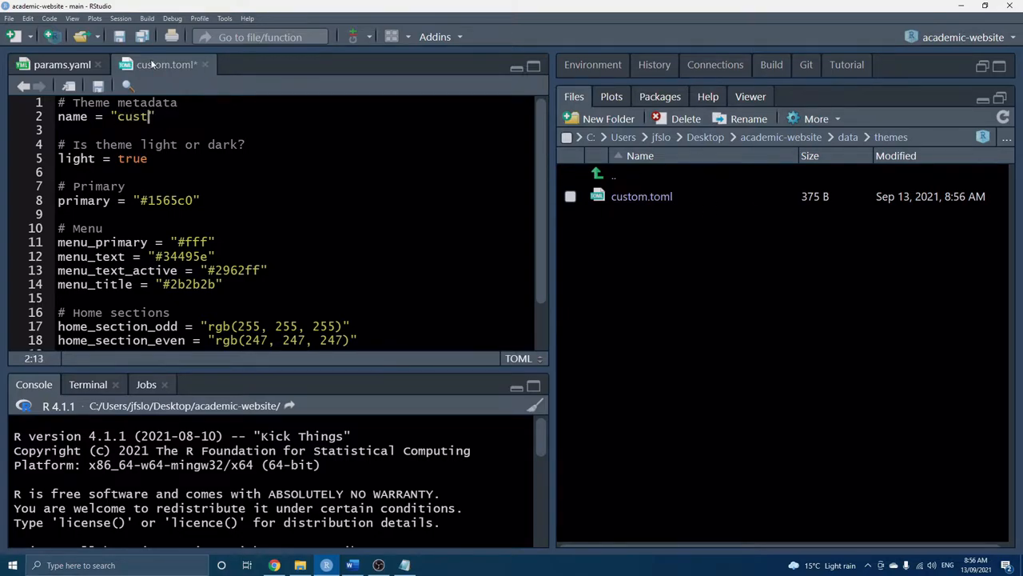
text(om)
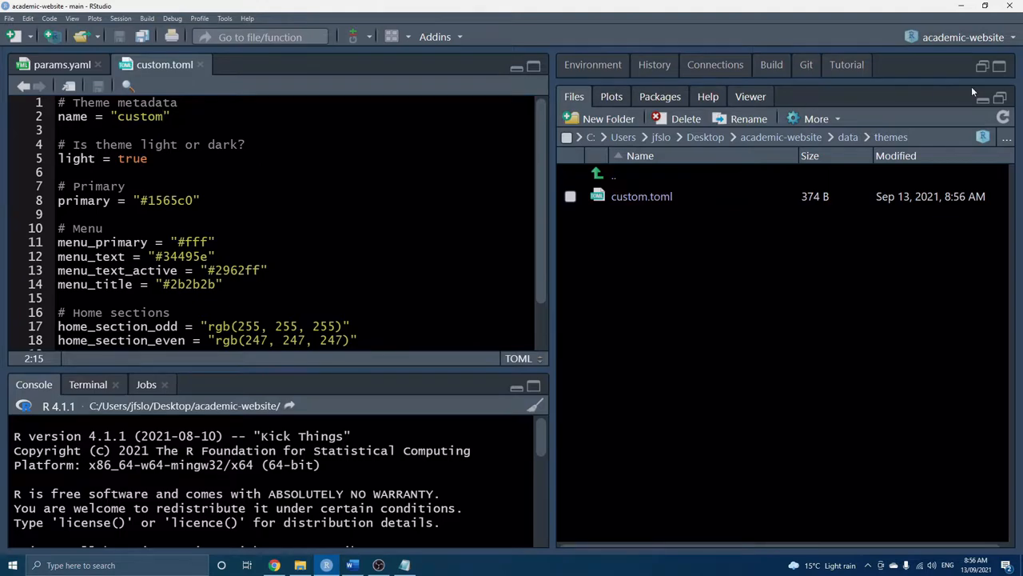
mouse_move(62, 65)
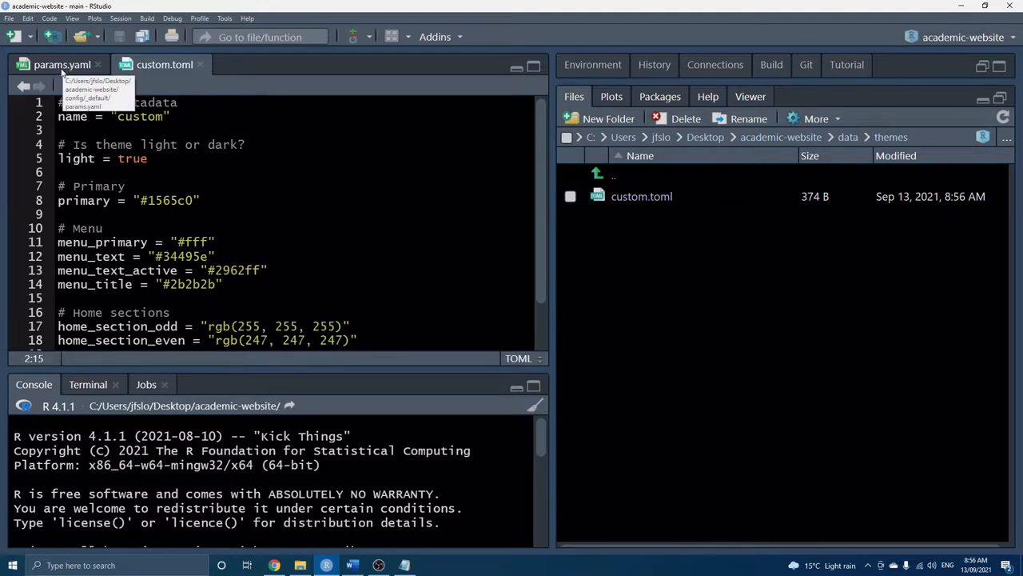
Change 'theme: ocean' to 'theme: custom' in params.yaml, then return to custom.toml.
click(61, 64)
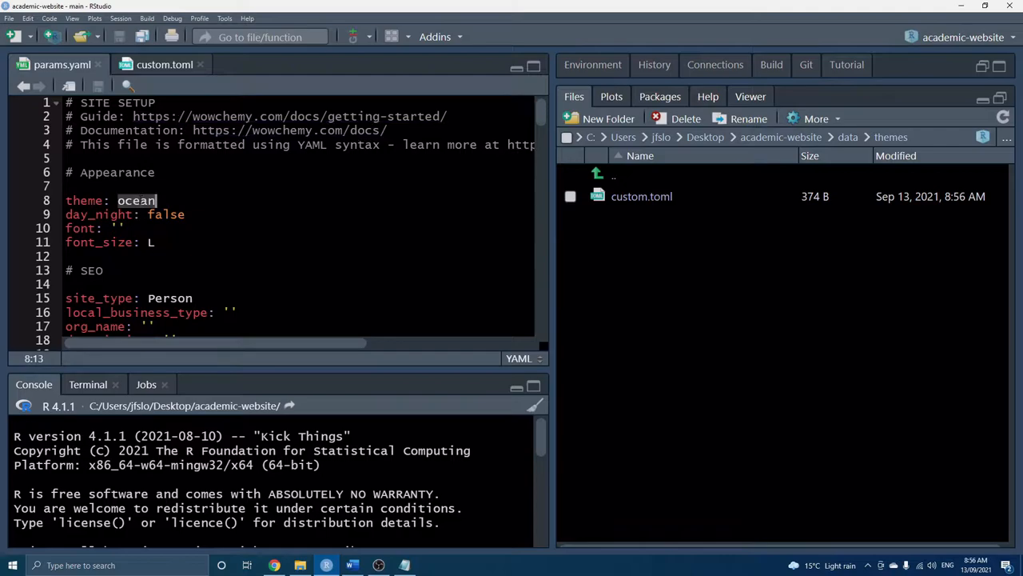
text(custom)
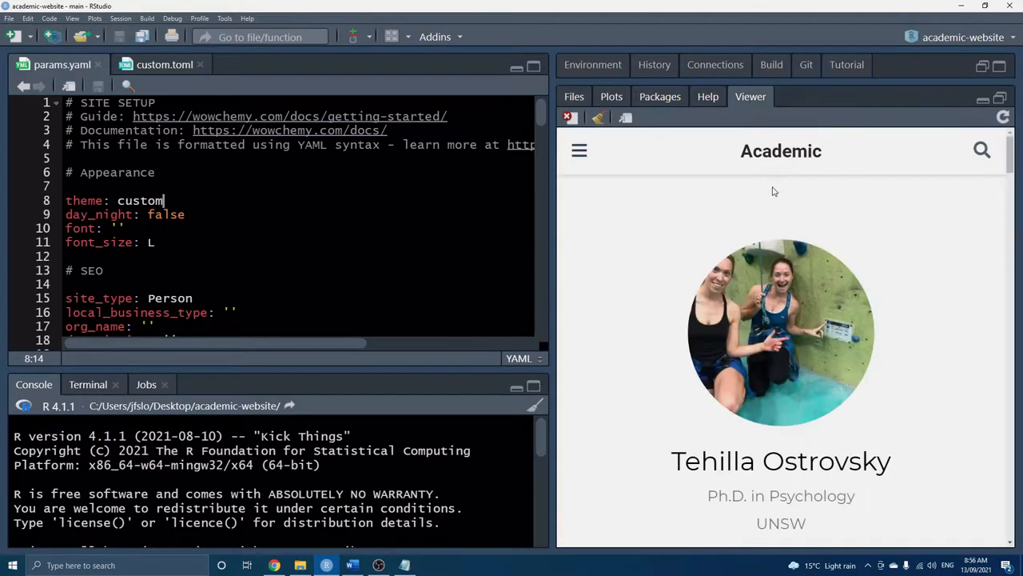
mouse_move(781, 151)
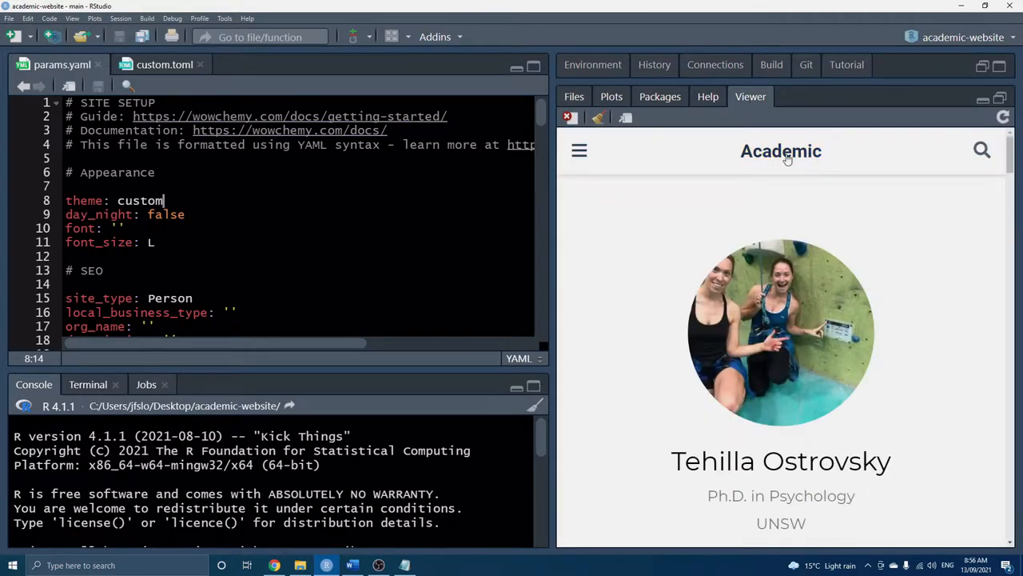
mouse_move(848, 156)
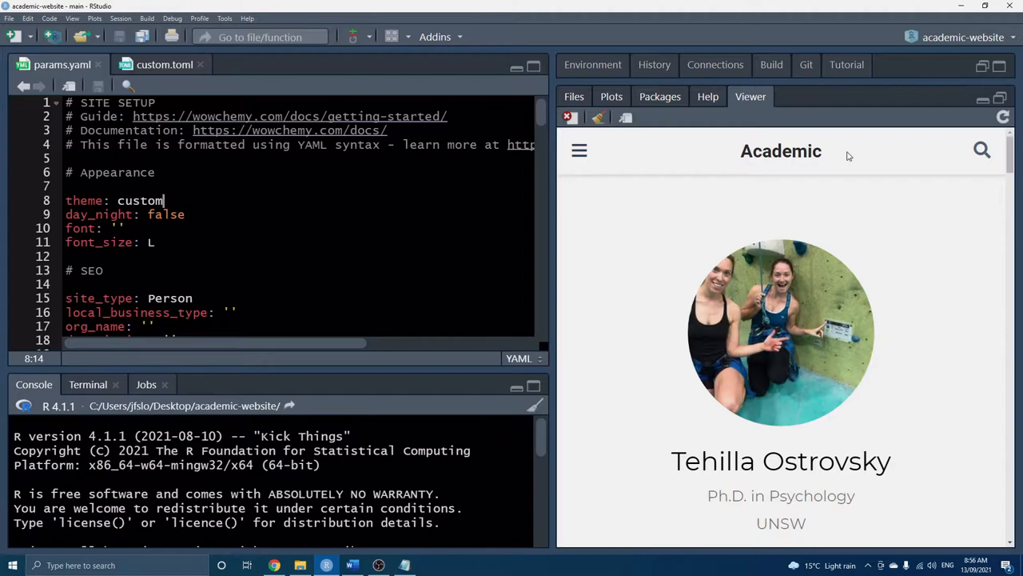
mouse_move(144, 56)
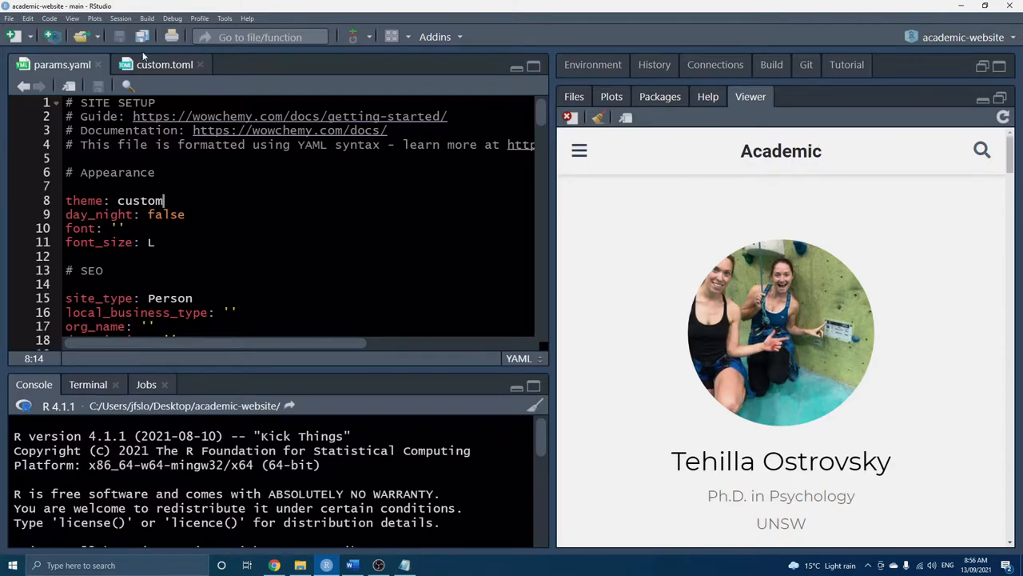
click(165, 64)
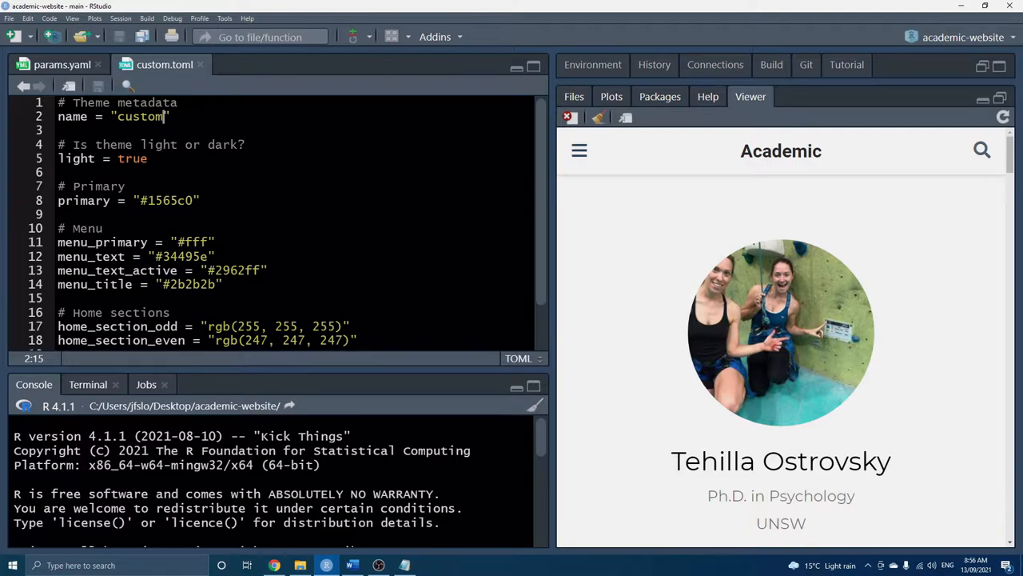
mouse_move(331, 379)
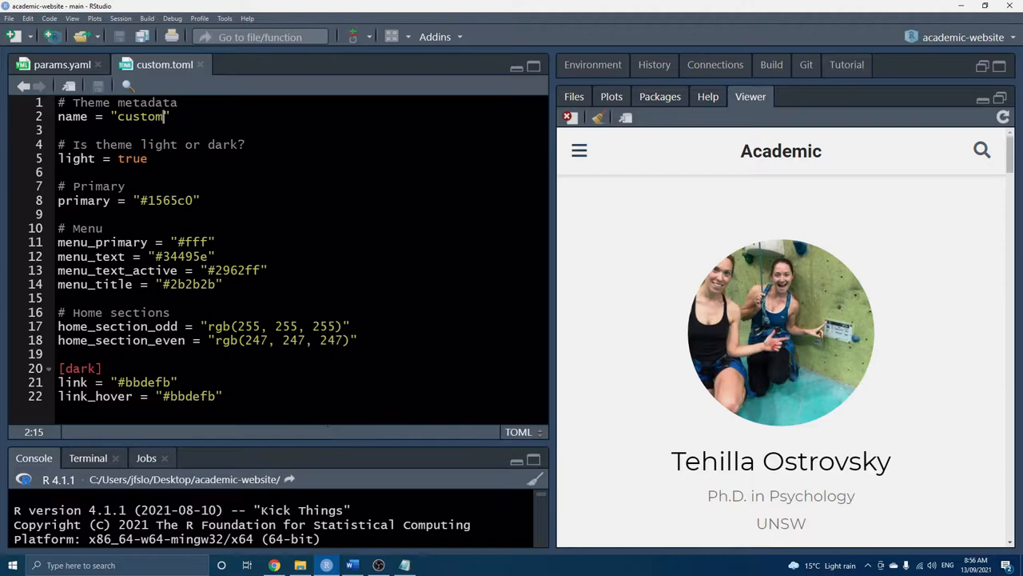
mouse_move(752, 208)
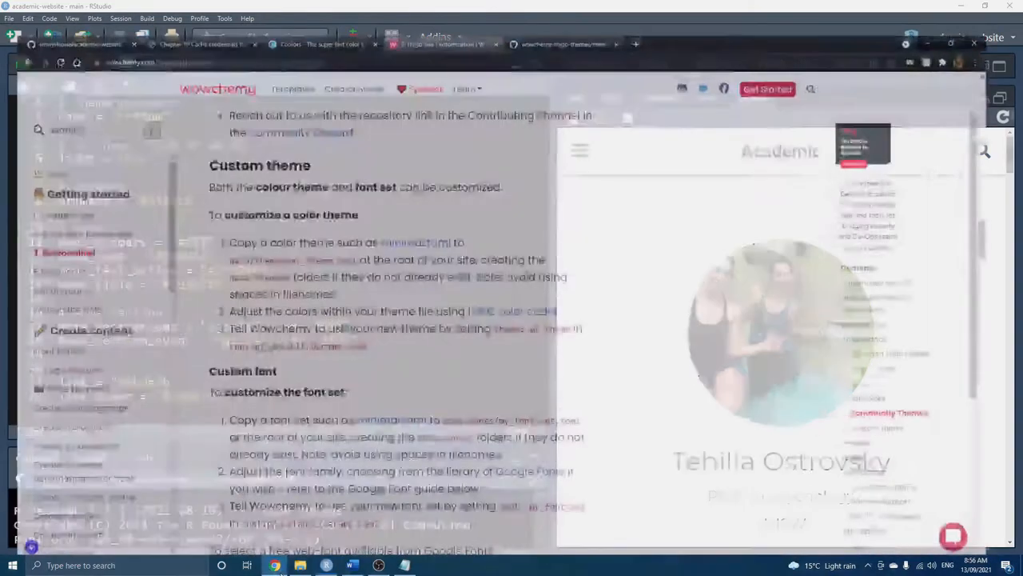
Browse Coolors' trending colour palettes in Chrome.
click(320, 8)
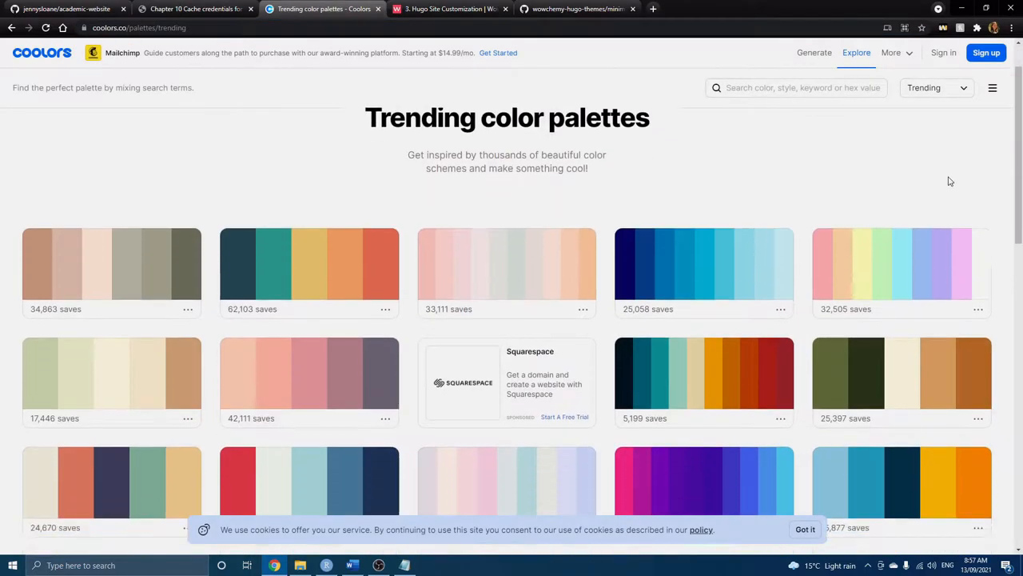
scroll(down, 3)
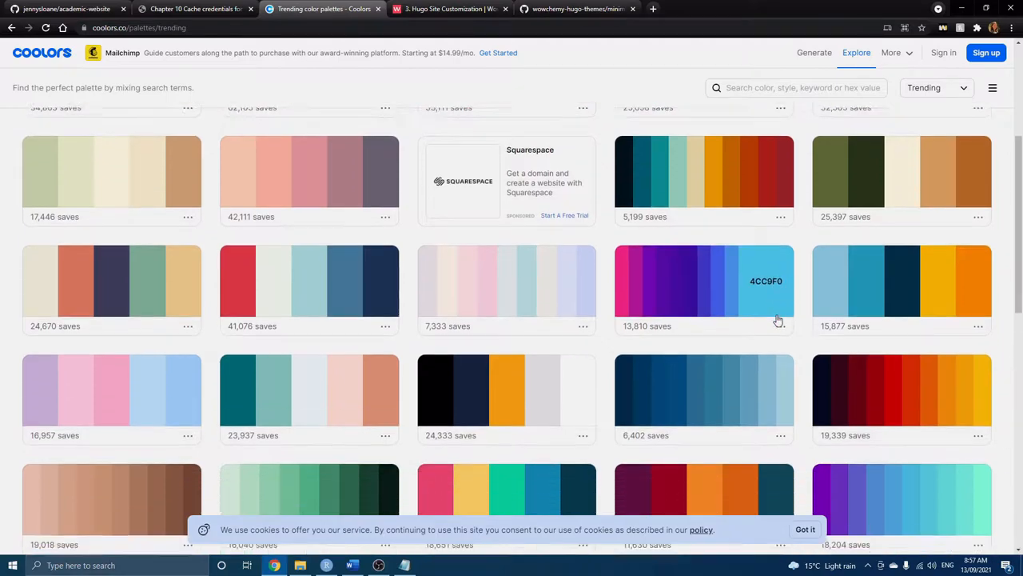
scroll(down, 3)
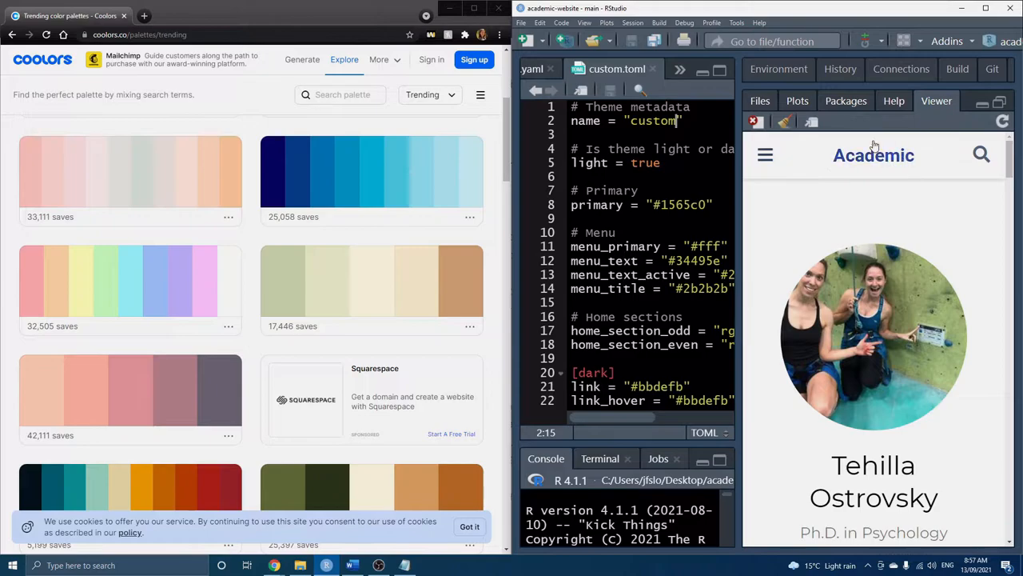
Replace menu_primary's '#fff' with '#023e8a' in custom.toml and save.
scroll(down, 3)
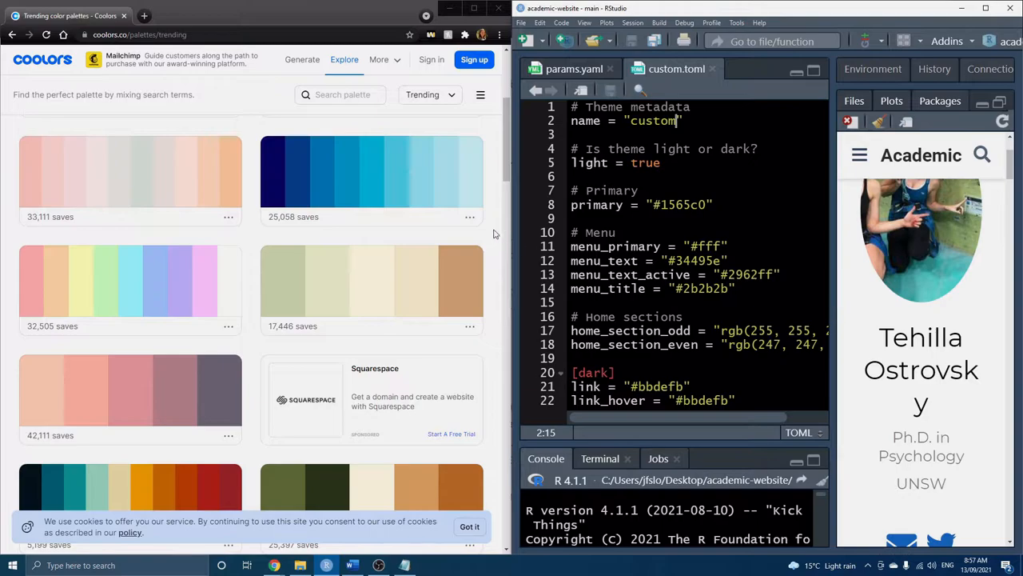
mouse_move(311, 242)
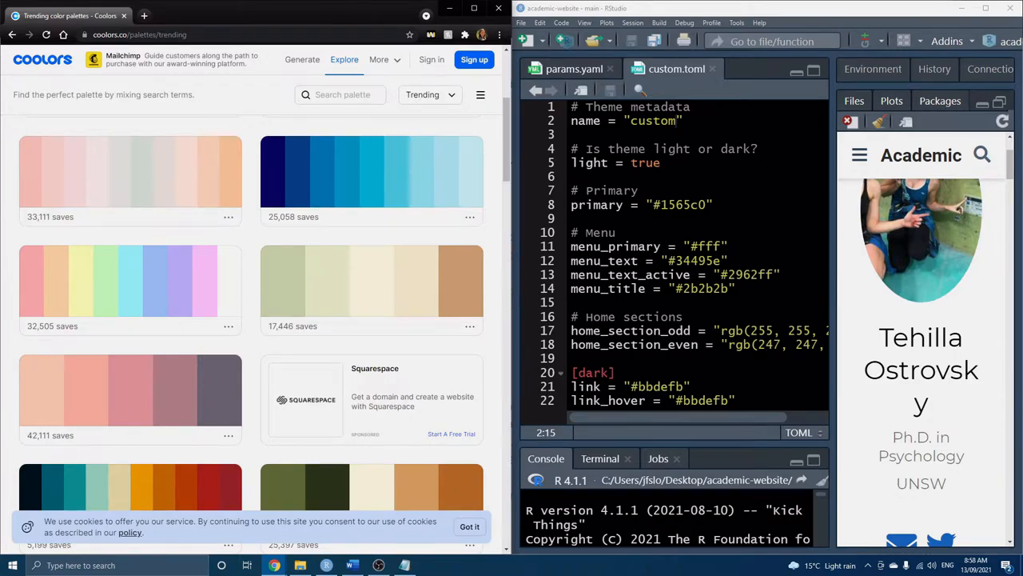
double_click(682, 205)
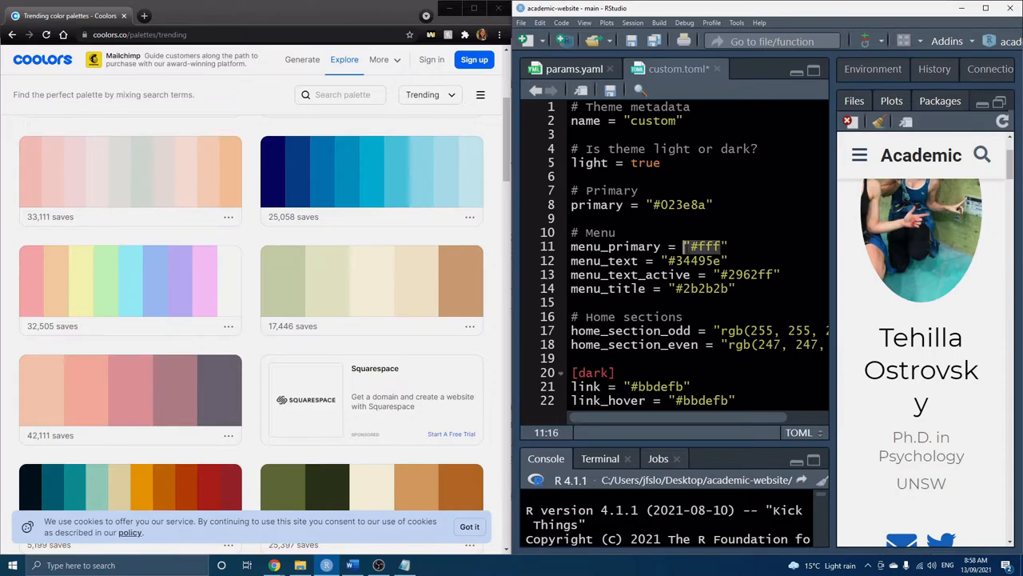
text(#023e8a)
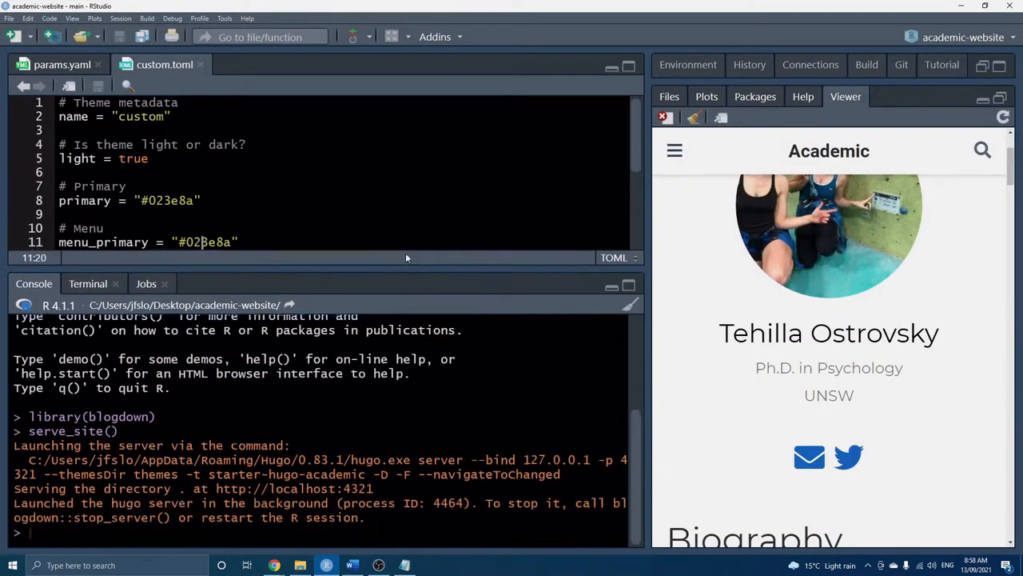
Restart the site server with stop_server() and serve_site(), then check the dark blue menu in the Viewer.
text(stop_server()
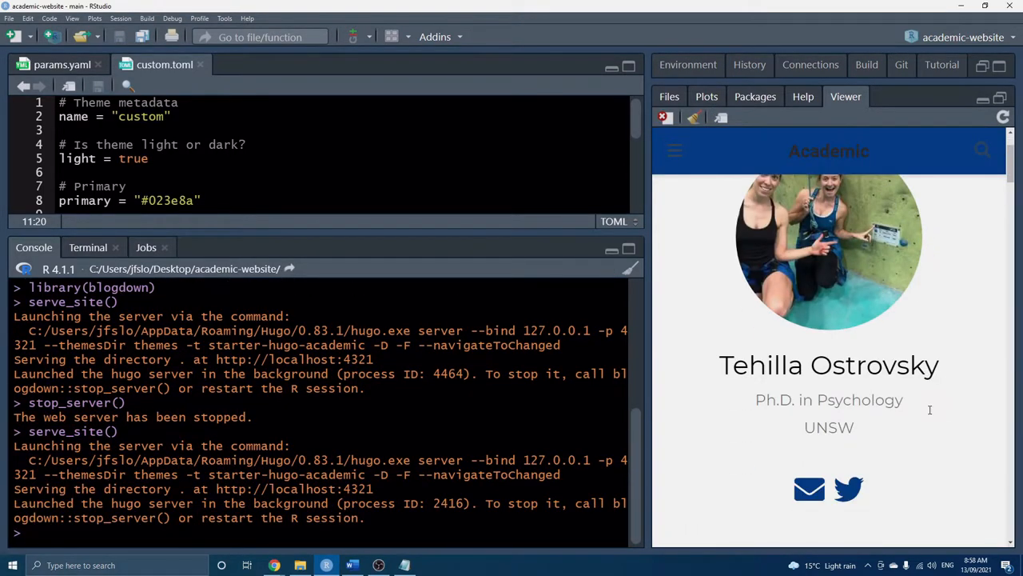
scroll(down, 3)
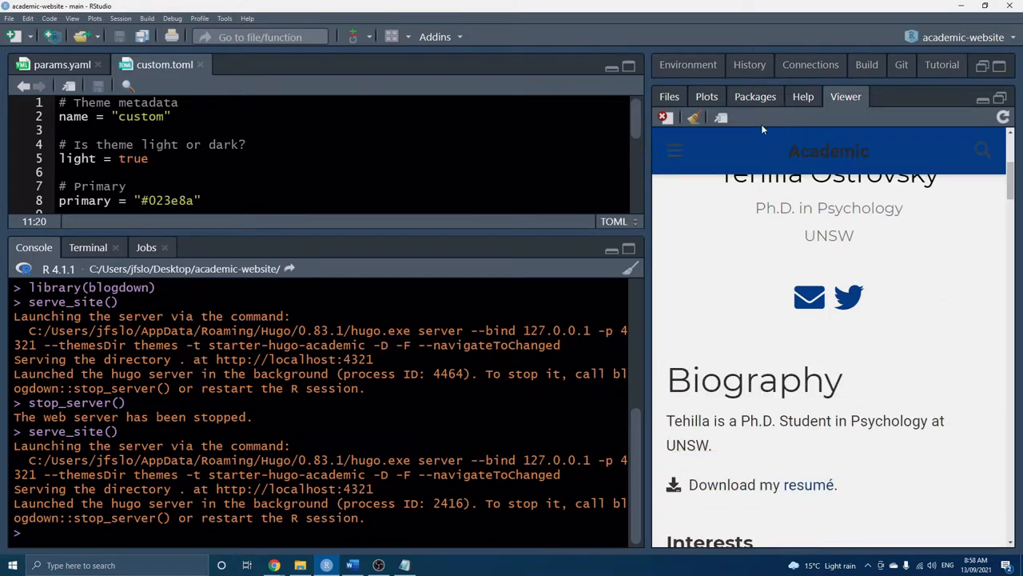
mouse_move(915, 152)
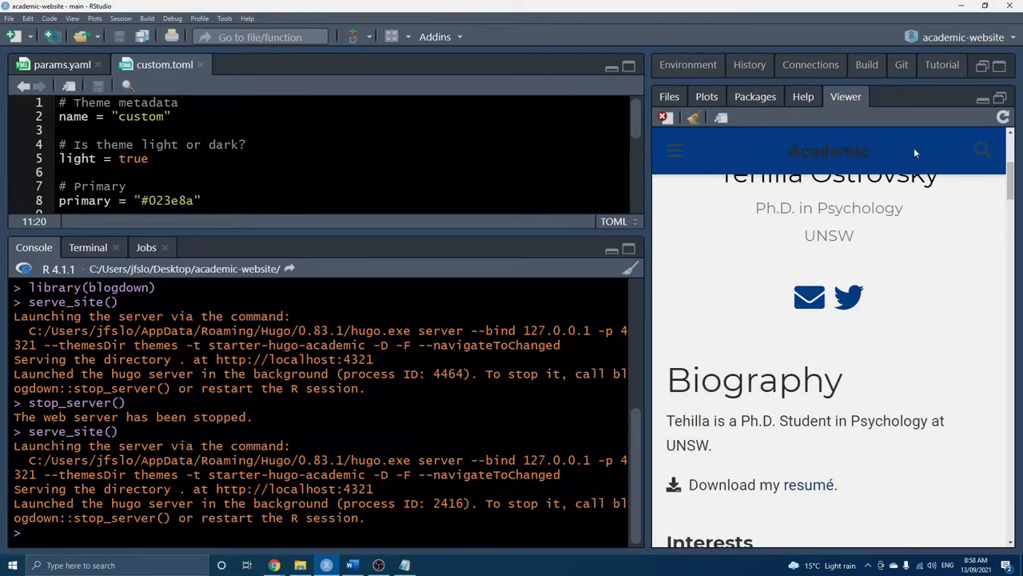
scroll(down, 3)
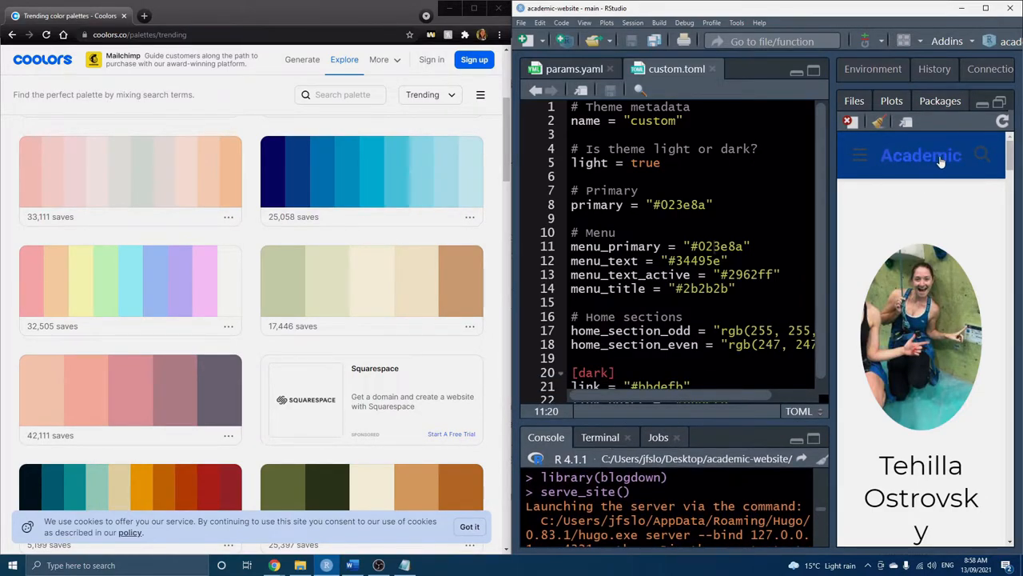
Replace the menu_text, home_section_odd and home_section_even values in custom.toml with #dfe7fd.
scroll(down, 3)
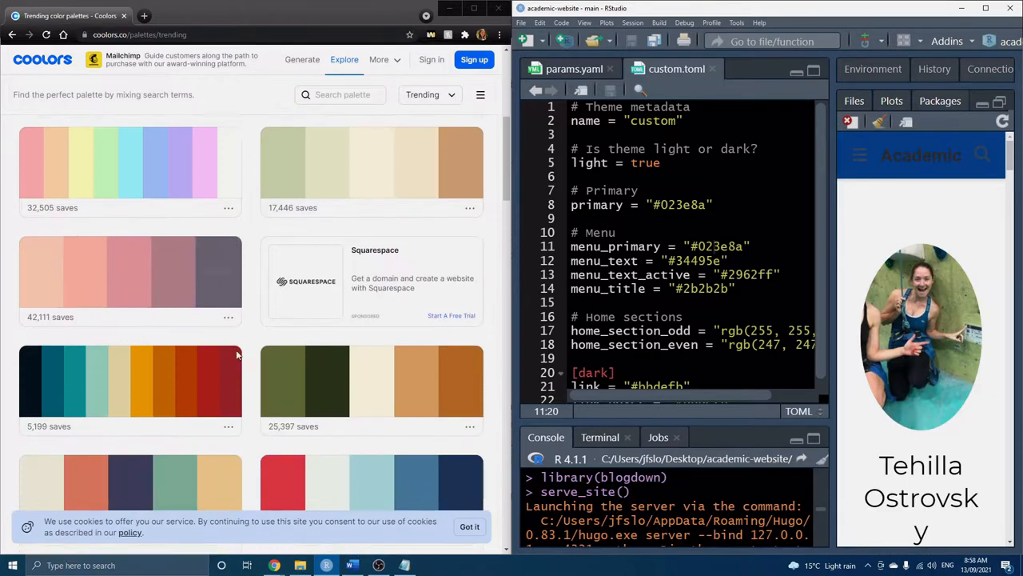
scroll(down, 3)
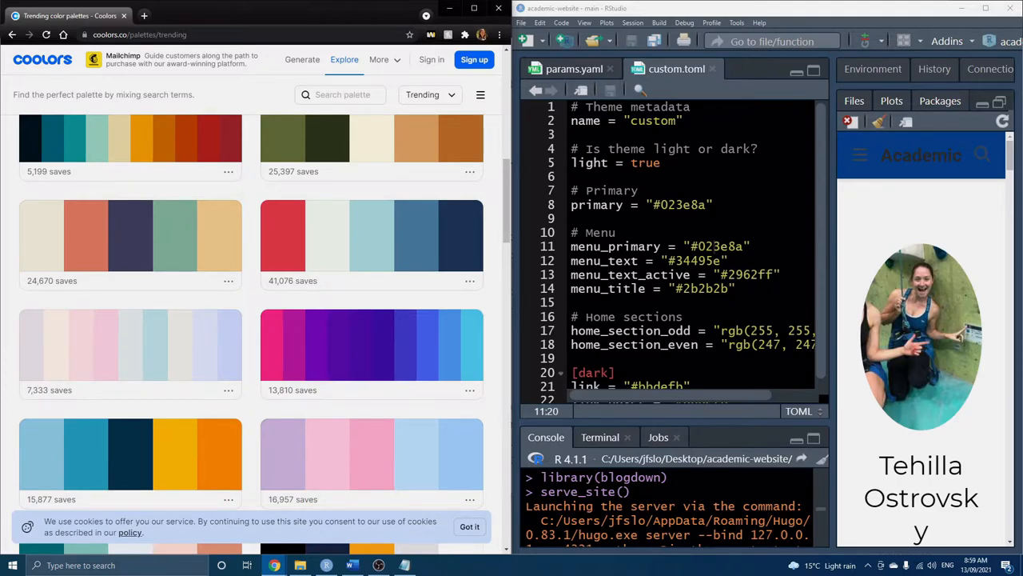
scroll(down, 3)
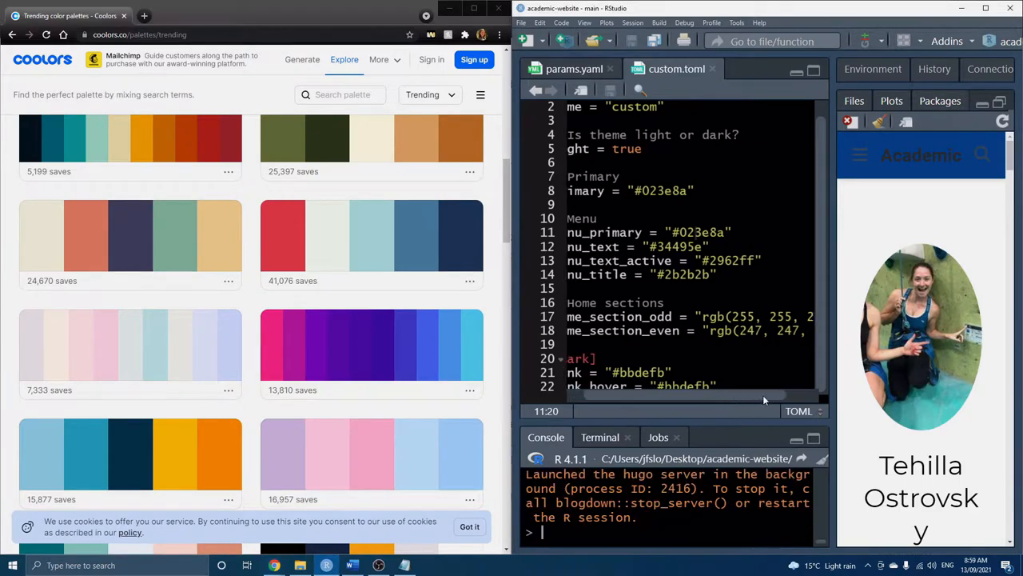
scroll(right, 3)
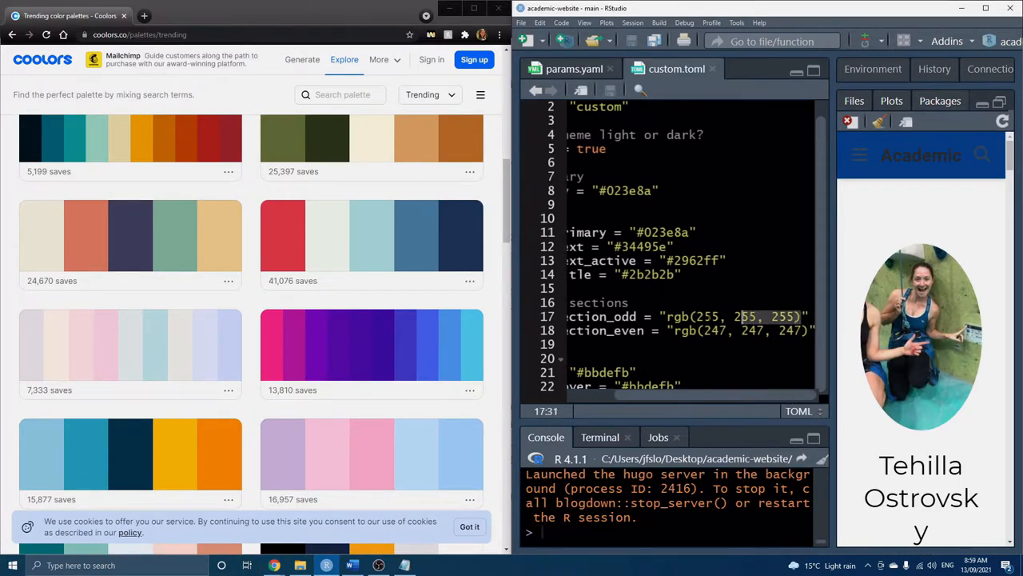
text(dfe7fd)
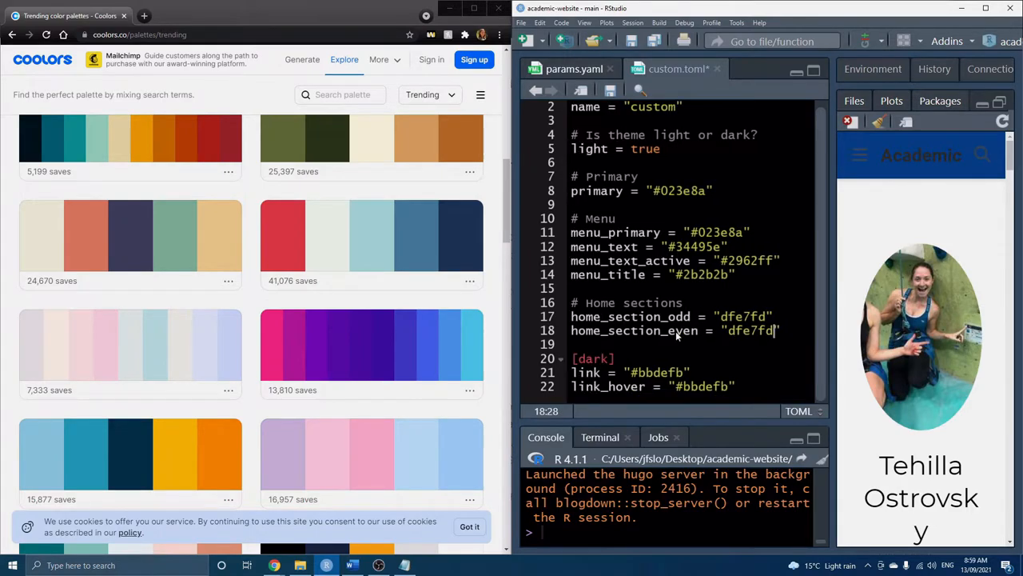
text(rgb(247, 247, 247))
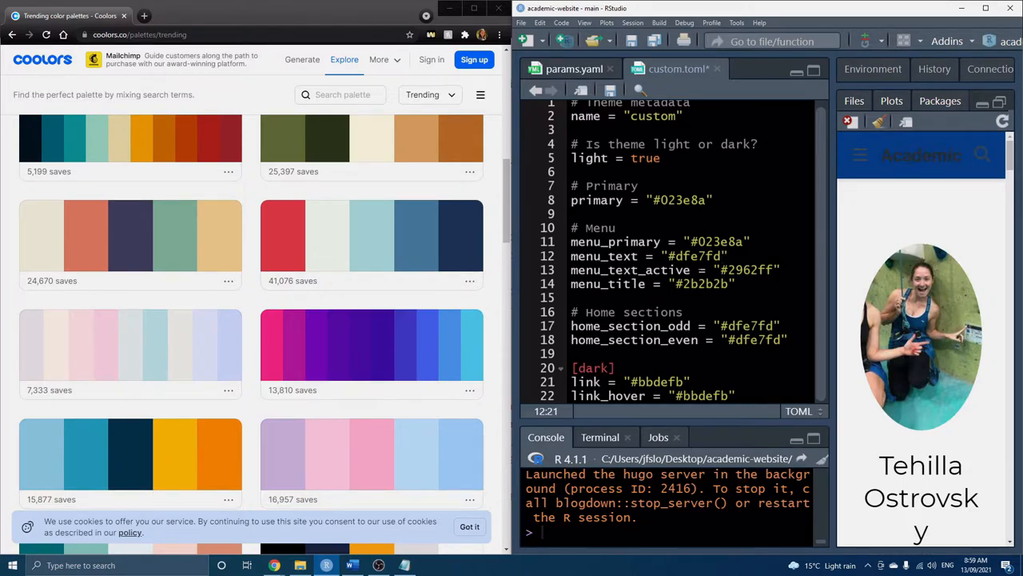
double_click(747, 270)
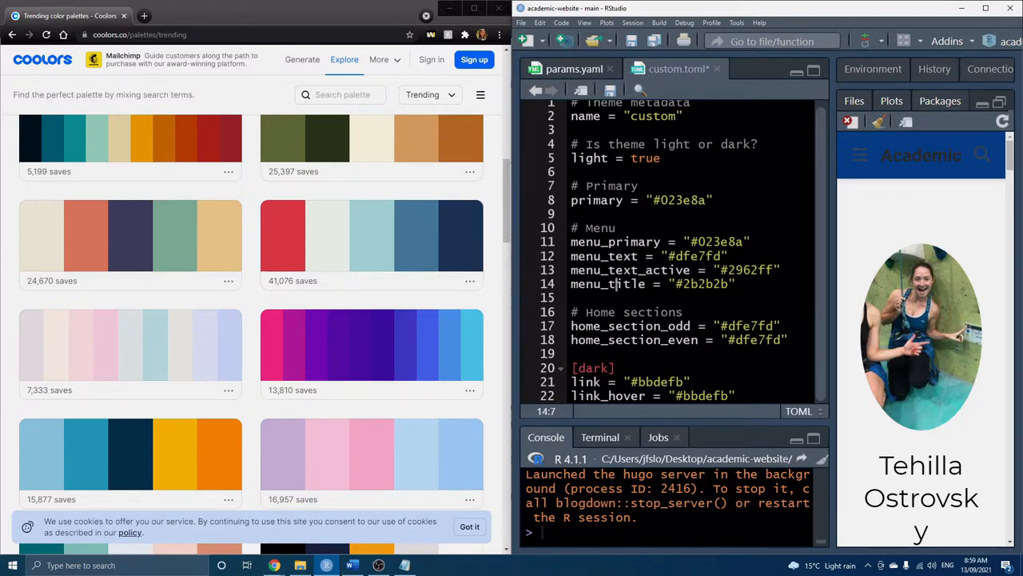
mouse_move(435, 441)
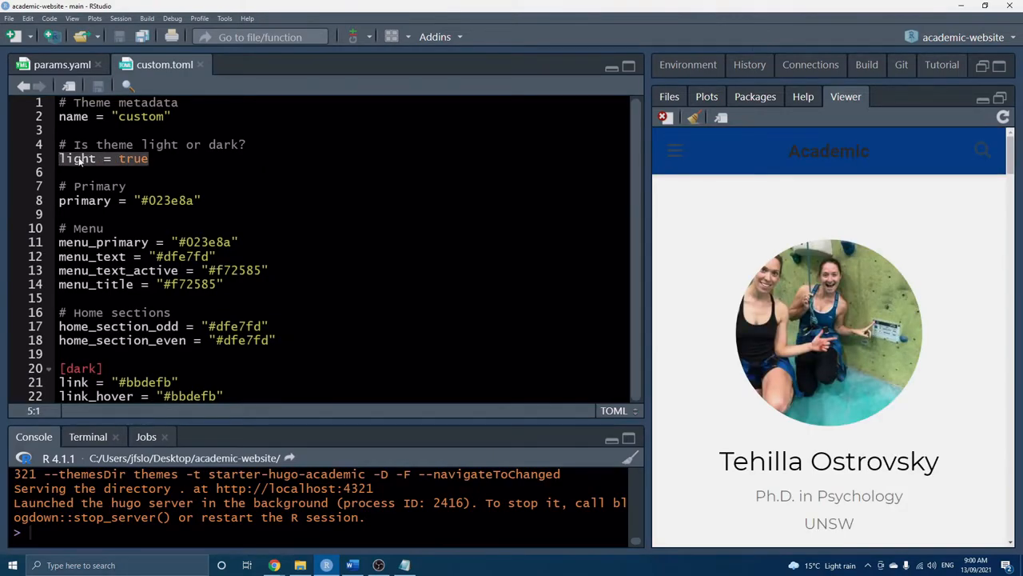
Save custom.toml, then stop the server with stop_server() and relaunch it with serve_site().
click(80, 367)
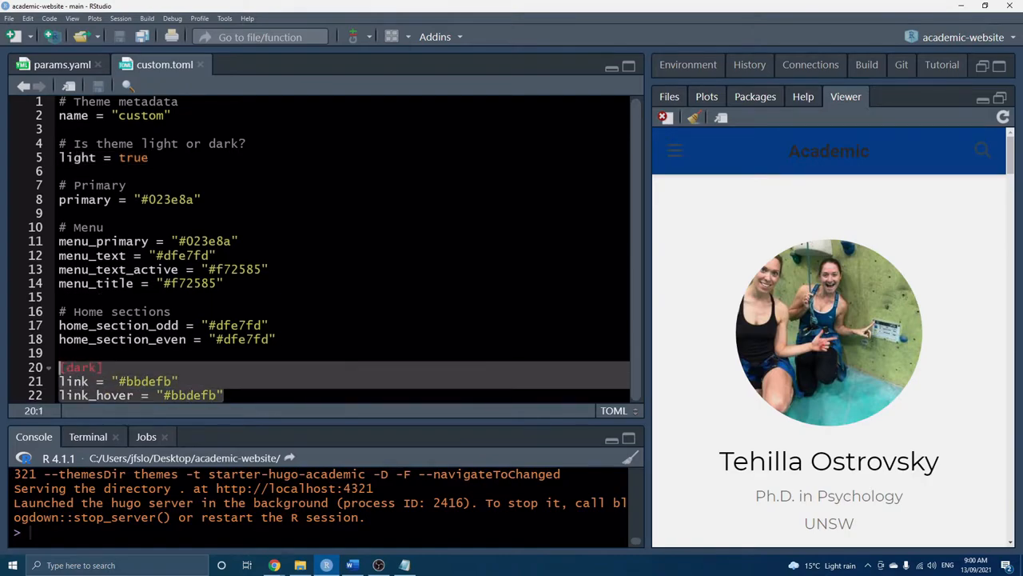
click(270, 324)
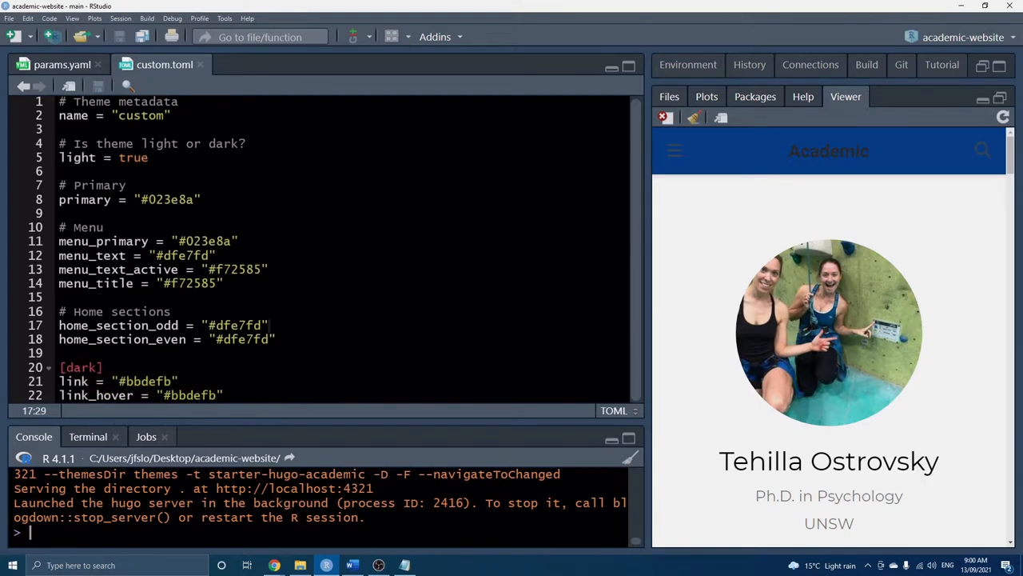
text(se)
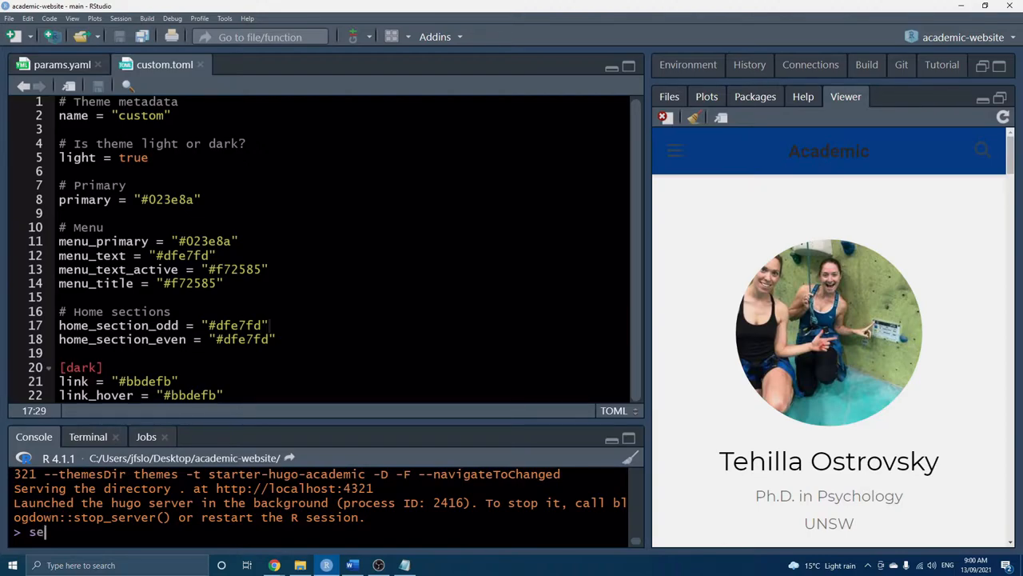
text(r)
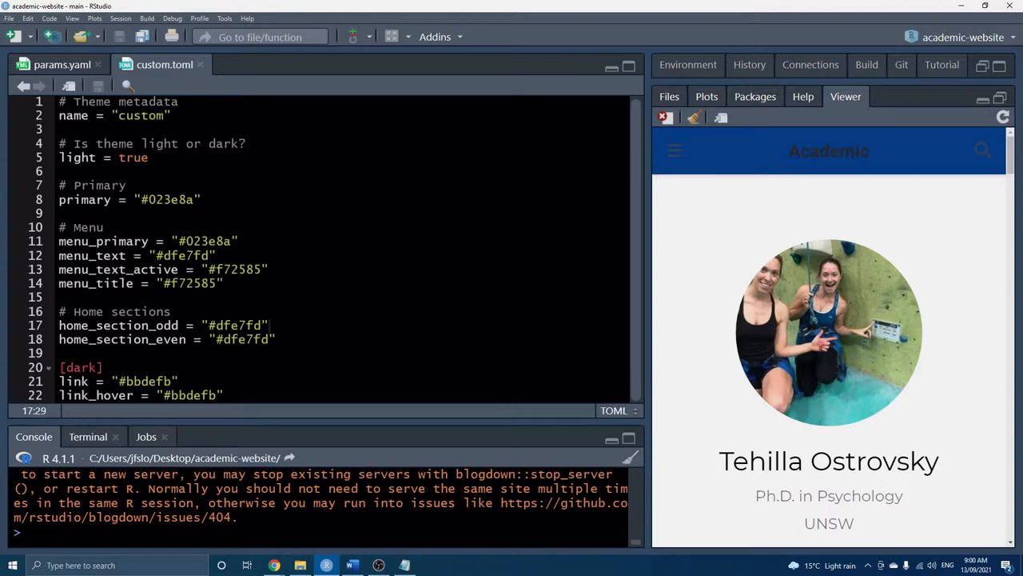
mouse_move(672, 382)
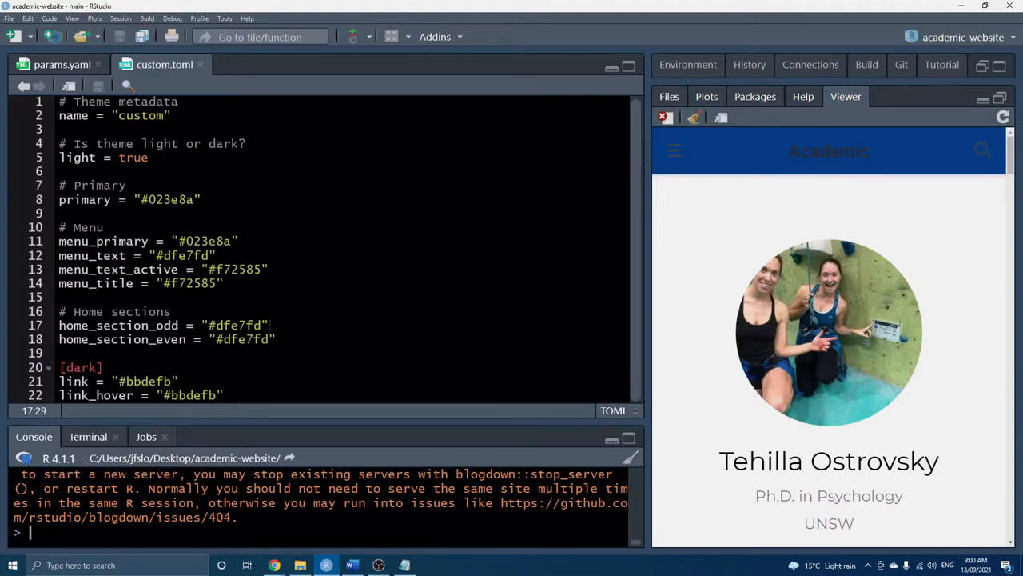
text(stop_server())
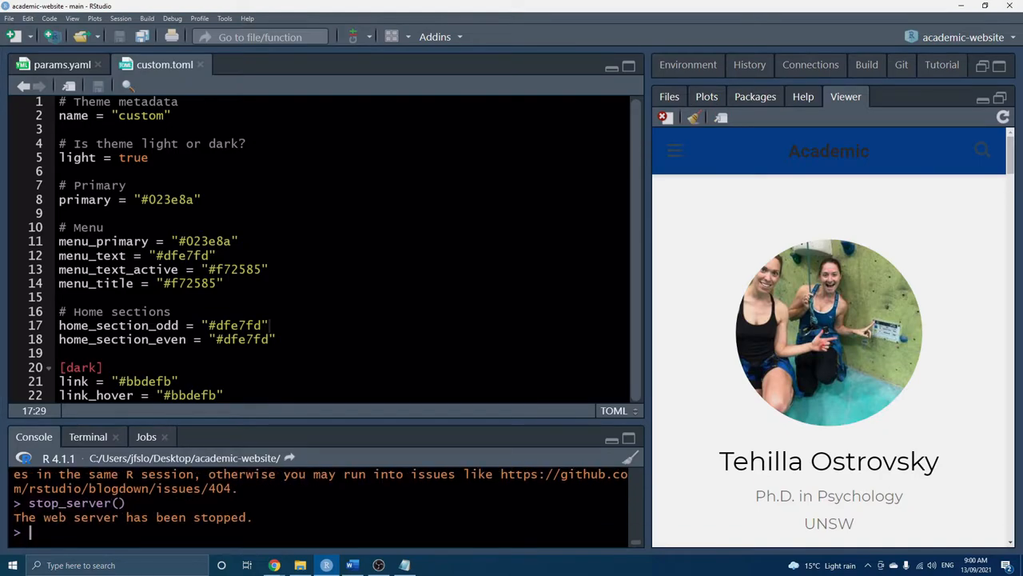
text(serve)
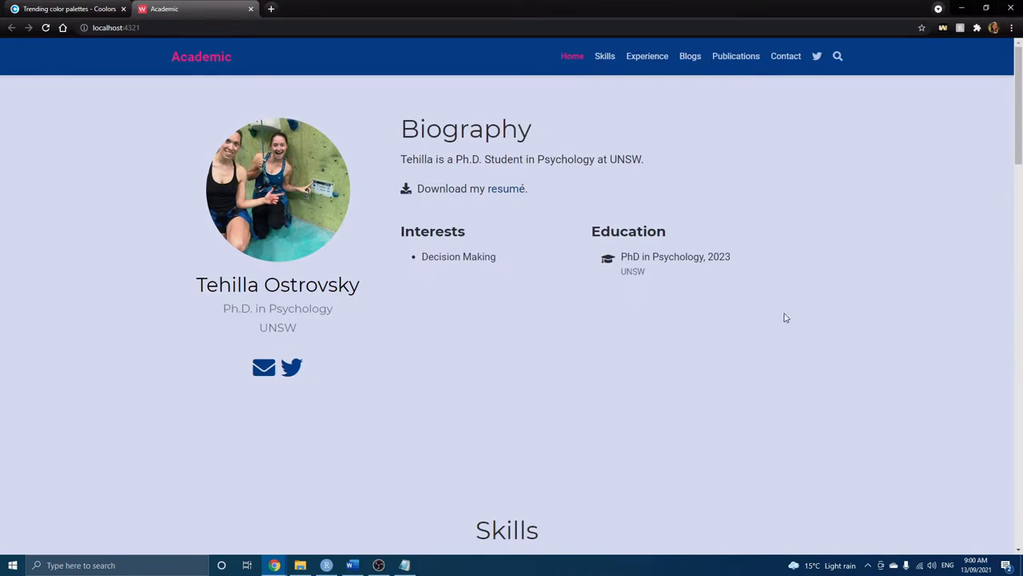
mouse_move(663, 38)
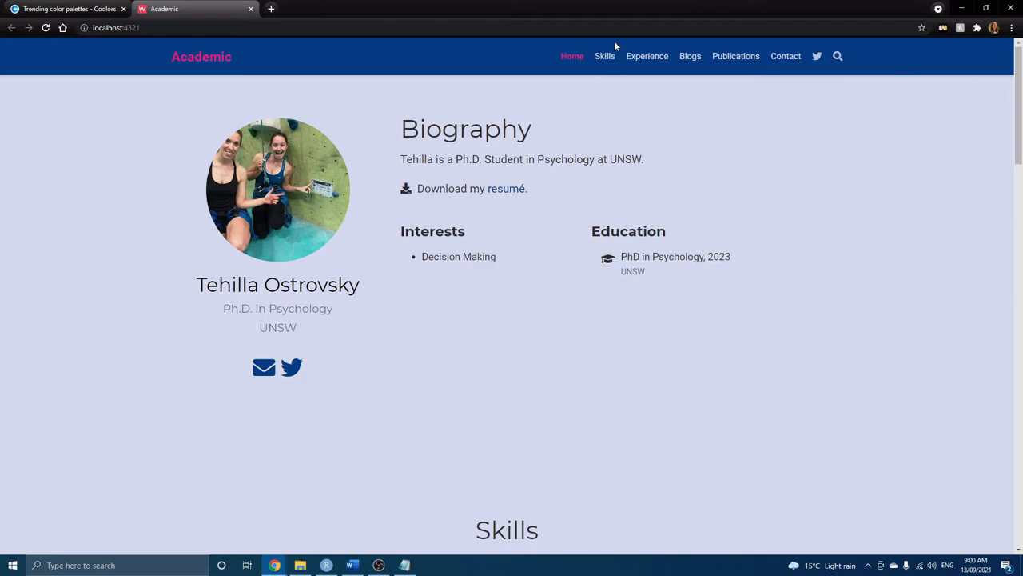
Browse the Skills, Experience, Blogs and Contact sections of the recoloured localhost:4321 site.
click(605, 56)
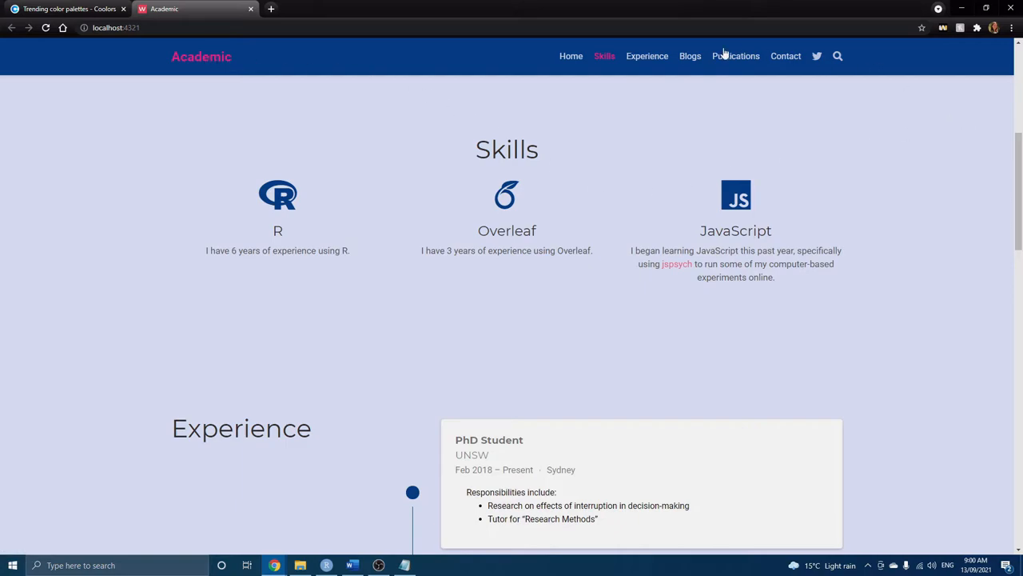
click(647, 56)
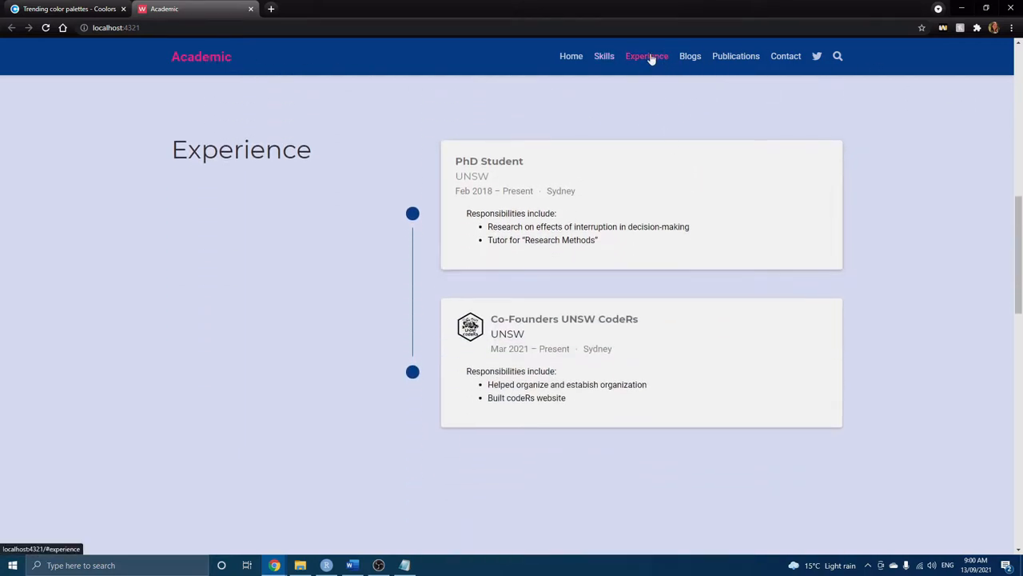
click(689, 56)
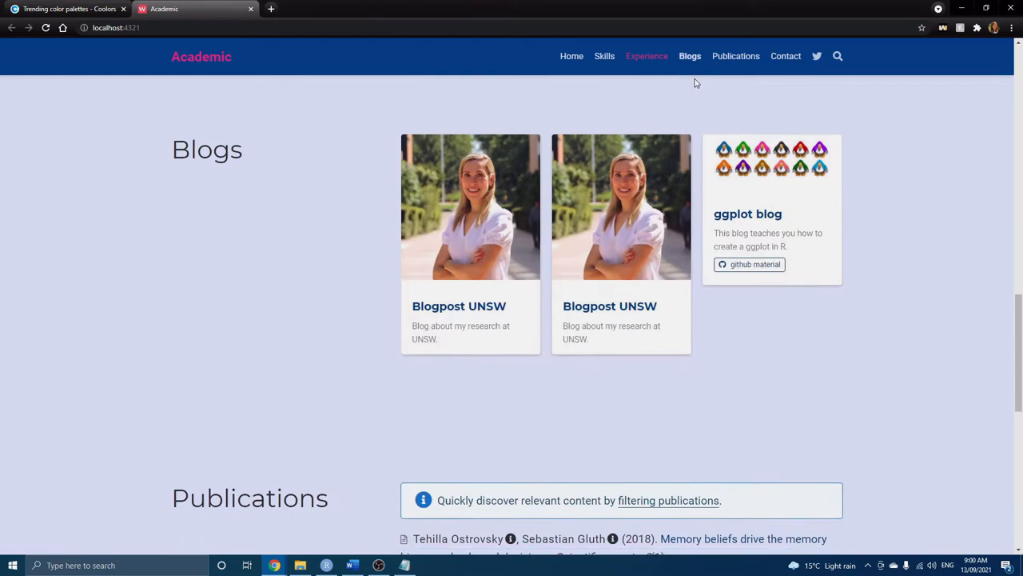
click(689, 56)
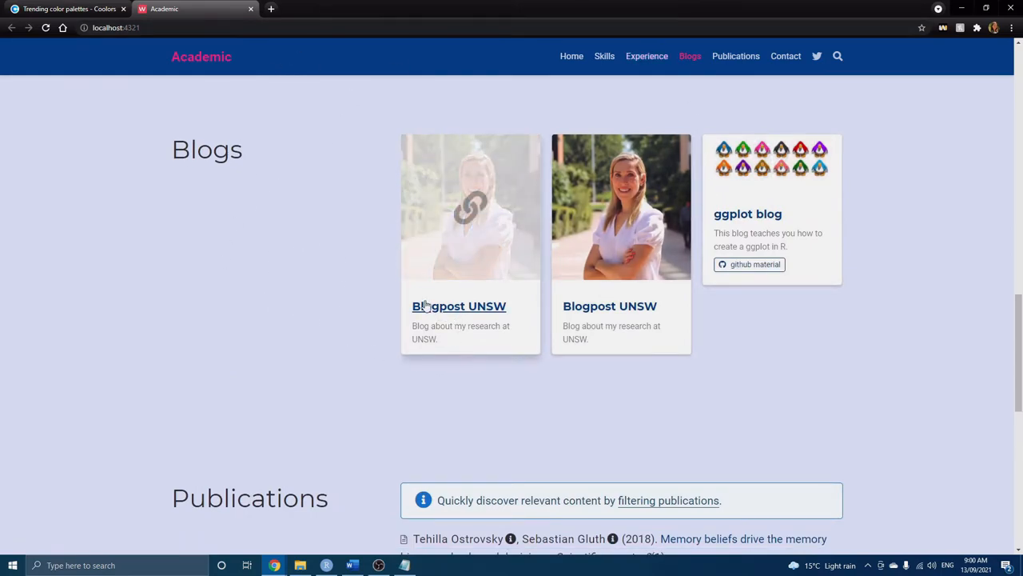
scroll(down, 3)
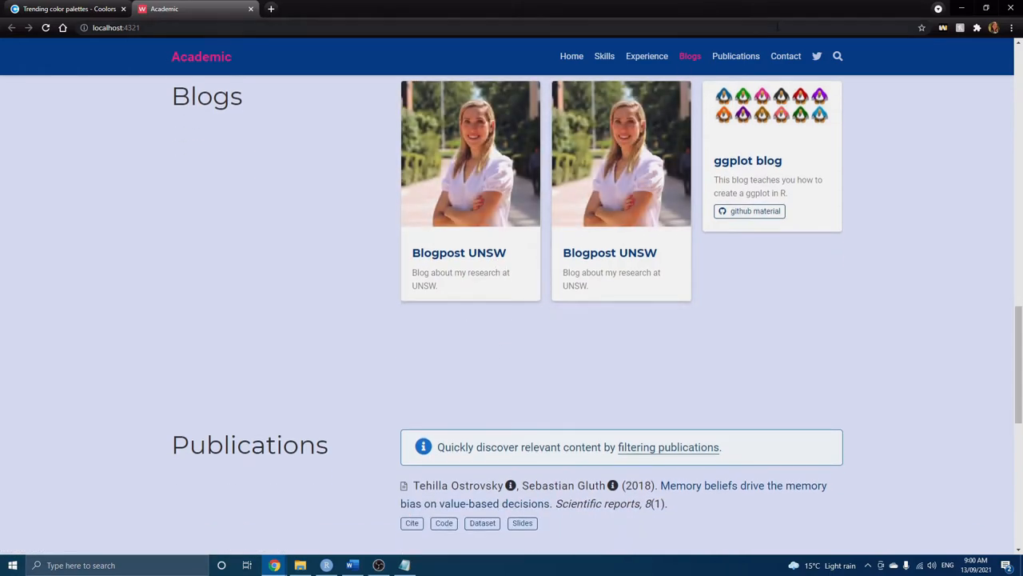
click(785, 56)
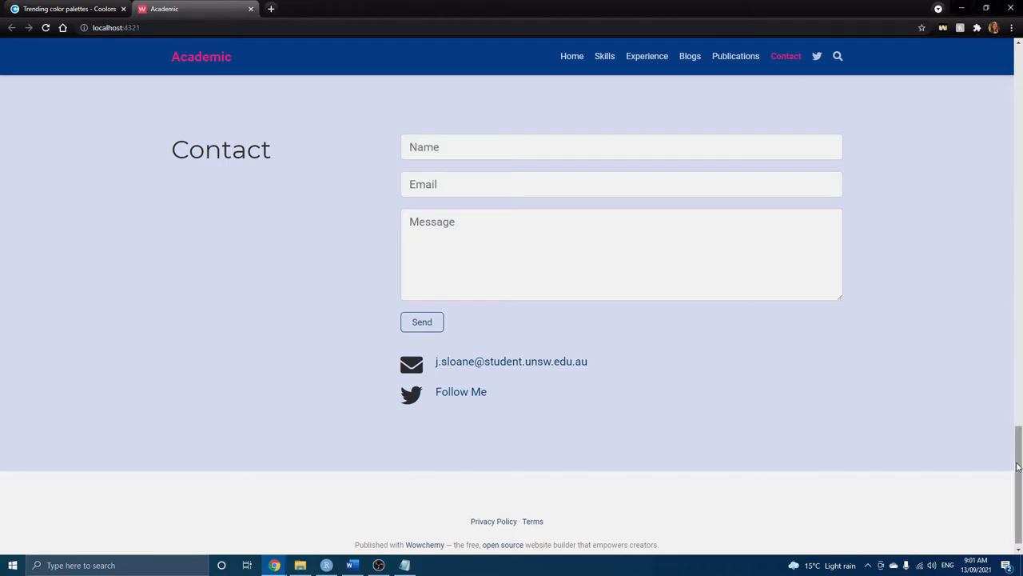
click(572, 56)
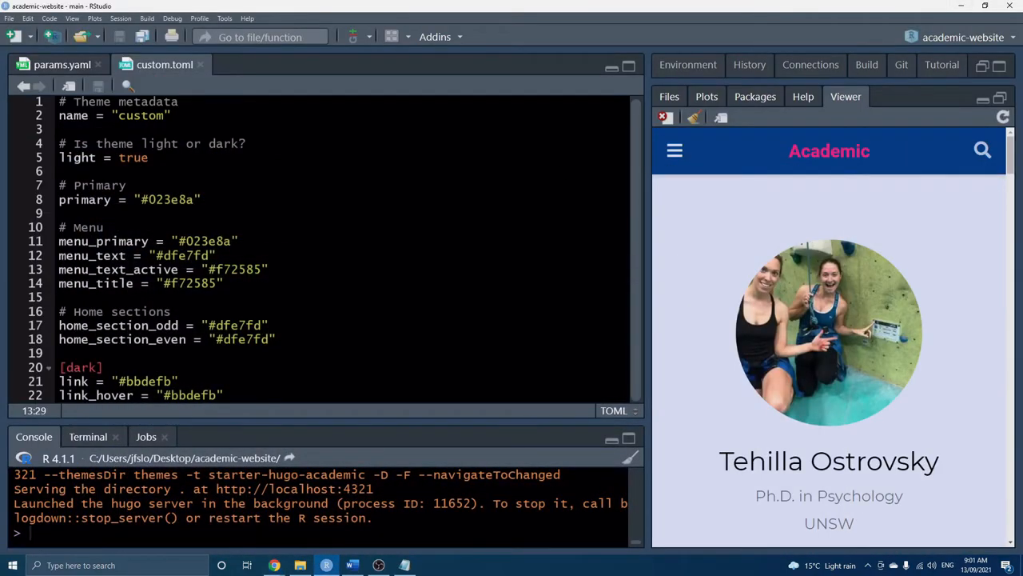
mouse_move(672, 102)
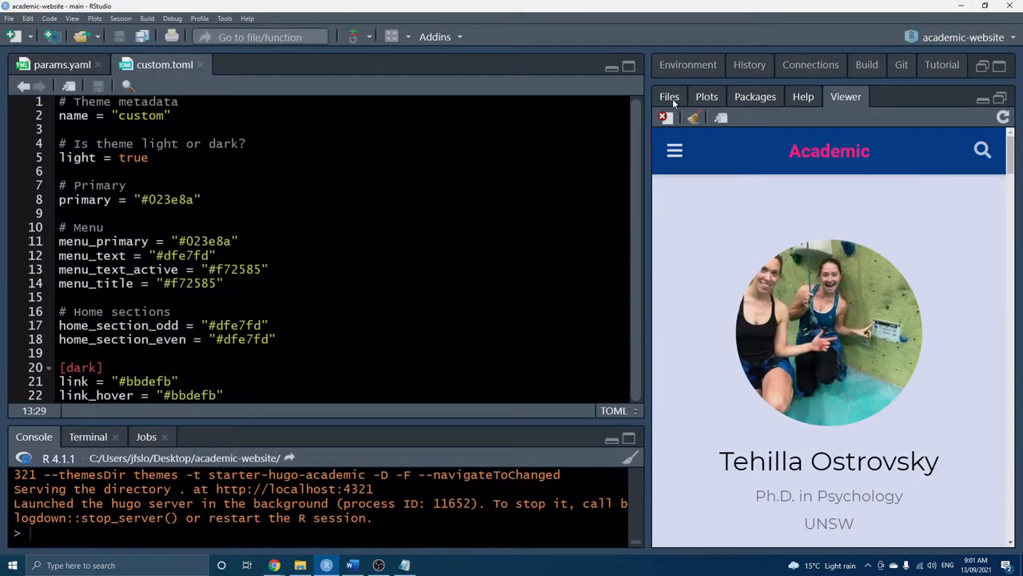
In the Files pane, navigate themes > github.com > wowchemy > wowchemy-hugo-modules > wowchemy > data > themes.
click(670, 96)
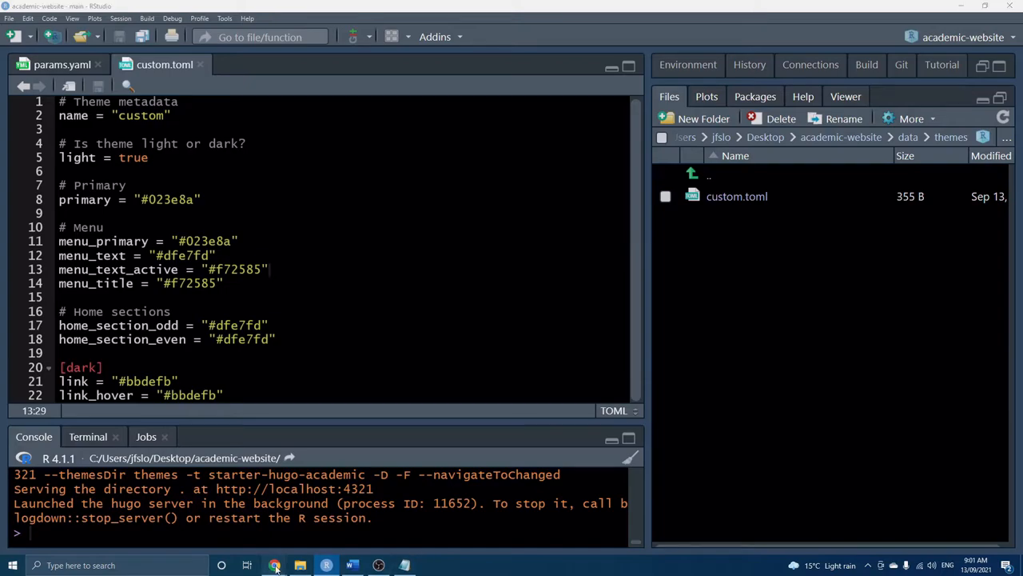
click(274, 565)
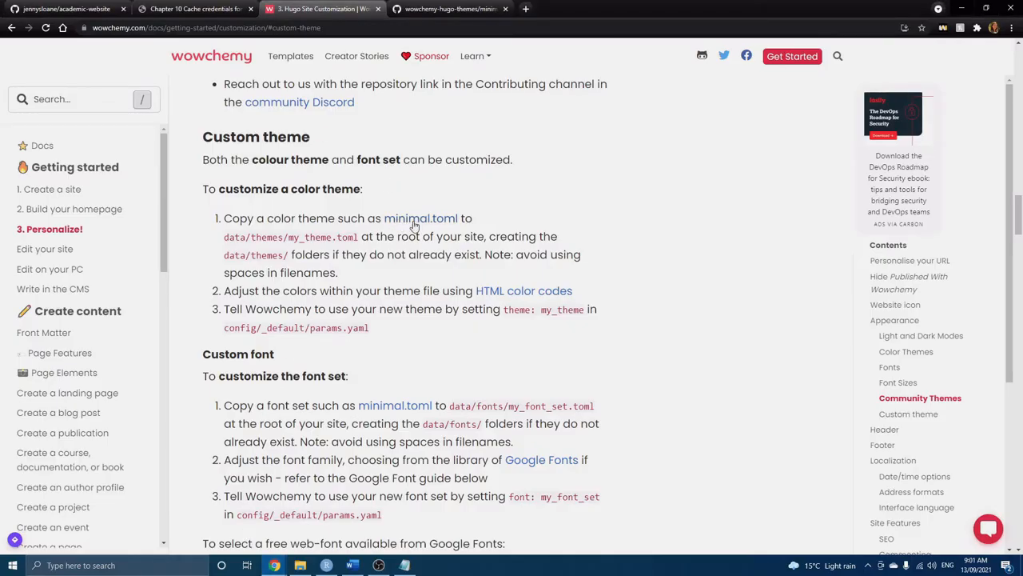
click(448, 9)
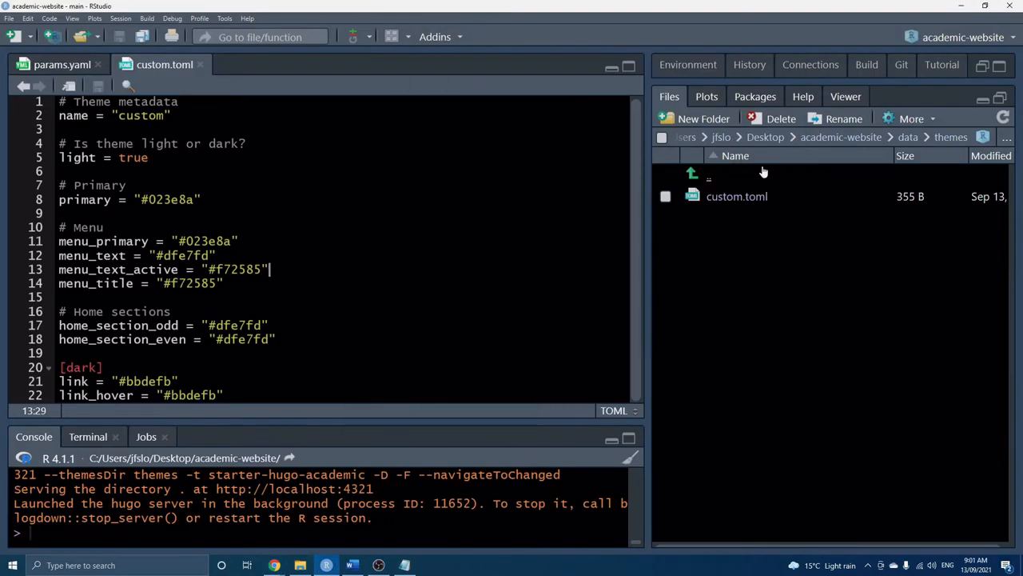
mouse_move(841, 137)
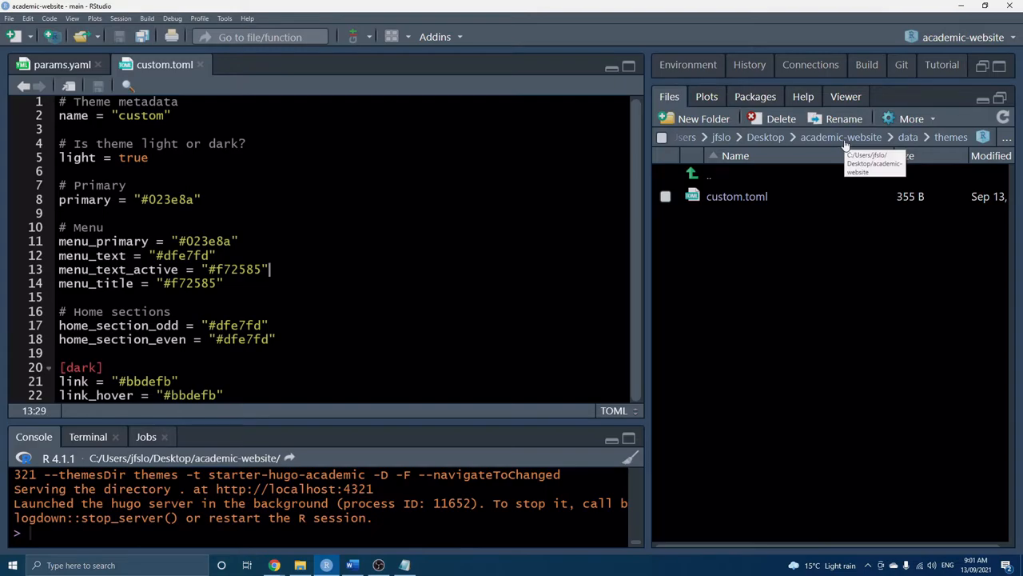
click(841, 137)
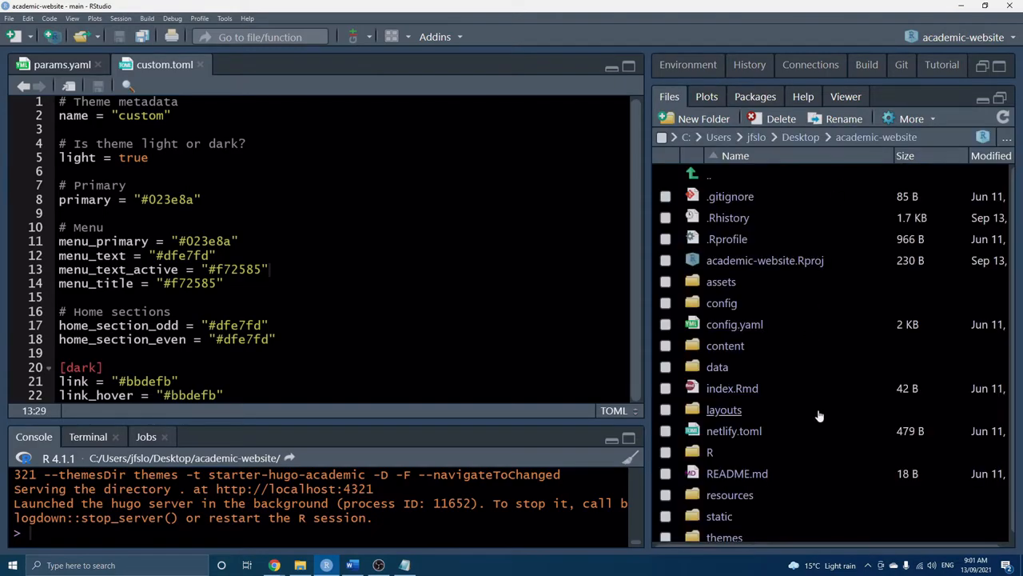
mouse_move(818, 442)
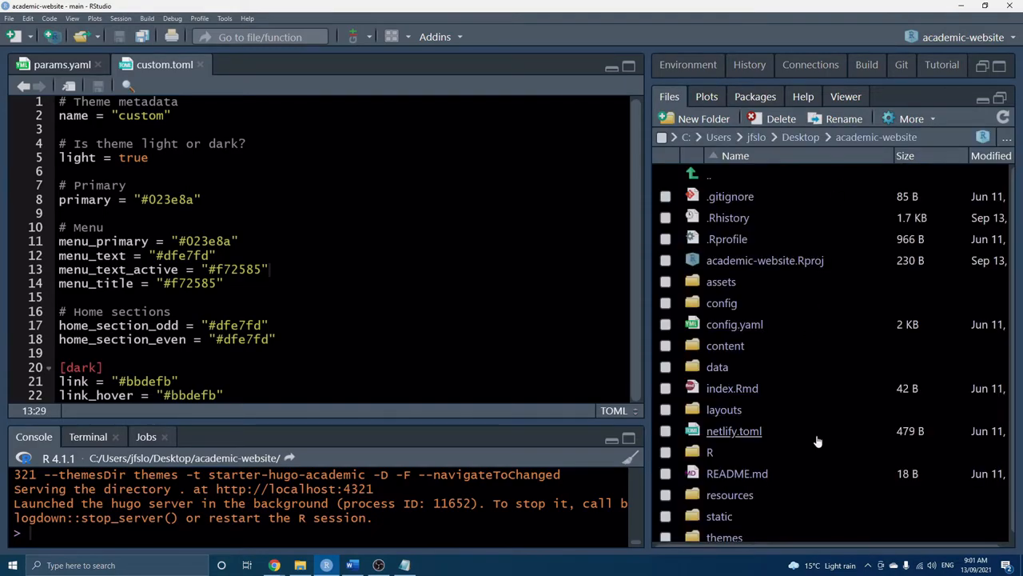
mouse_move(816, 440)
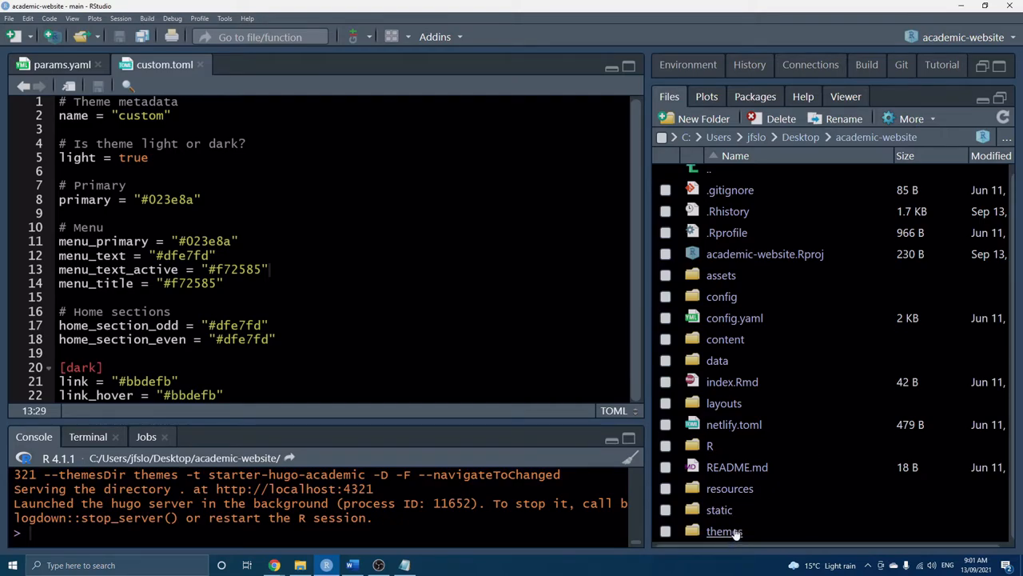
double_click(724, 531)
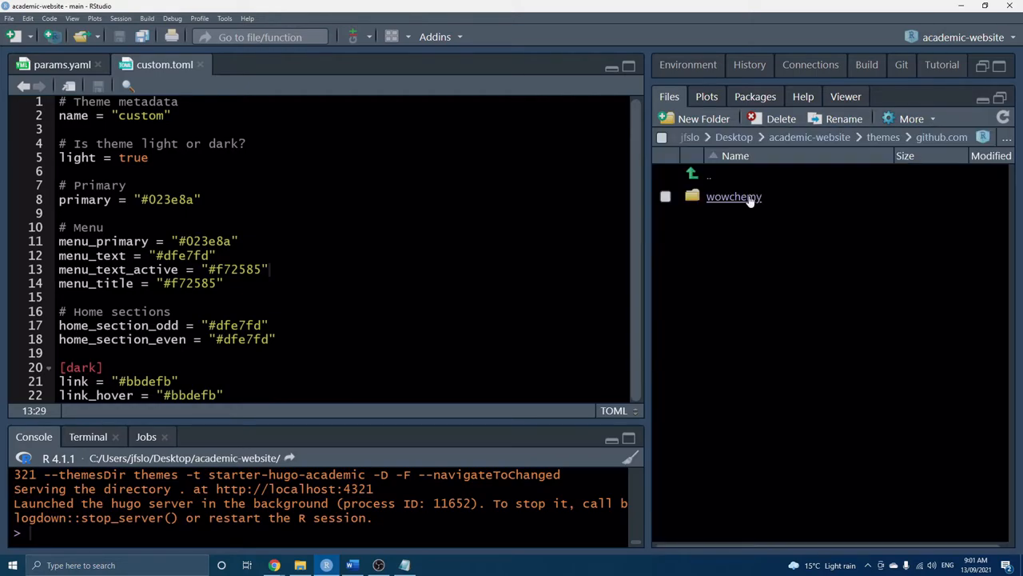
click(733, 196)
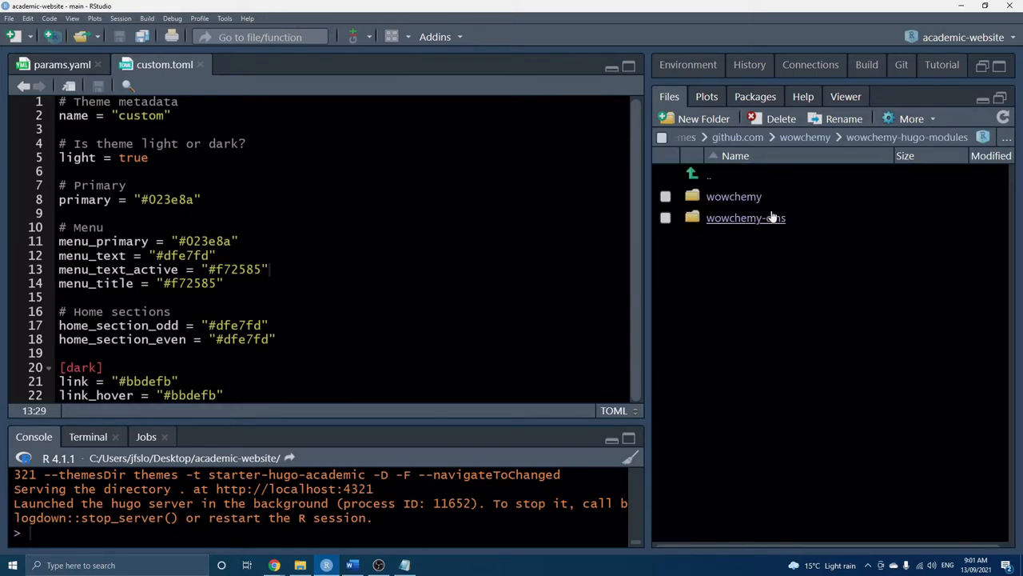
click(734, 195)
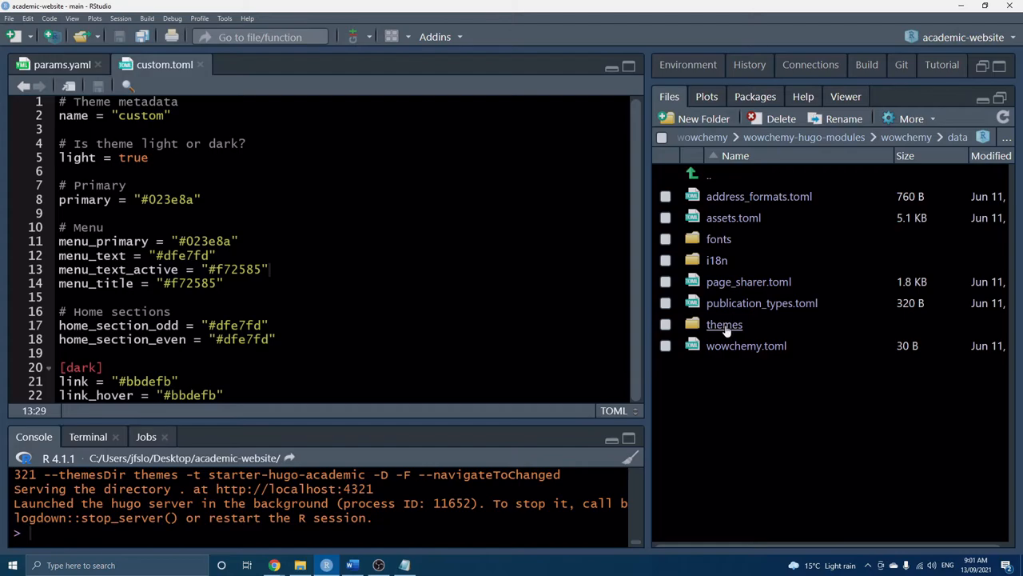
click(724, 324)
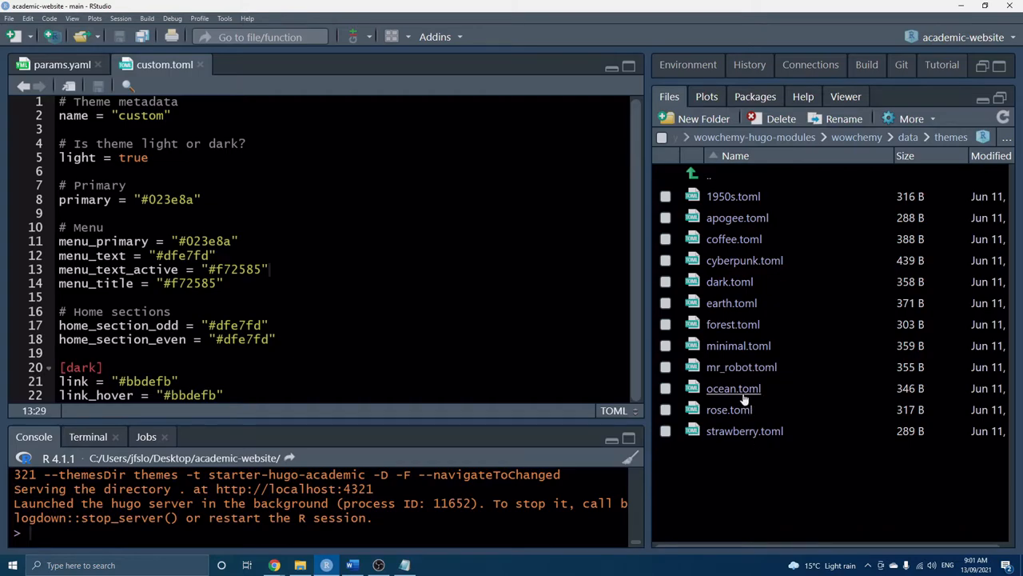
Open ocean.toml for reference, return to custom.toml, and navigate back up the Files pane.
double_click(734, 388)
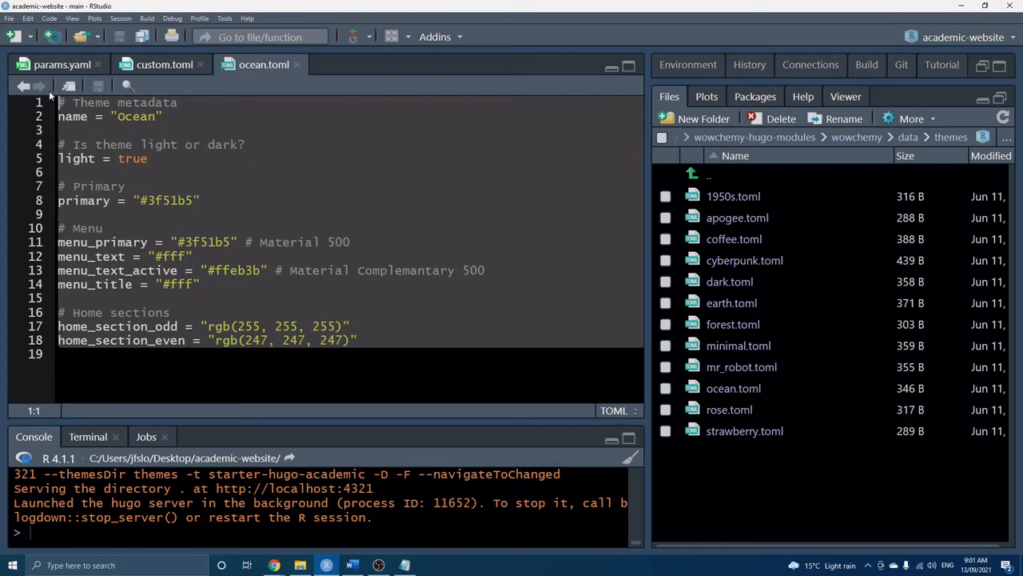
click(164, 64)
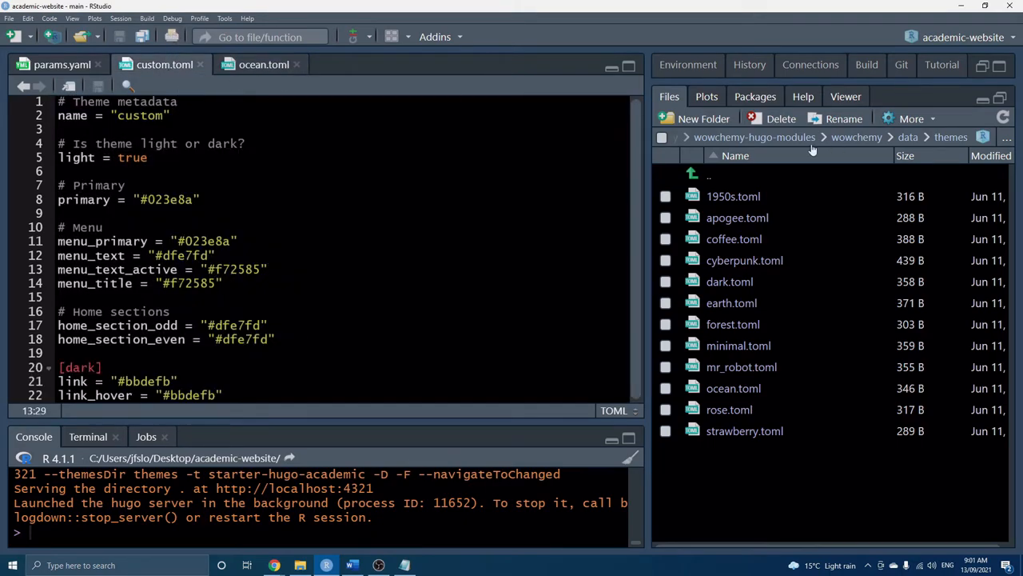
mouse_move(733, 388)
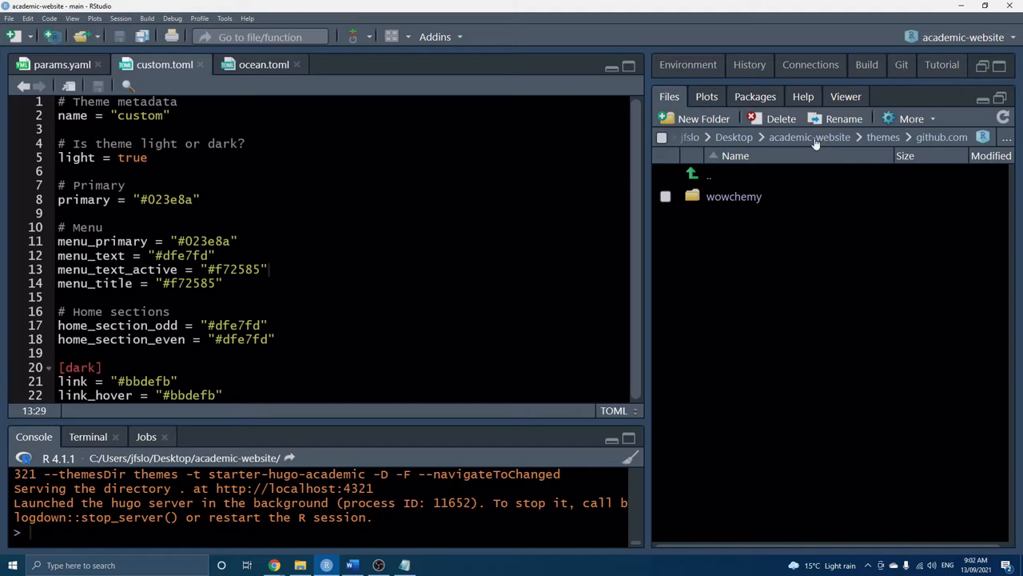
click(809, 137)
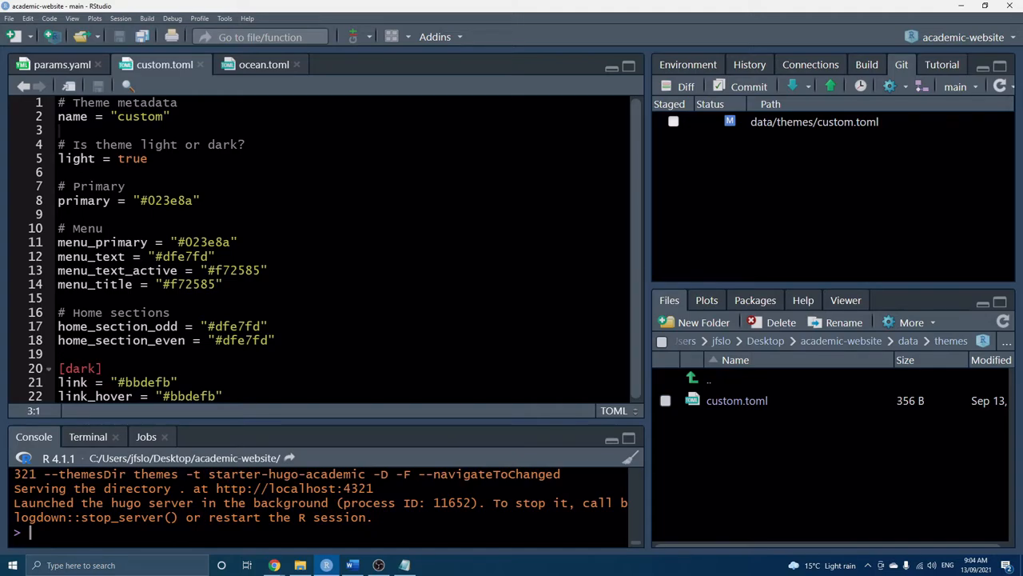
Stage custom.toml and commit it with the message 'custom color theme'.
click(674, 121)
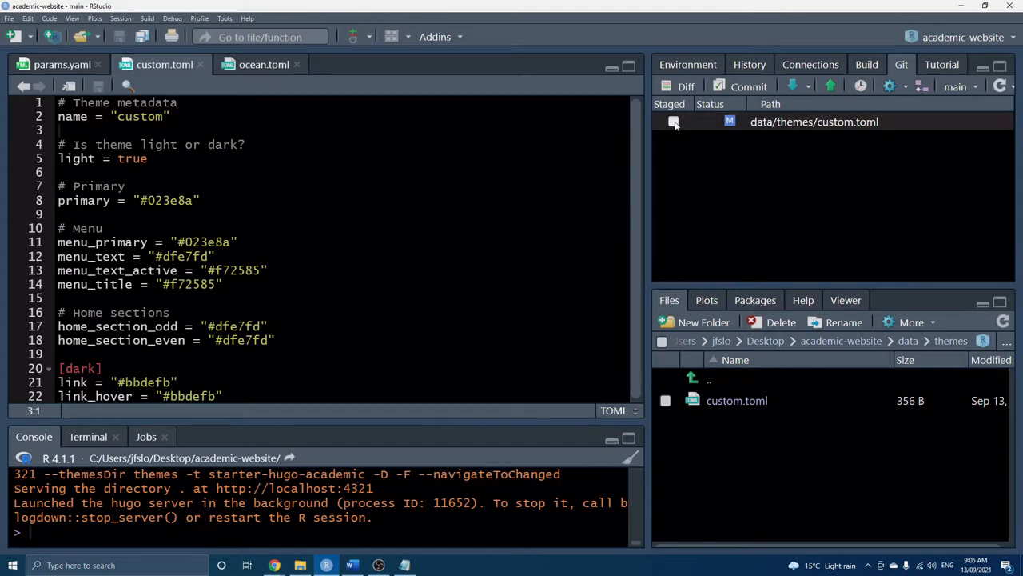
click(674, 122)
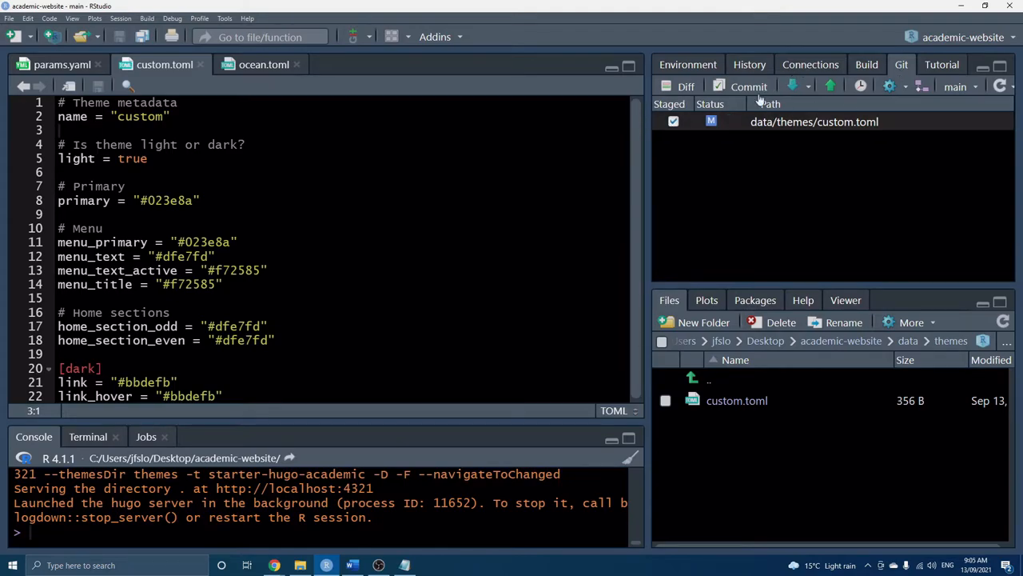
click(749, 86)
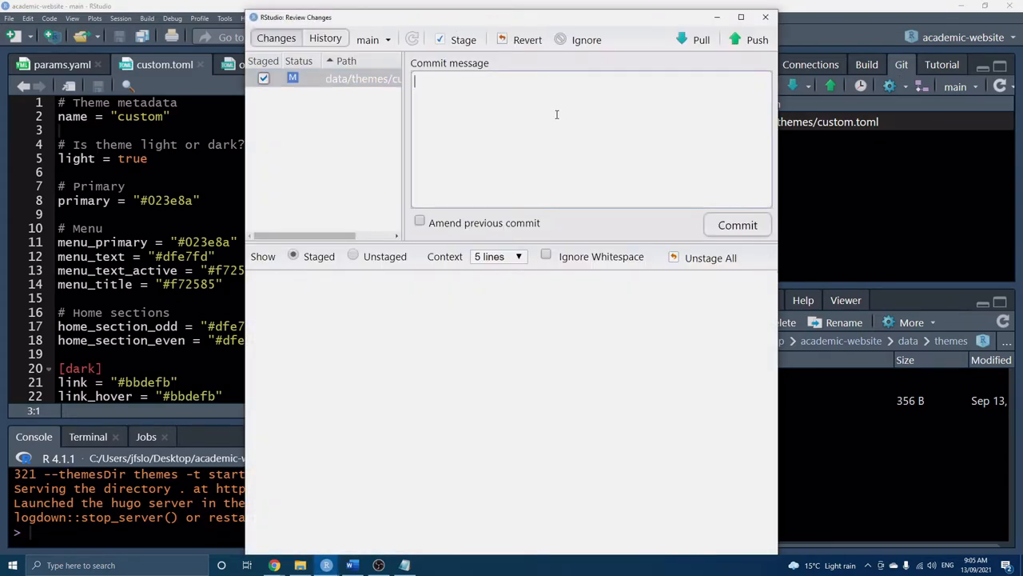
text(cusot)
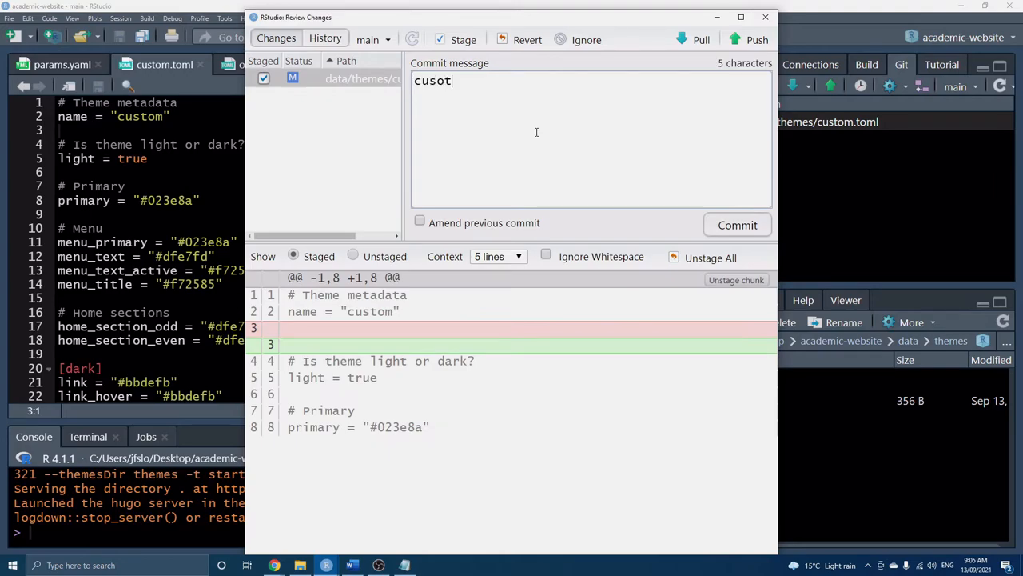
text(custom color theme)
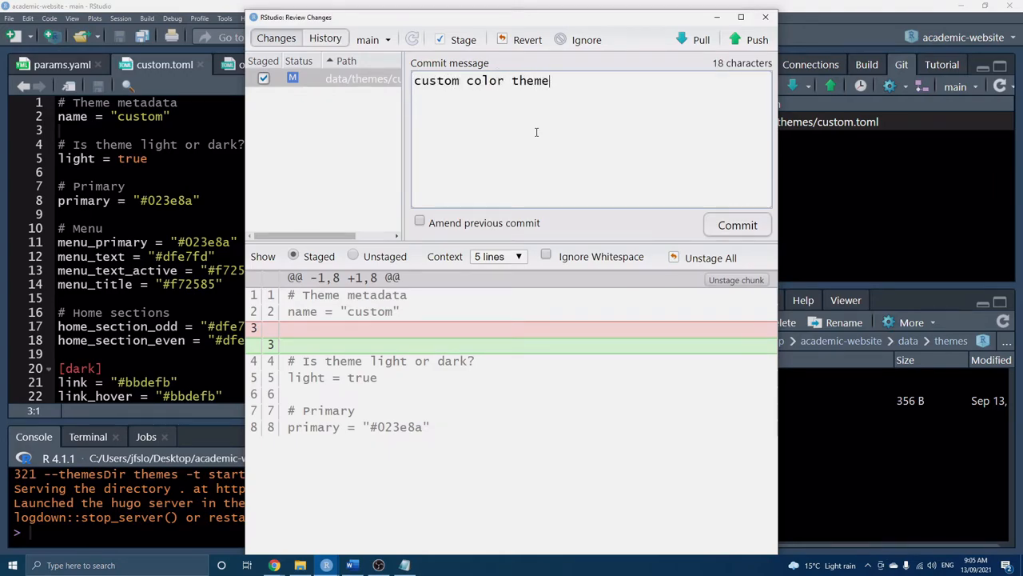
click(737, 225)
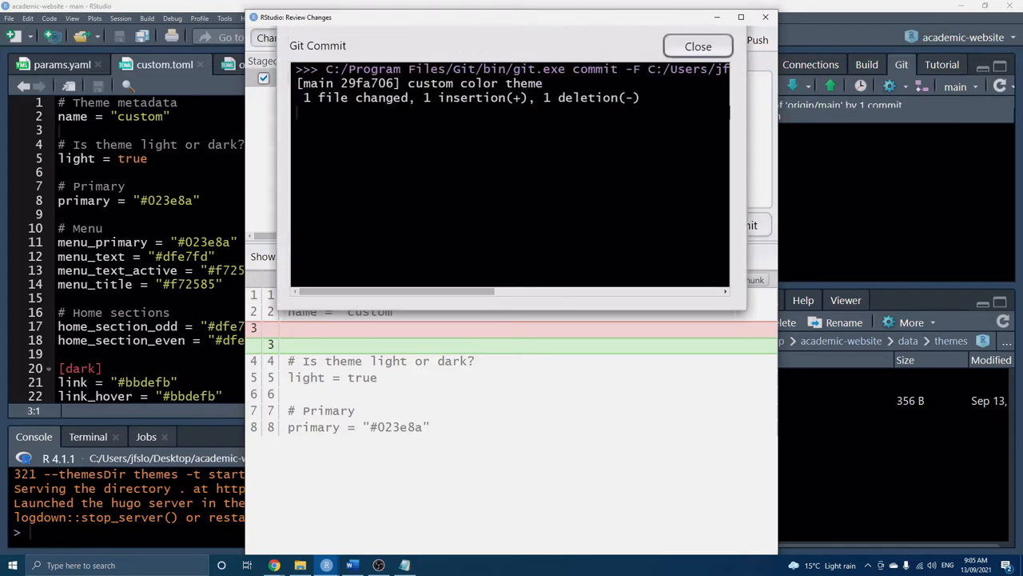
Push the commit to GitHub, see authentication fail, and dismiss the push output.
click(756, 40)
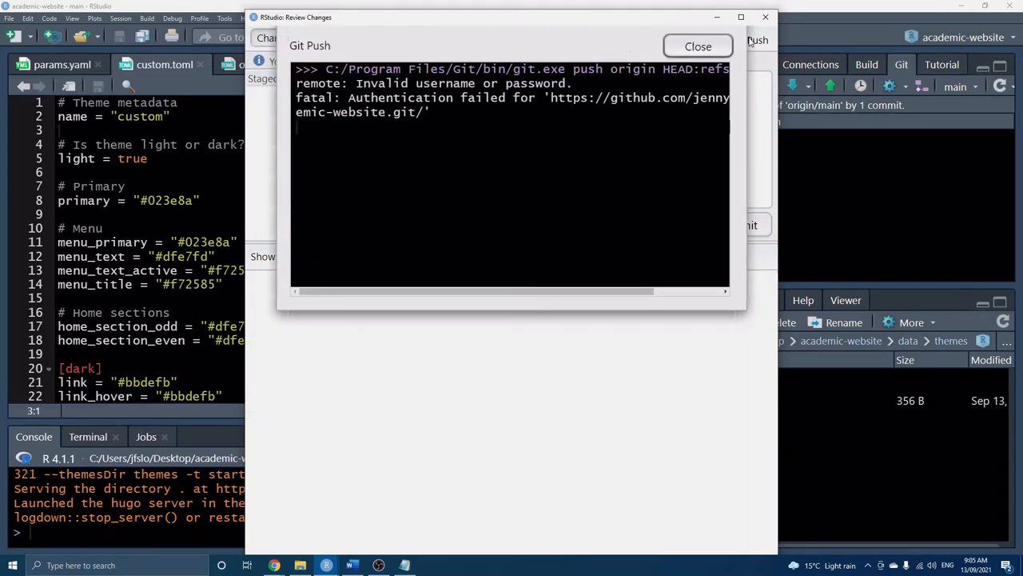
mouse_move(750, 41)
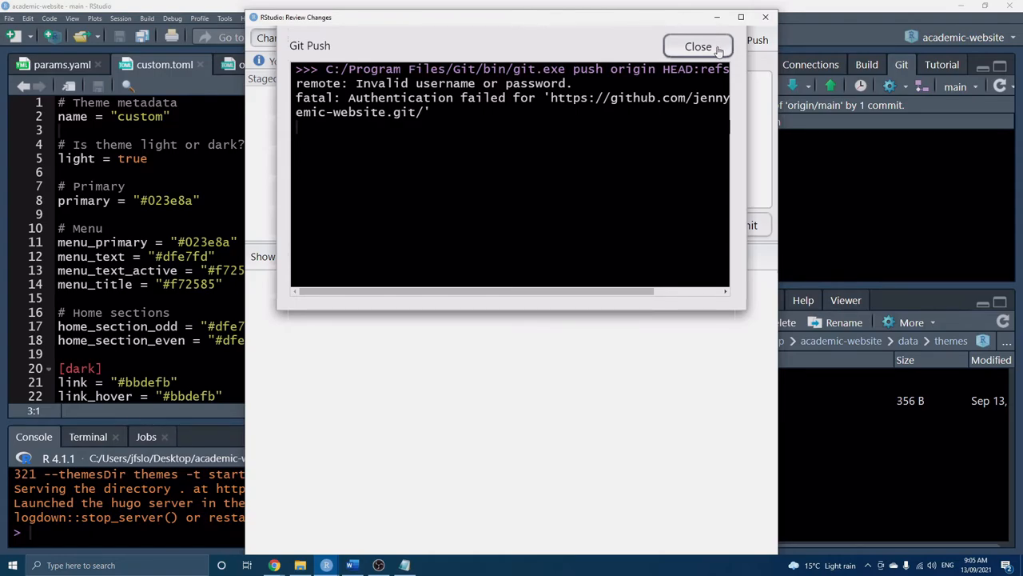
click(697, 47)
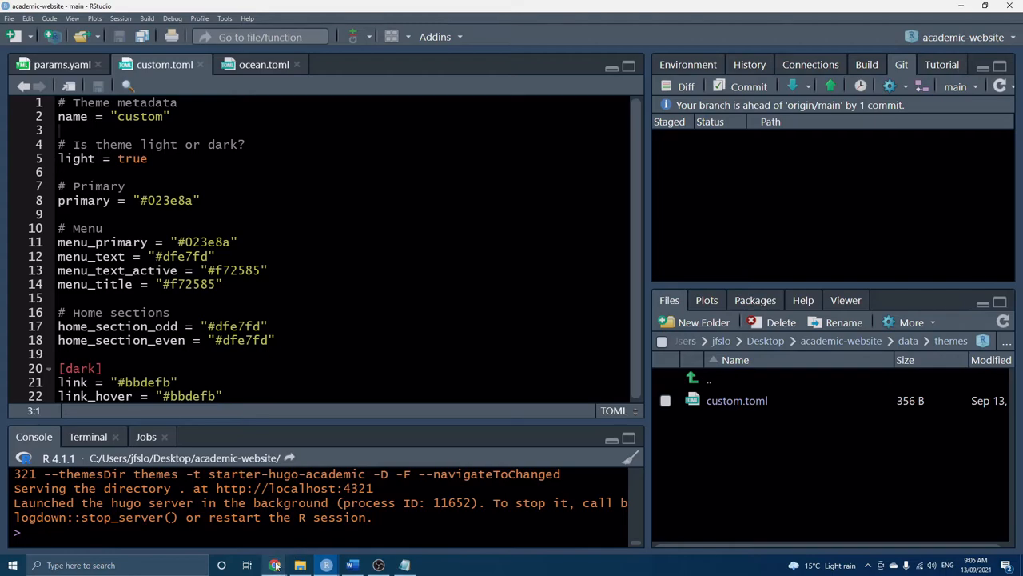
Switch to the browser, open GitHub account settings, and choose Developer settings from the sidebar.
click(274, 565)
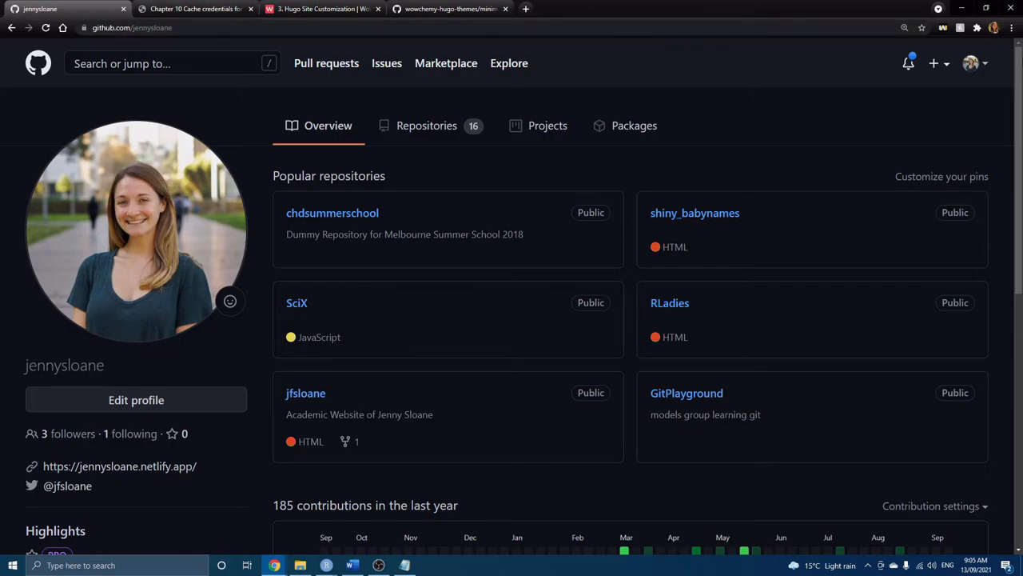
click(974, 63)
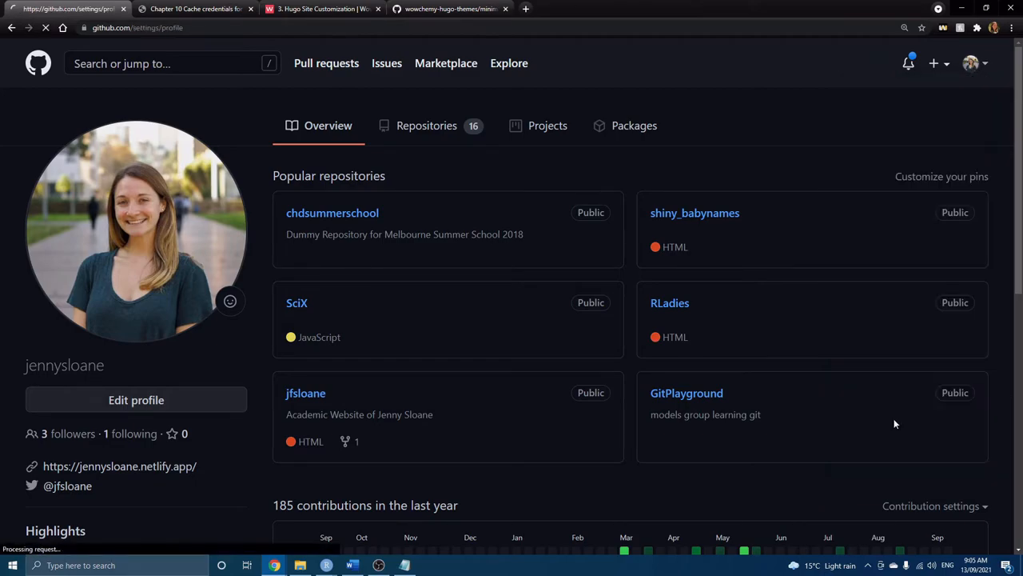
click(136, 400)
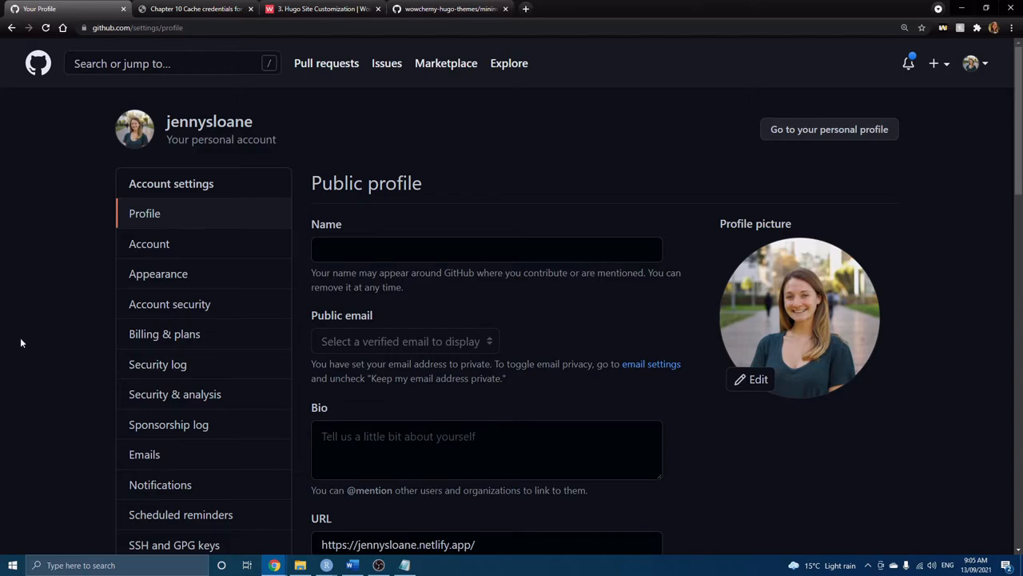
scroll(down, 3)
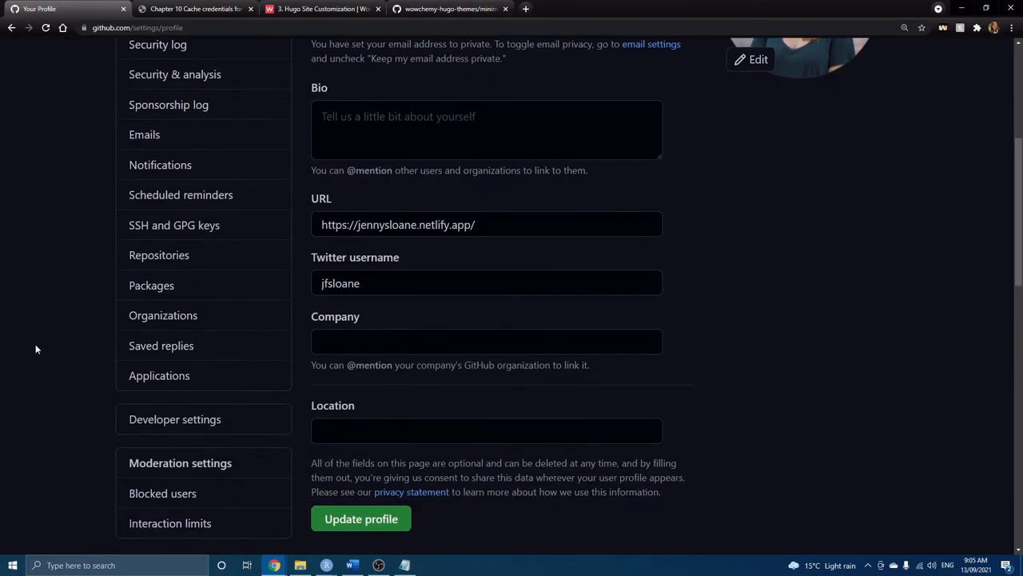
scroll(down, 3)
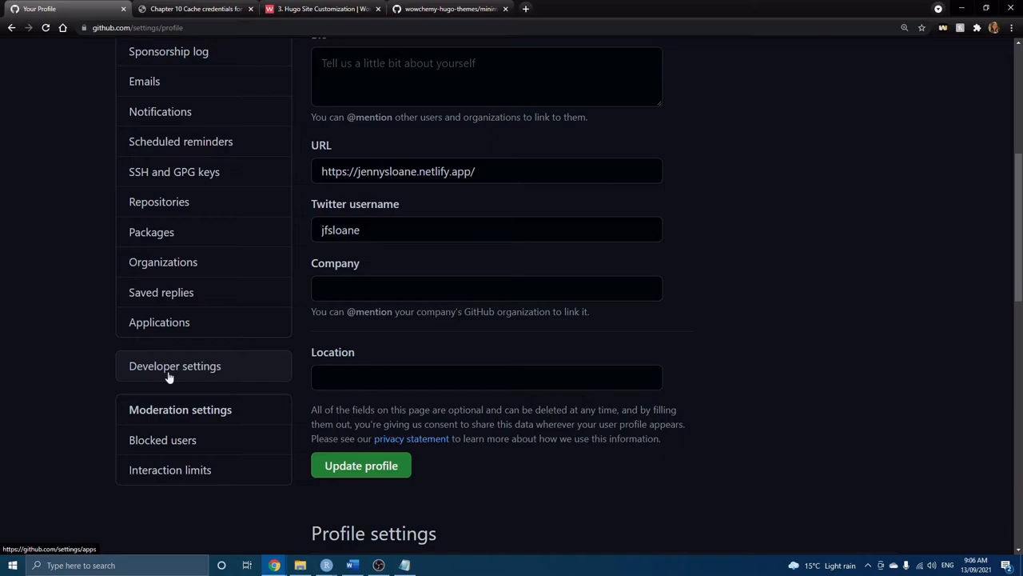
mouse_move(169, 374)
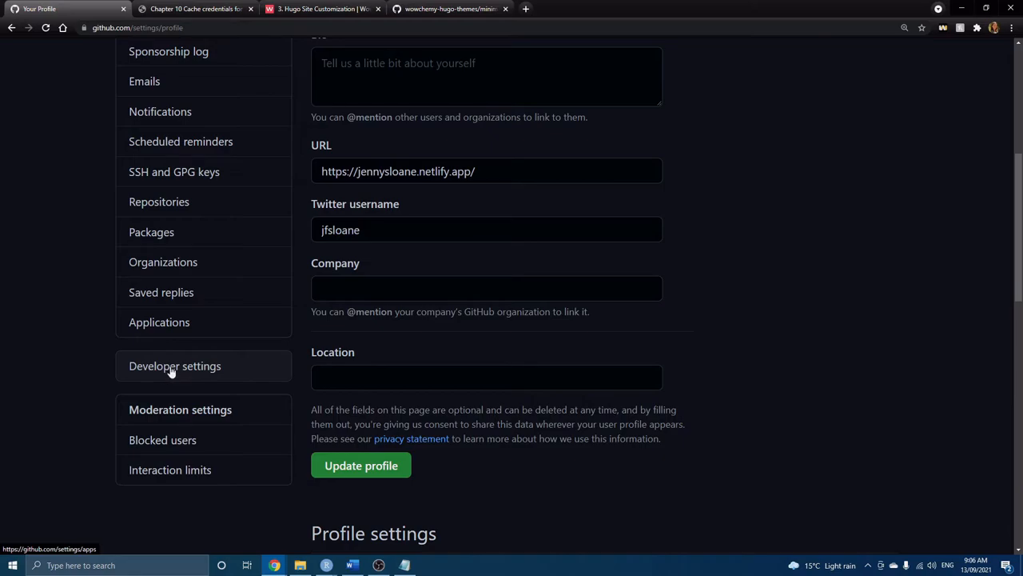
click(175, 365)
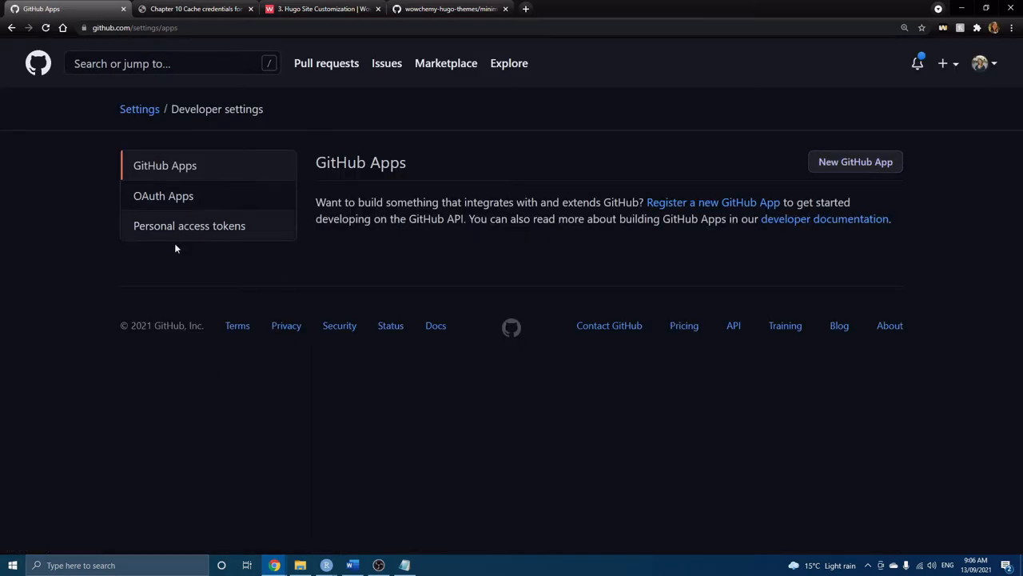
Start a new personal access token with the note color_theme.
click(190, 225)
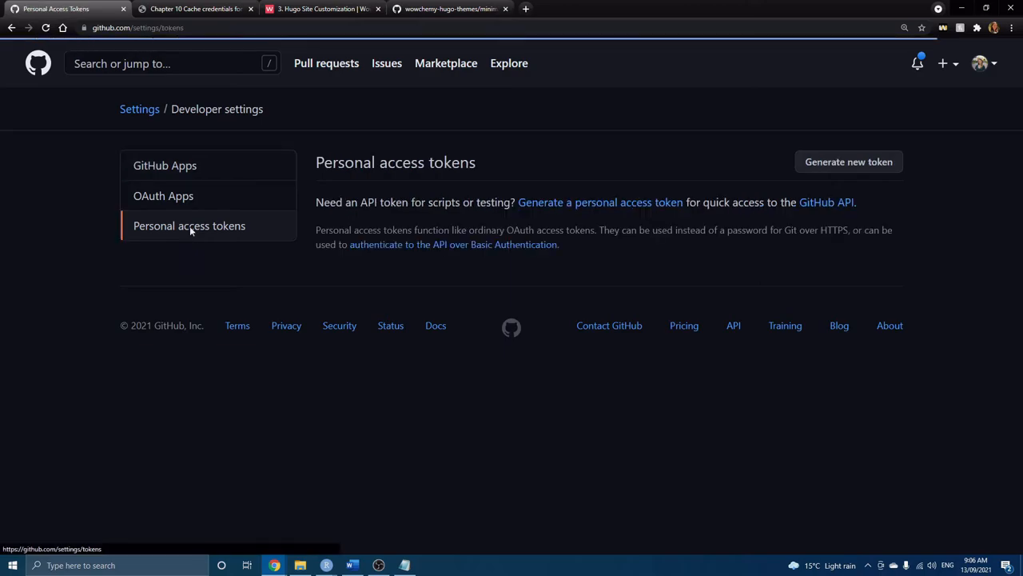
mouse_move(583, 217)
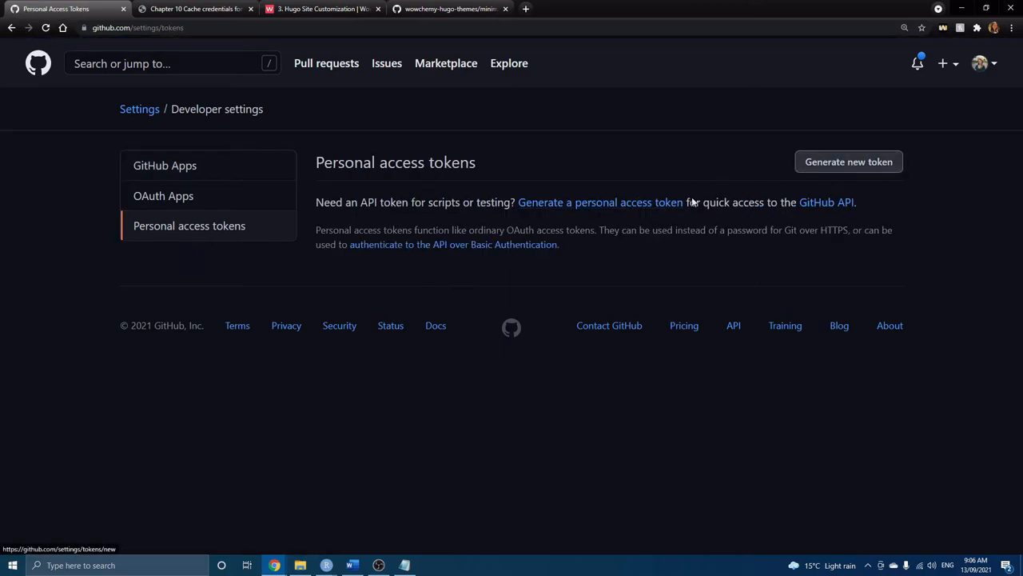
click(848, 162)
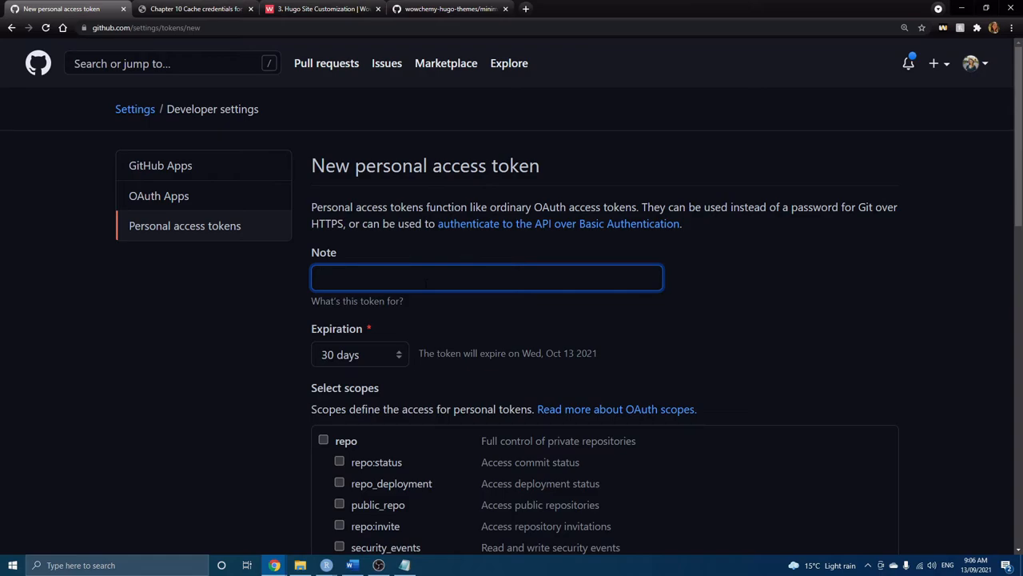
text(color)
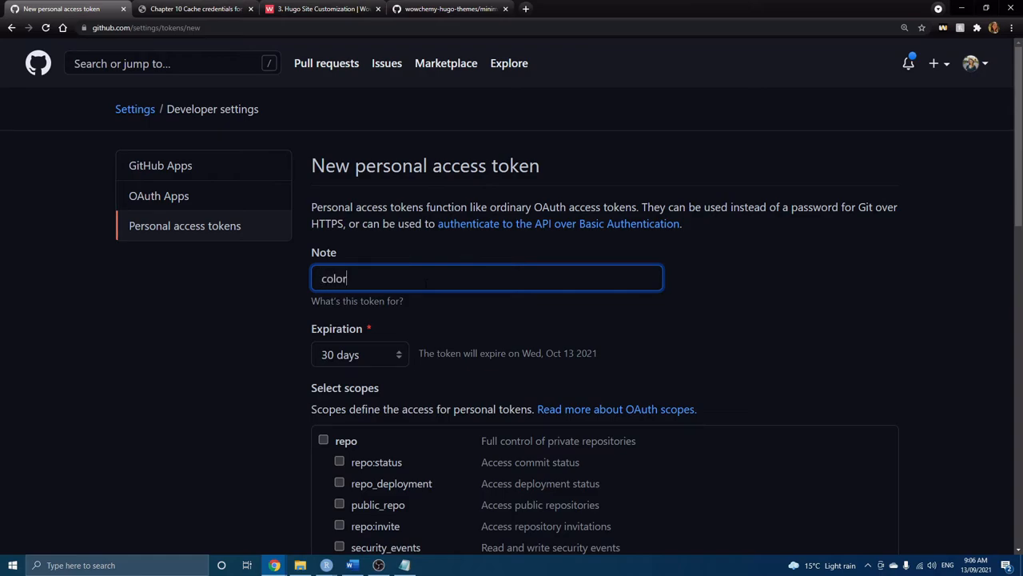
text(_theme)
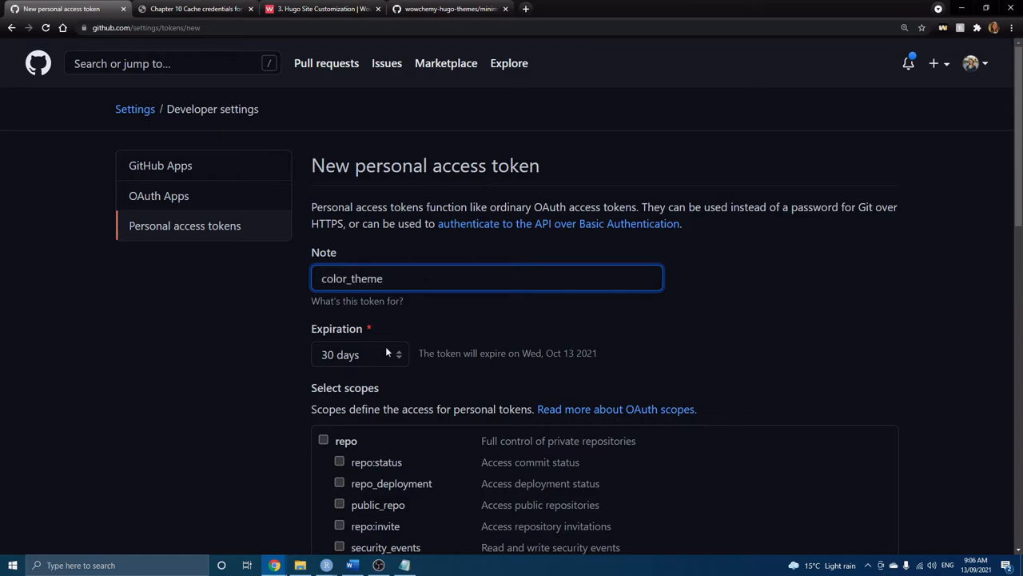
scroll(down, 3)
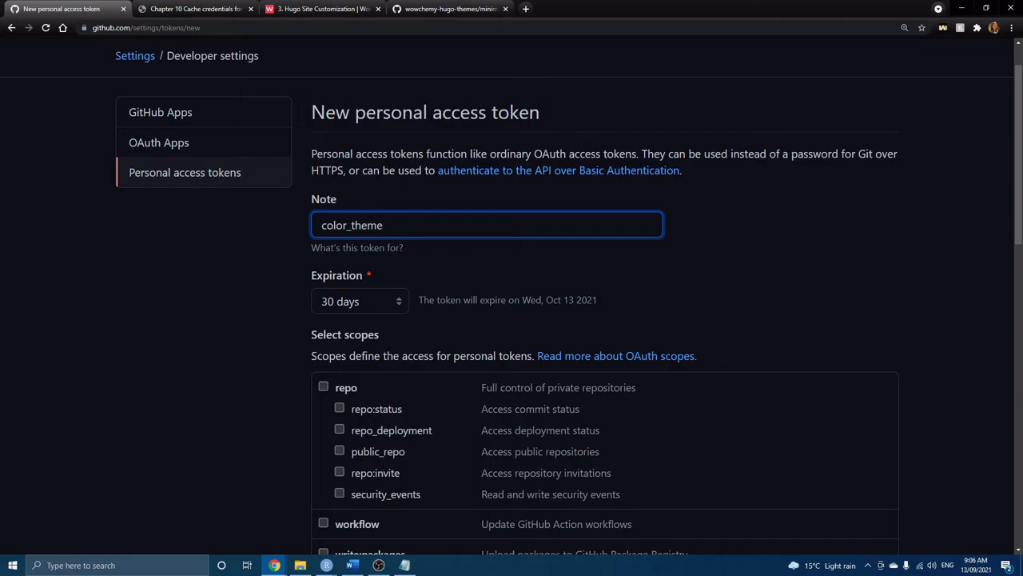
mouse_move(594, 180)
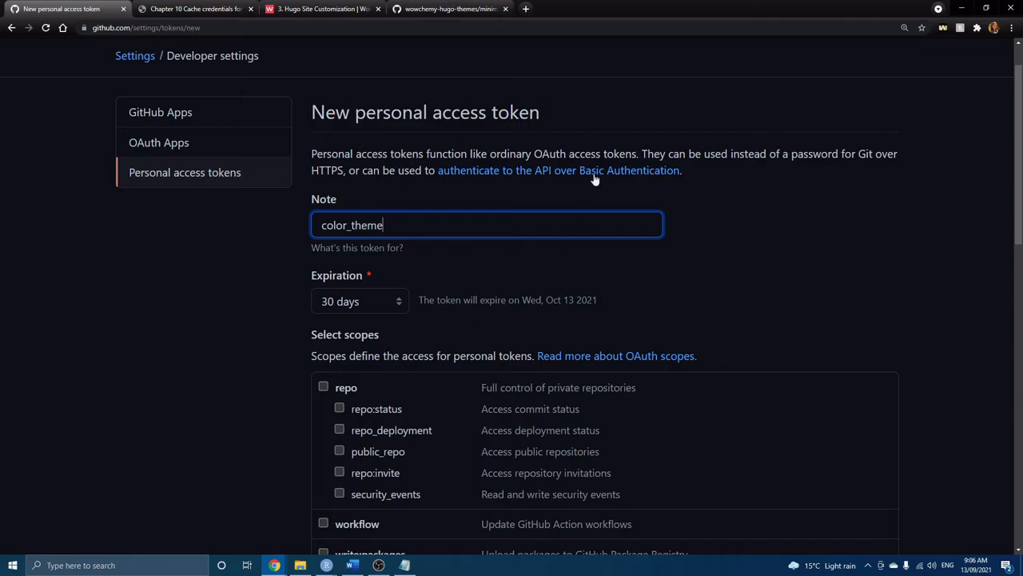
mouse_move(331, 285)
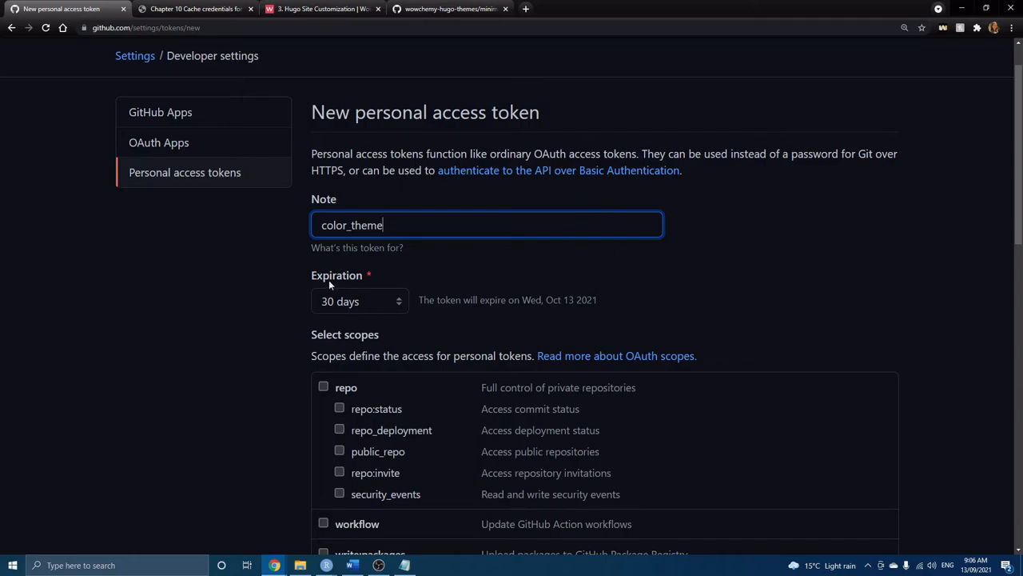
Set a 7-day expiration, grant full repo scope, and generate the token.
click(359, 300)
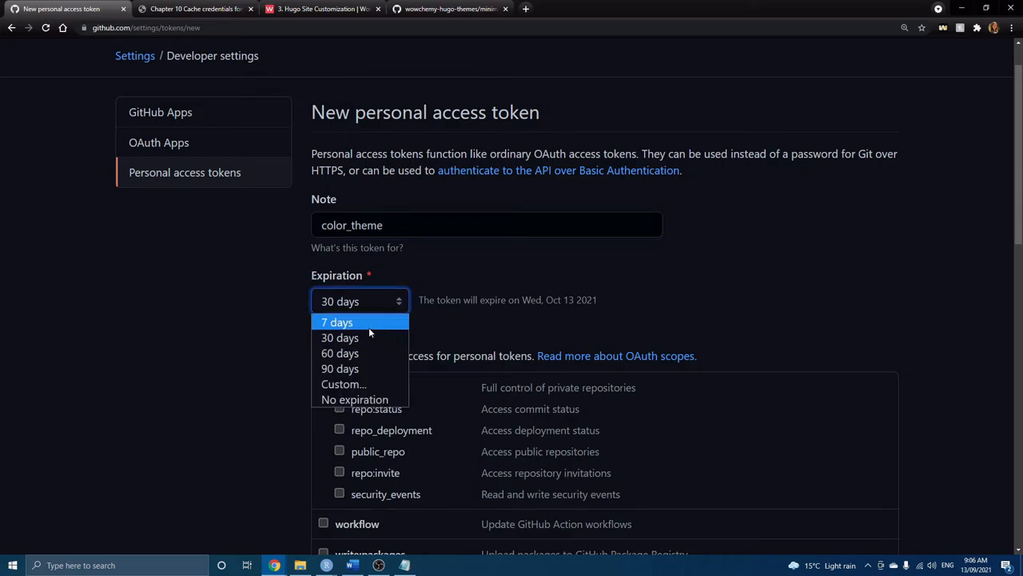
click(336, 322)
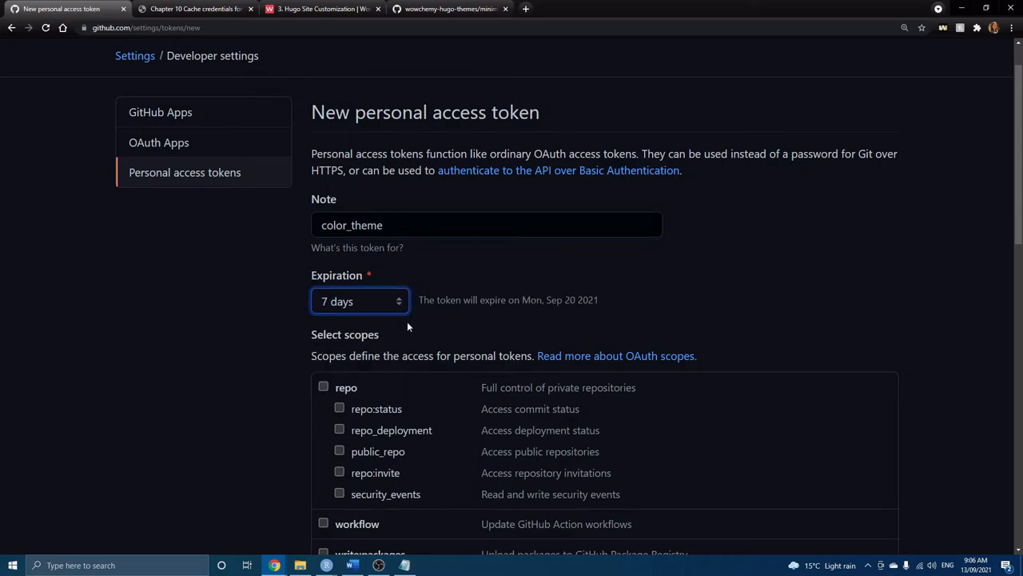
mouse_move(406, 278)
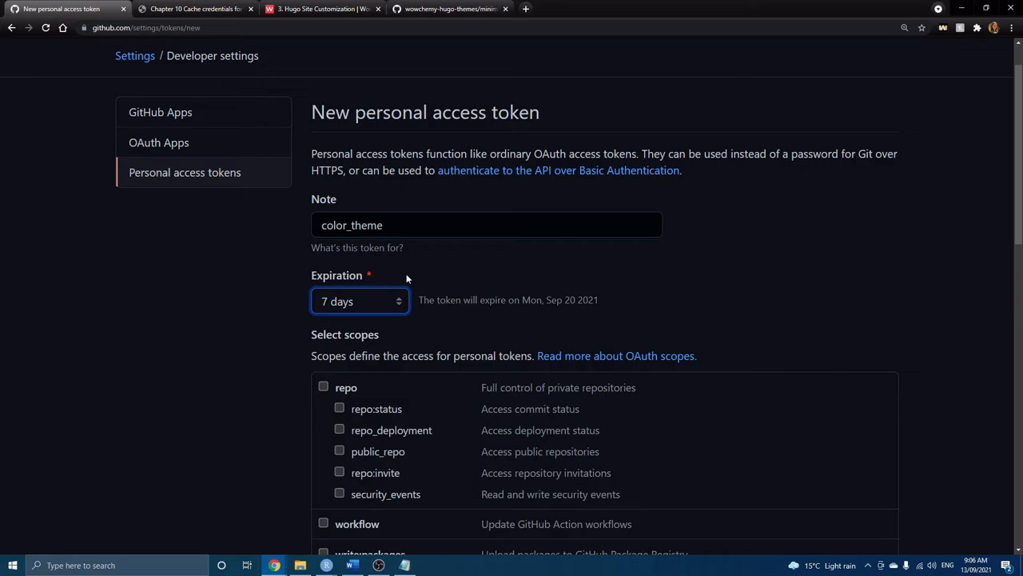
mouse_move(414, 270)
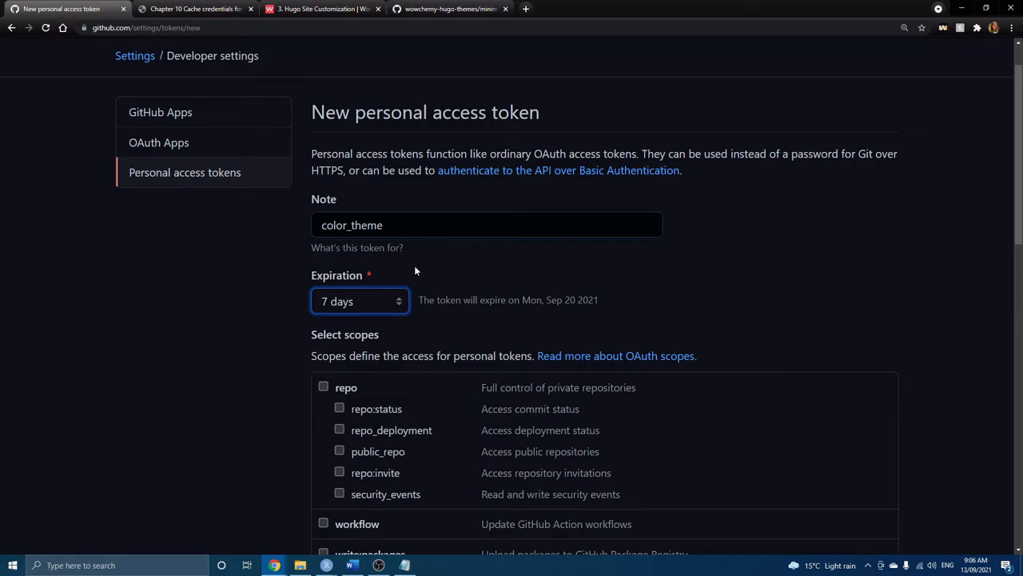
mouse_move(413, 334)
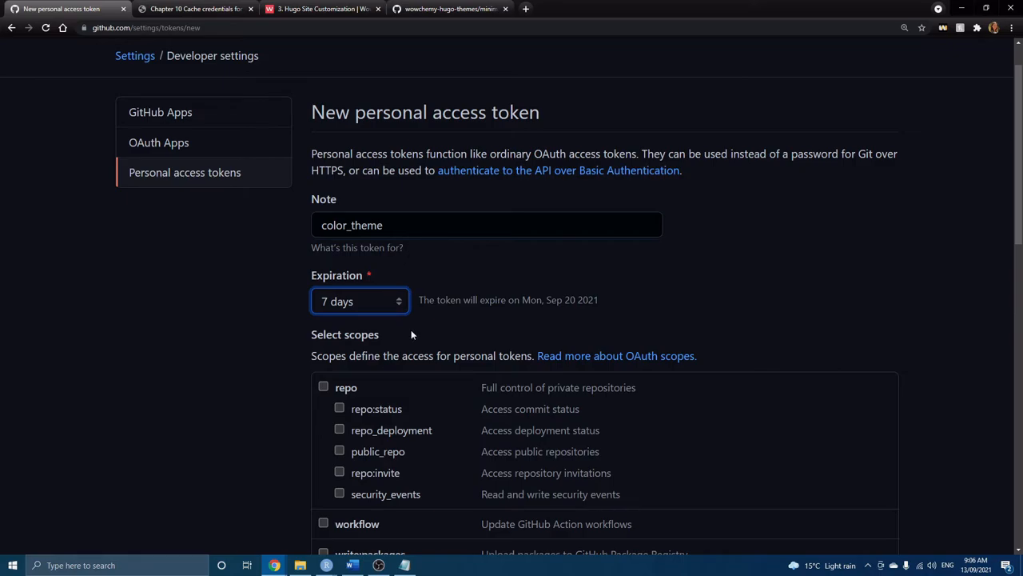
mouse_move(401, 347)
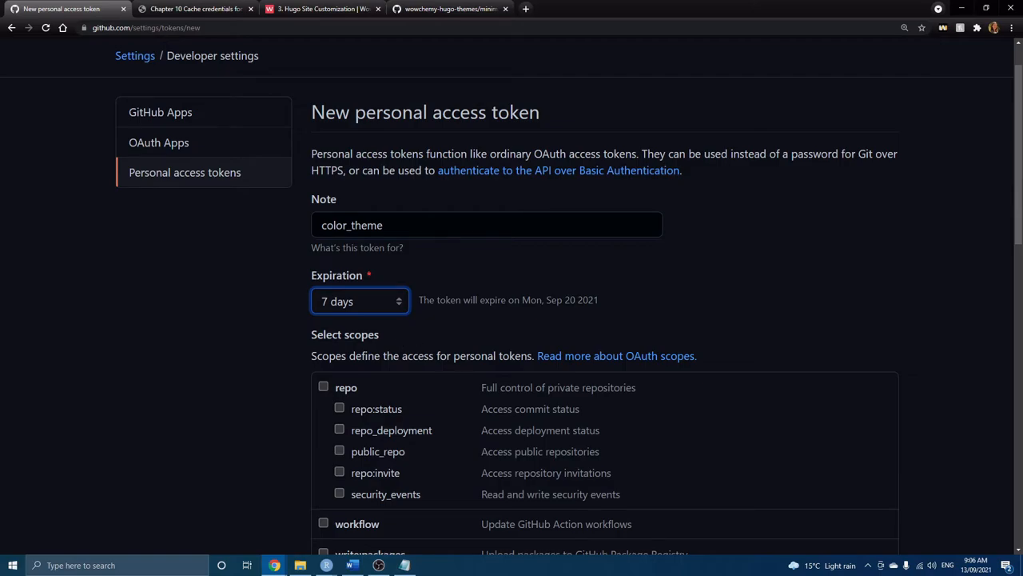
scroll(down, 3)
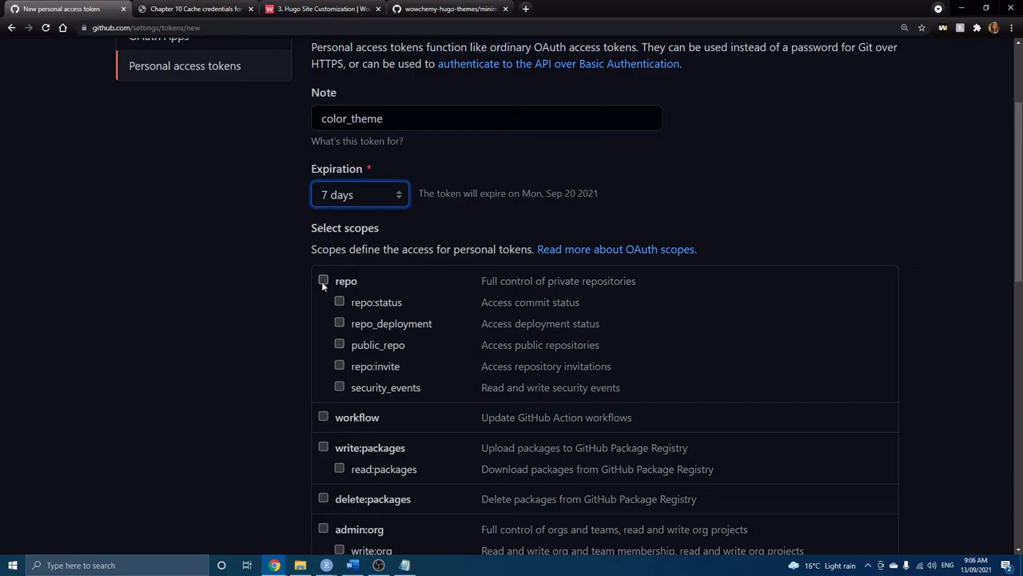
click(324, 281)
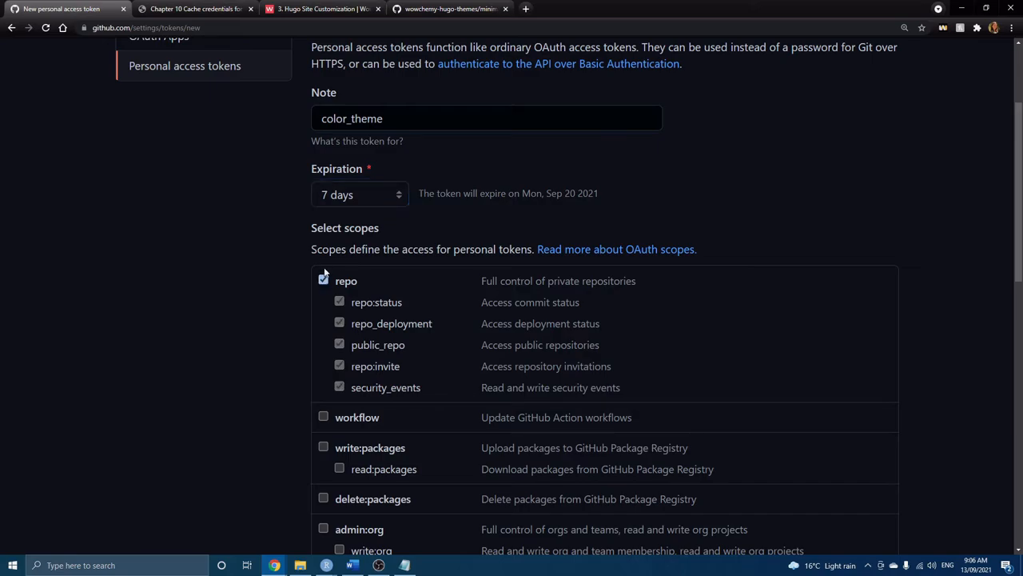
scroll(down, 3)
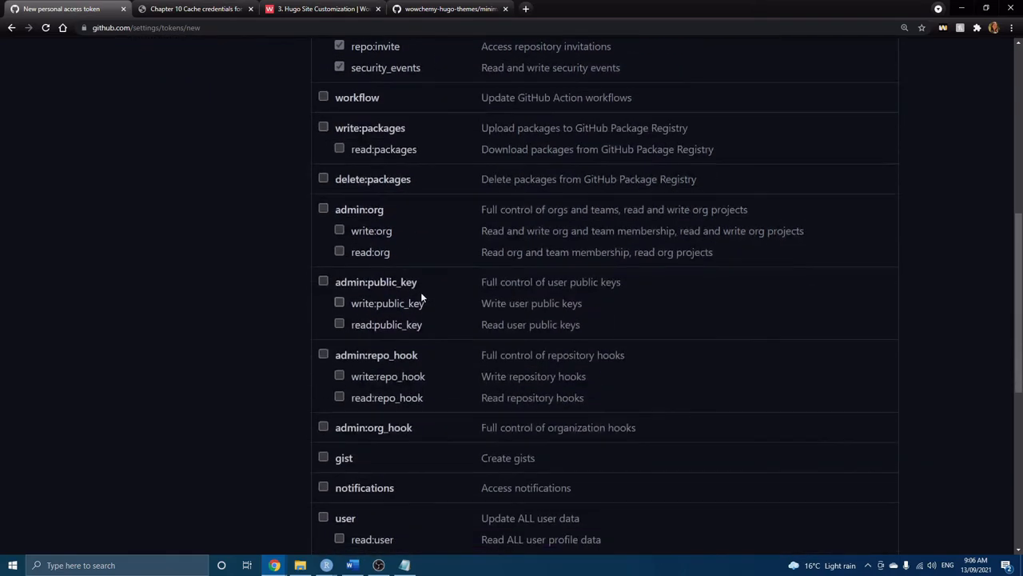
scroll(down, 3)
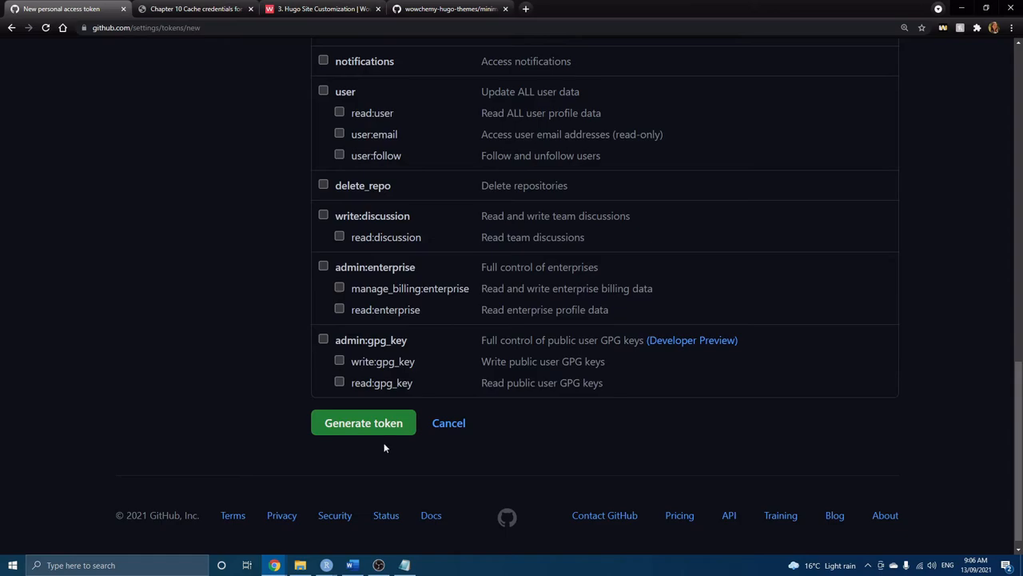
click(363, 423)
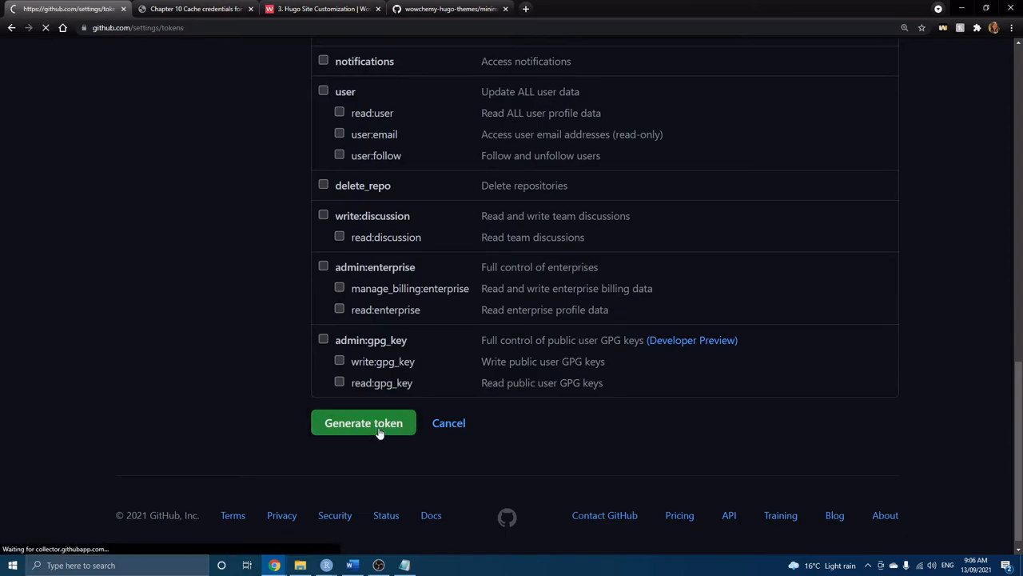
Copy the new color_theme personal access token to the clipboard.
click(363, 422)
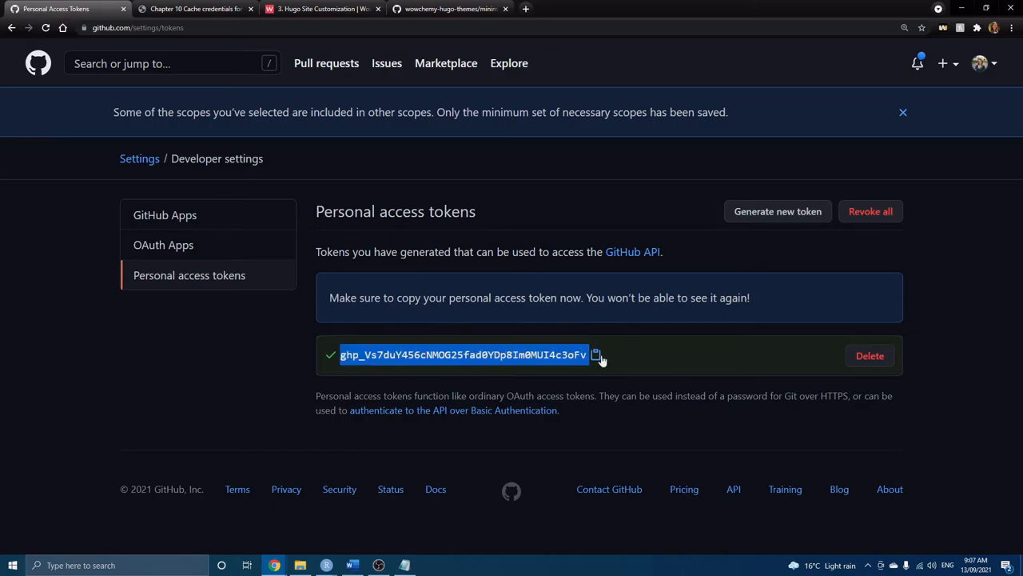
click(595, 354)
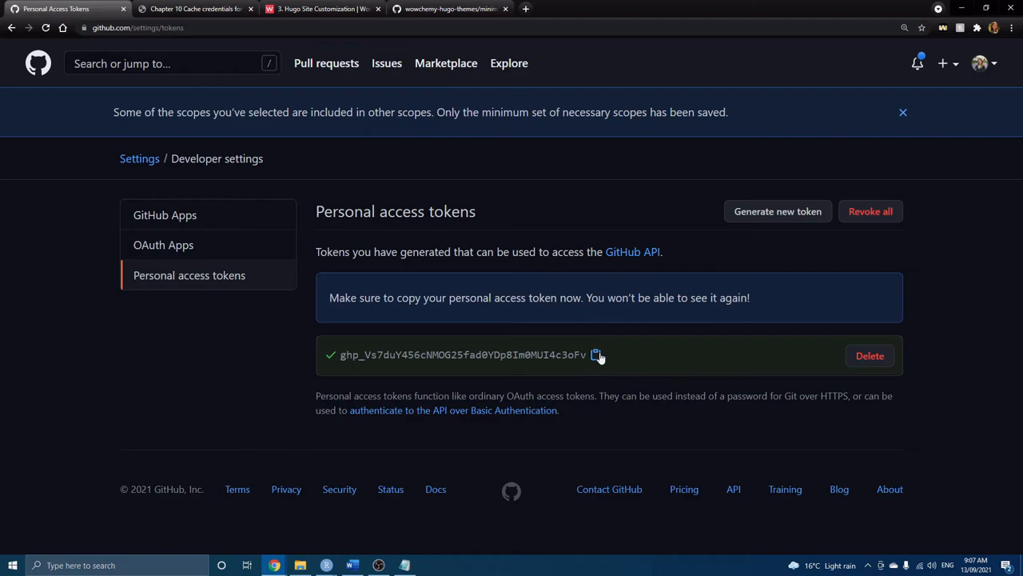
mouse_move(592, 331)
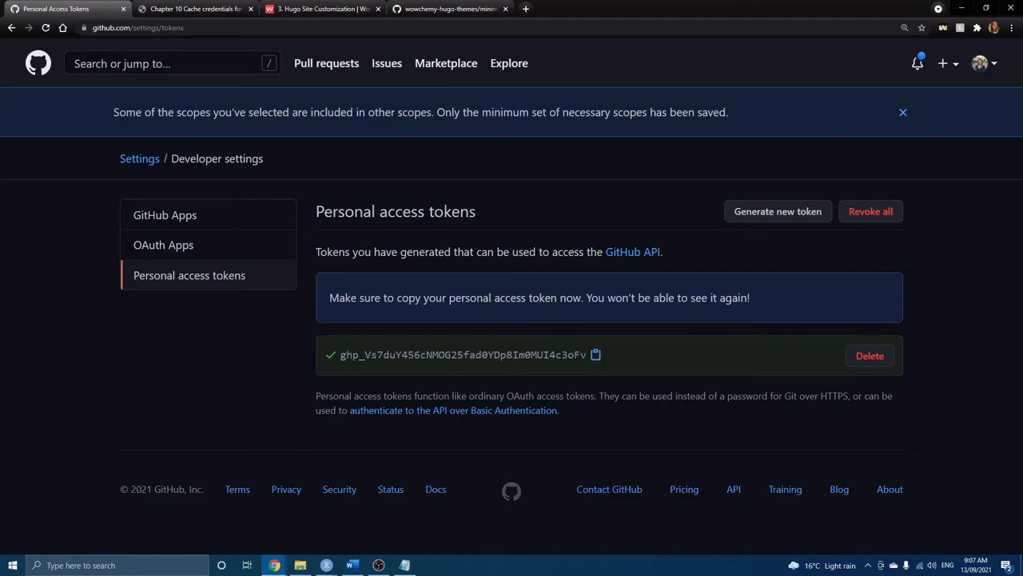
mouse_move(494, 410)
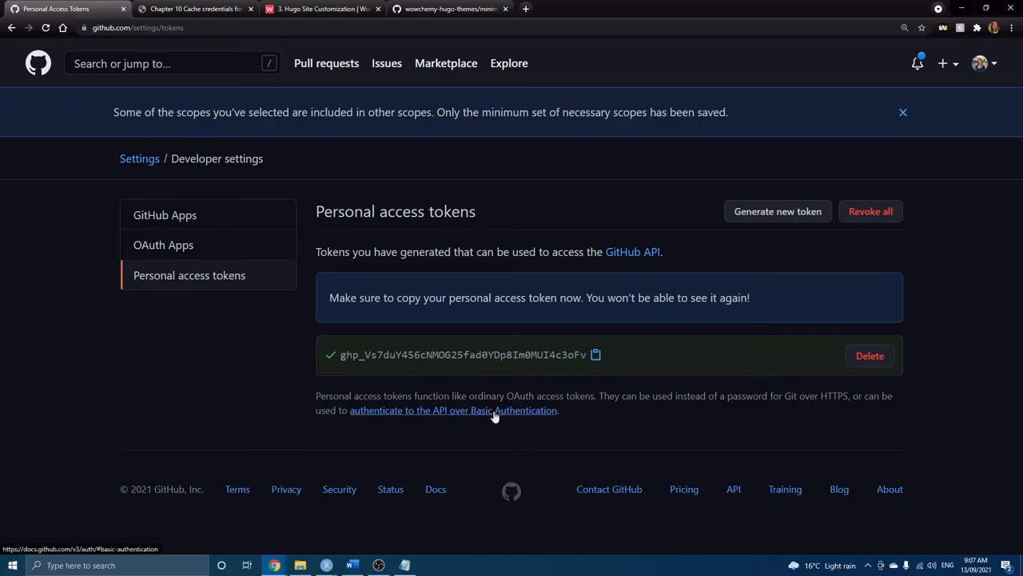
click(195, 9)
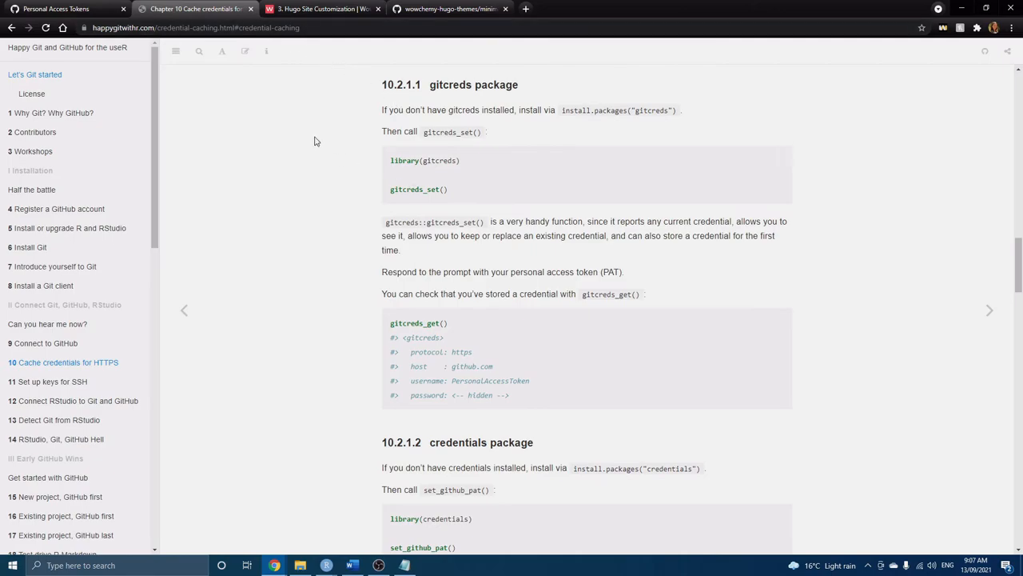
mouse_move(679, 344)
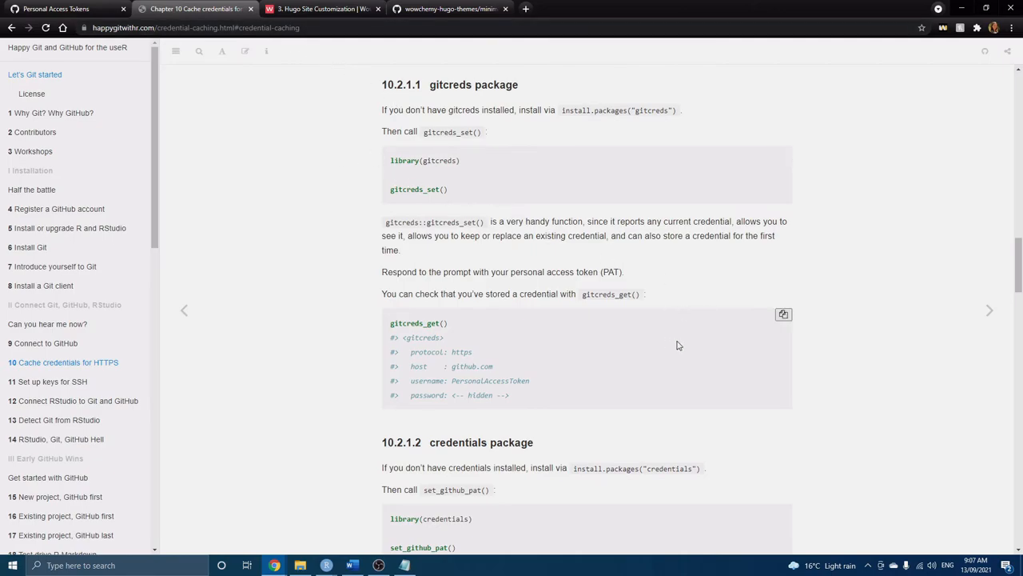
mouse_move(478, 143)
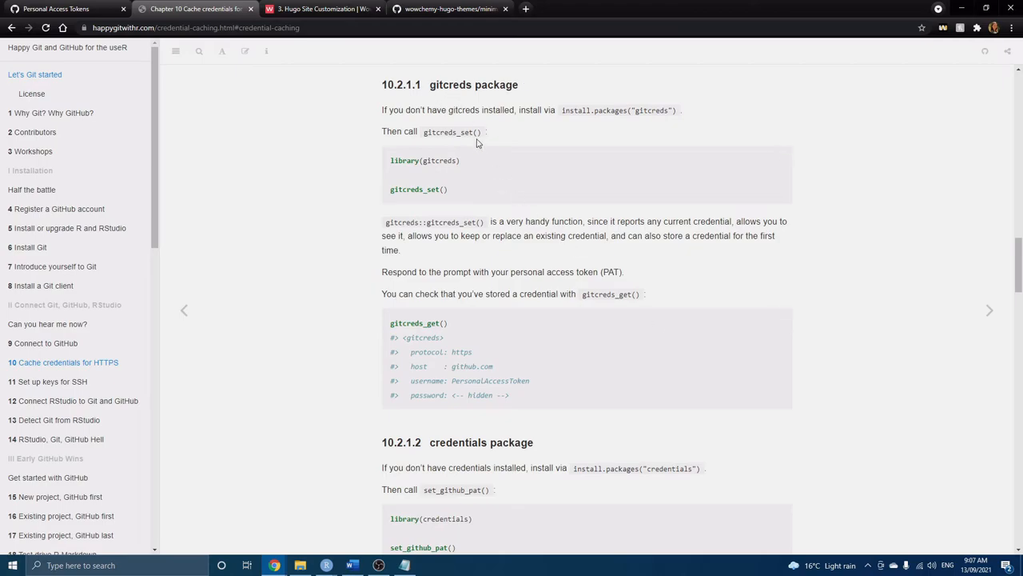
mouse_move(470, 164)
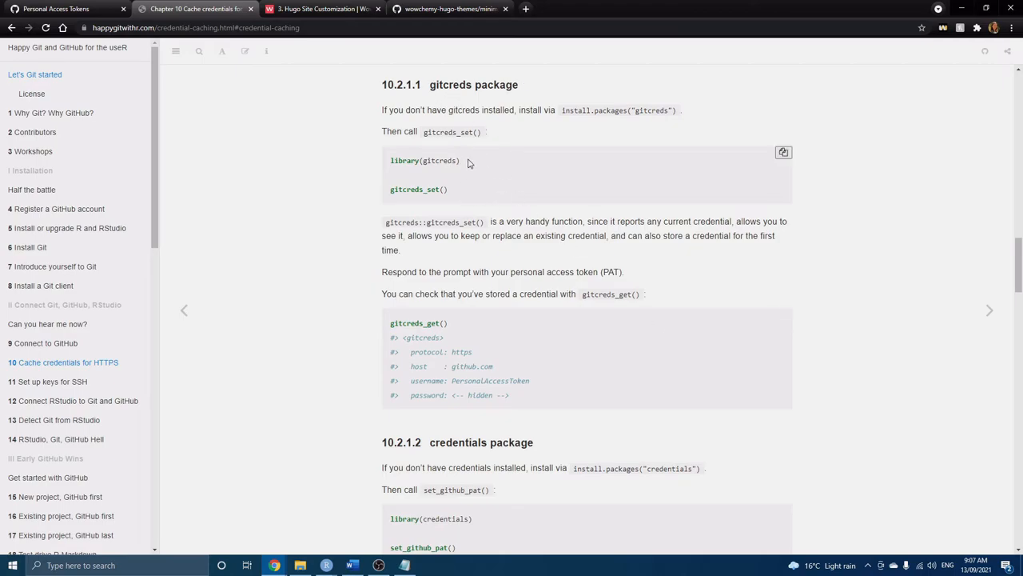
double_click(439, 160)
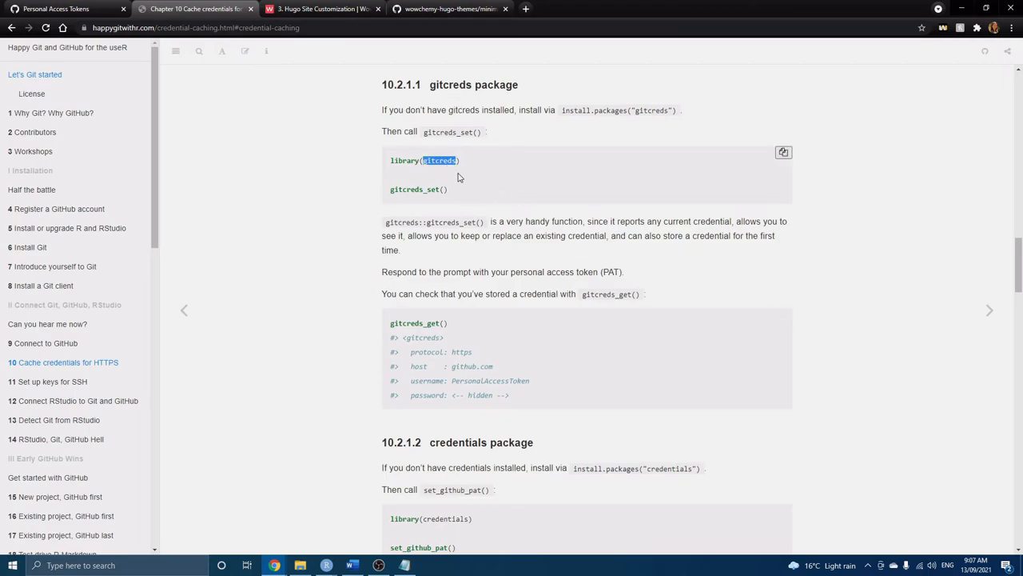
triple_click(424, 160)
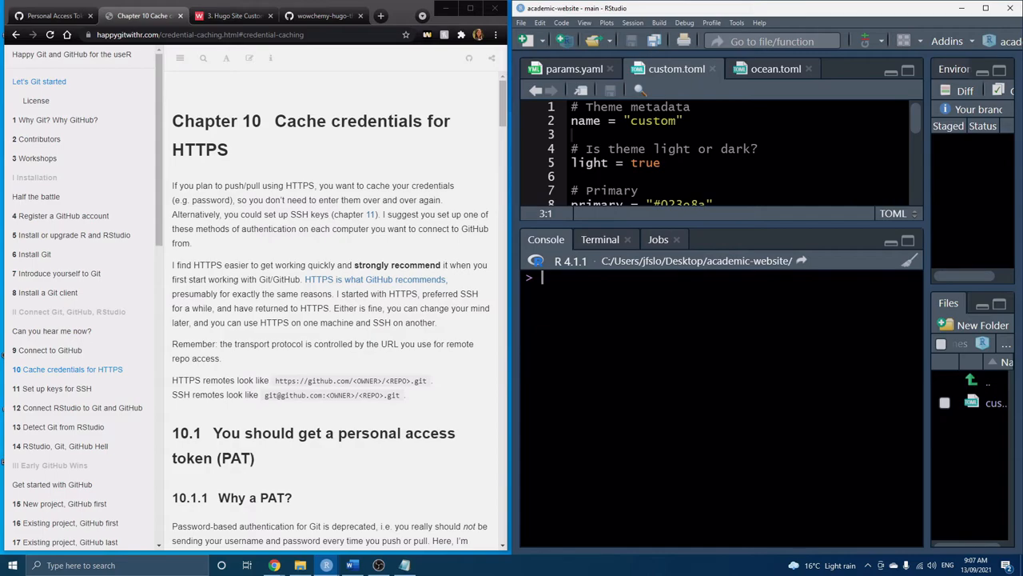
Run install.packages("gitcreds") in the RStudio console.
text(install.packages(")
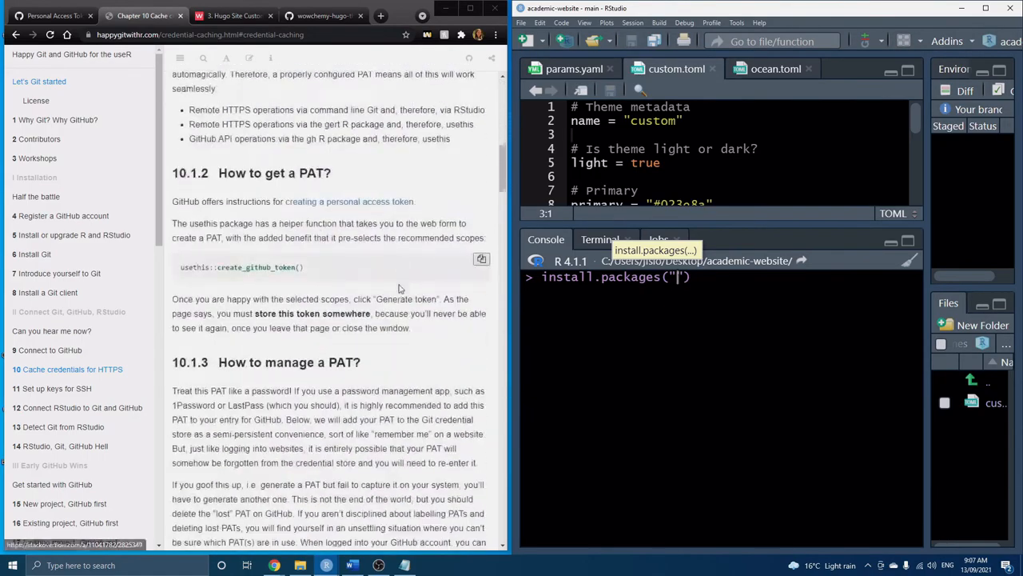
scroll(down, 3)
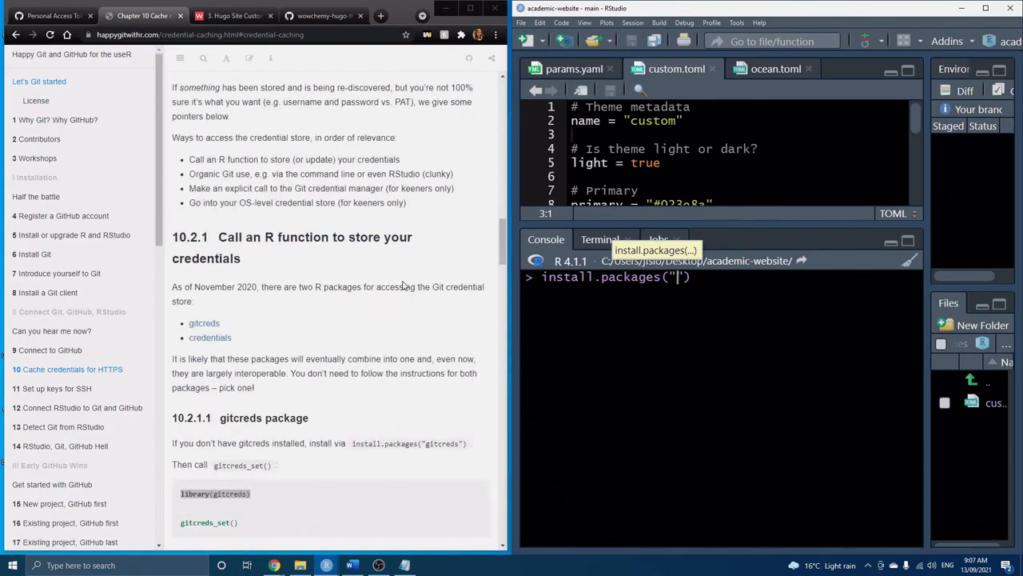
scroll(down, 3)
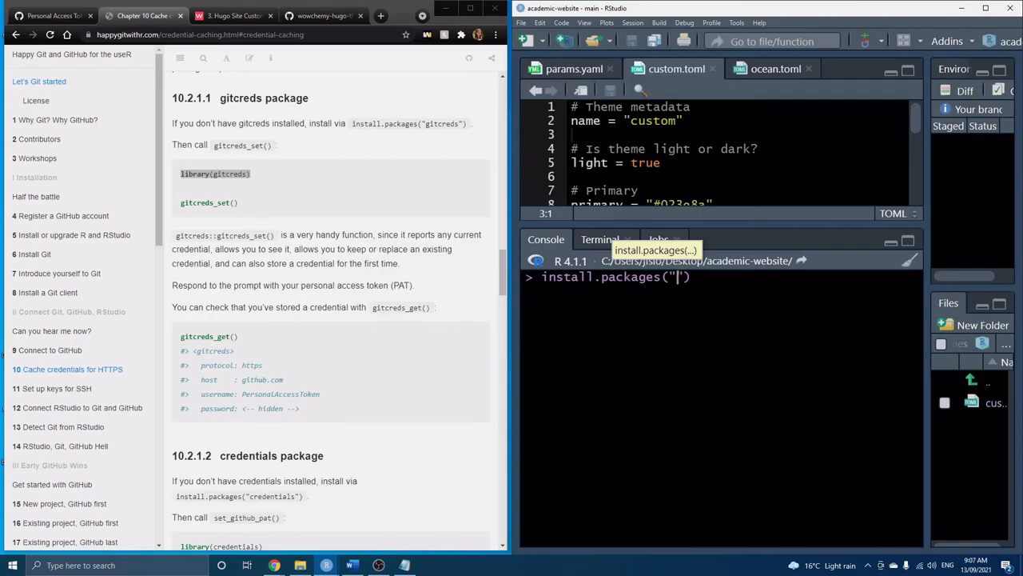
text(gitcr)
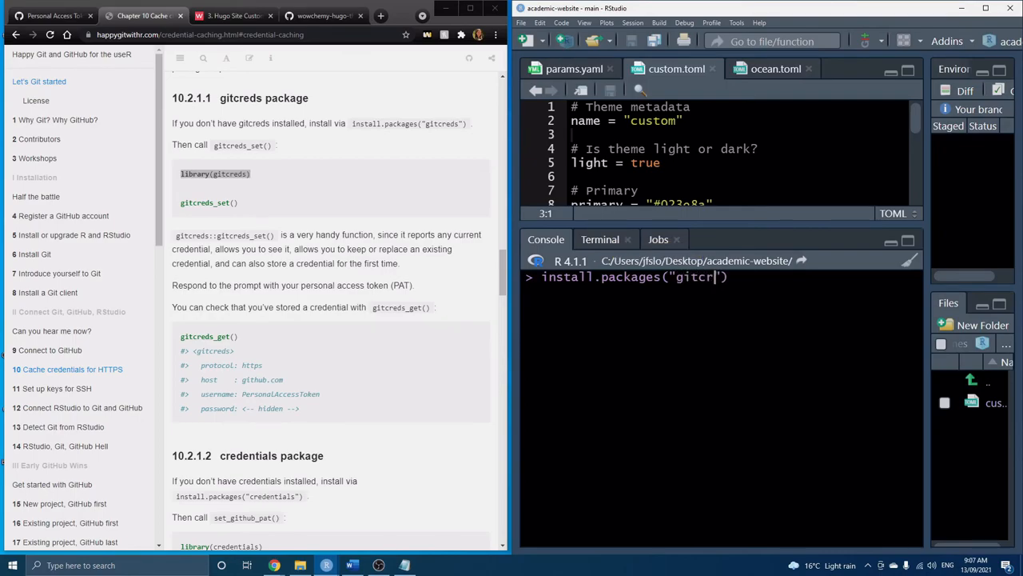
text(eds)
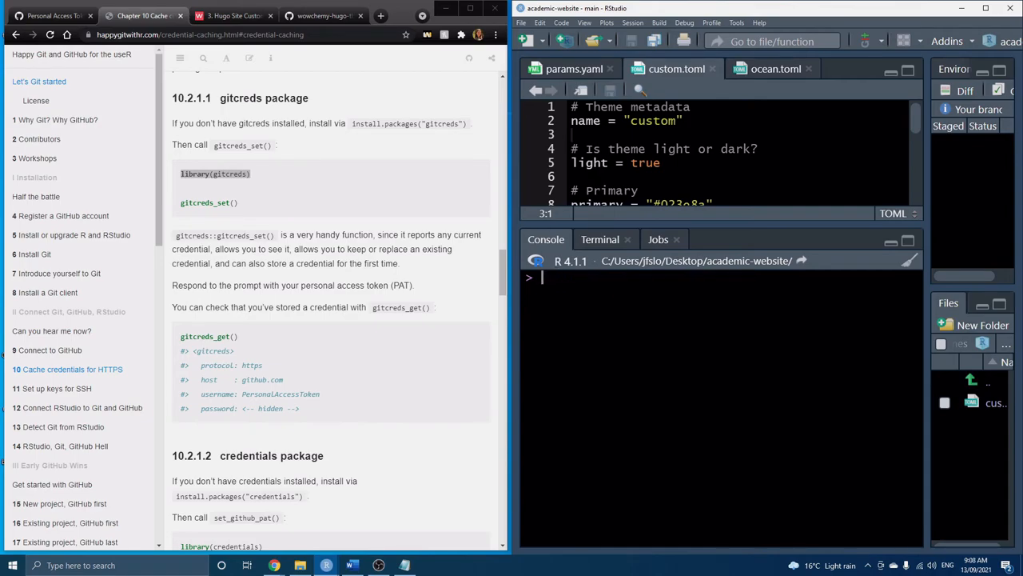
Load gitcreds with library(gitcreds) and run gitcreds_set() to prompt for a token.
text(library()
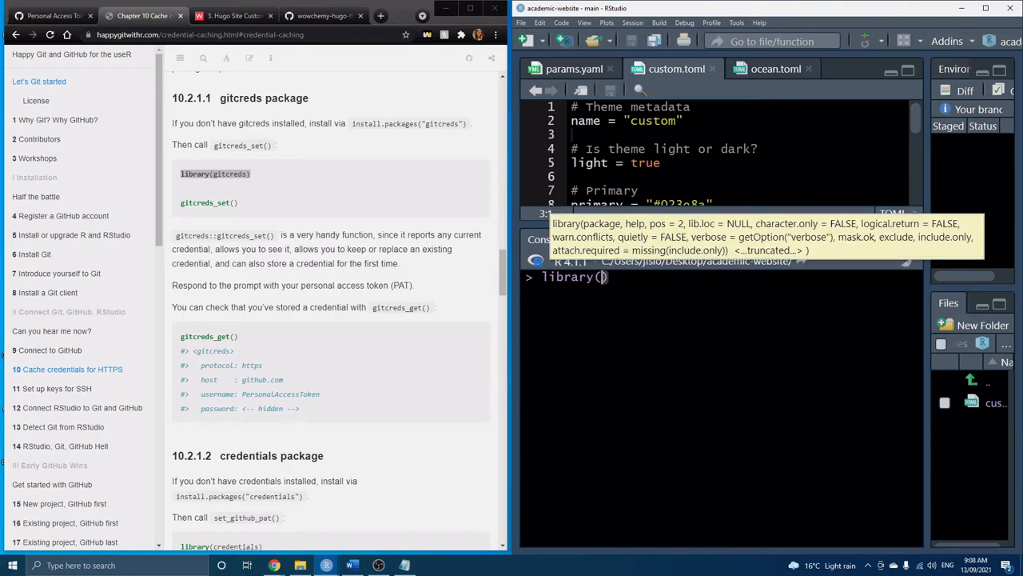
text(gitcreds)
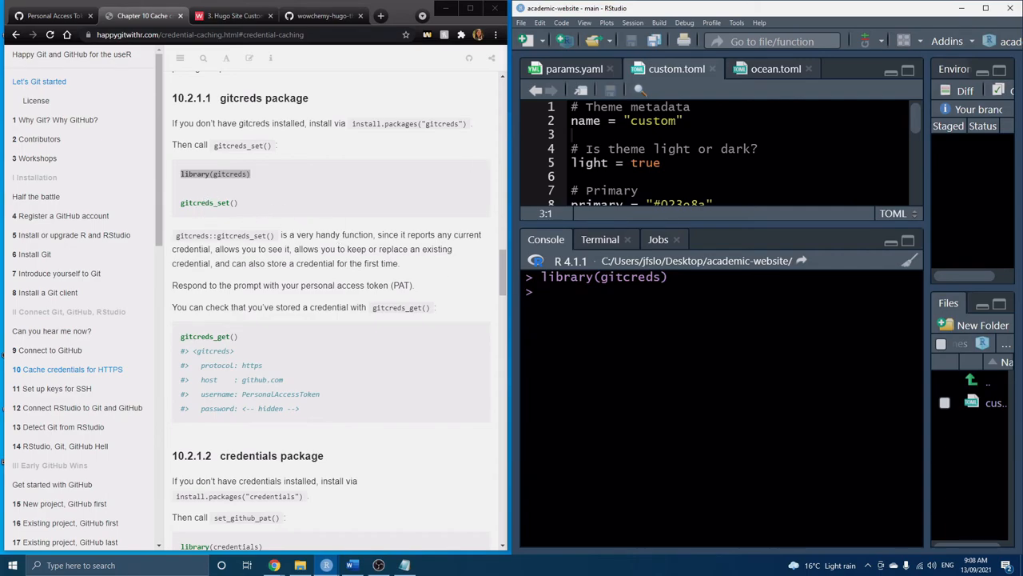
text(gitc)
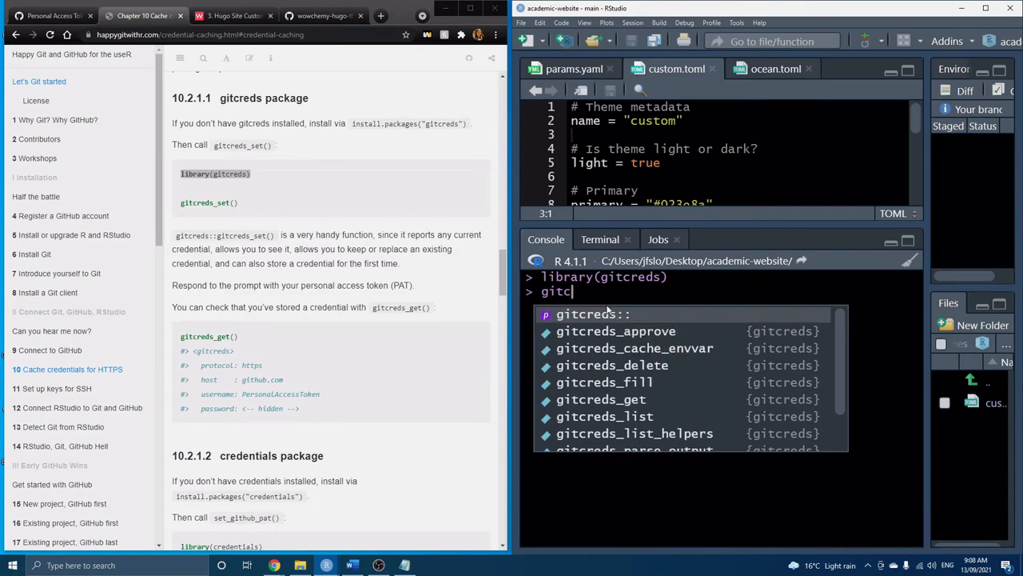
text(_set()
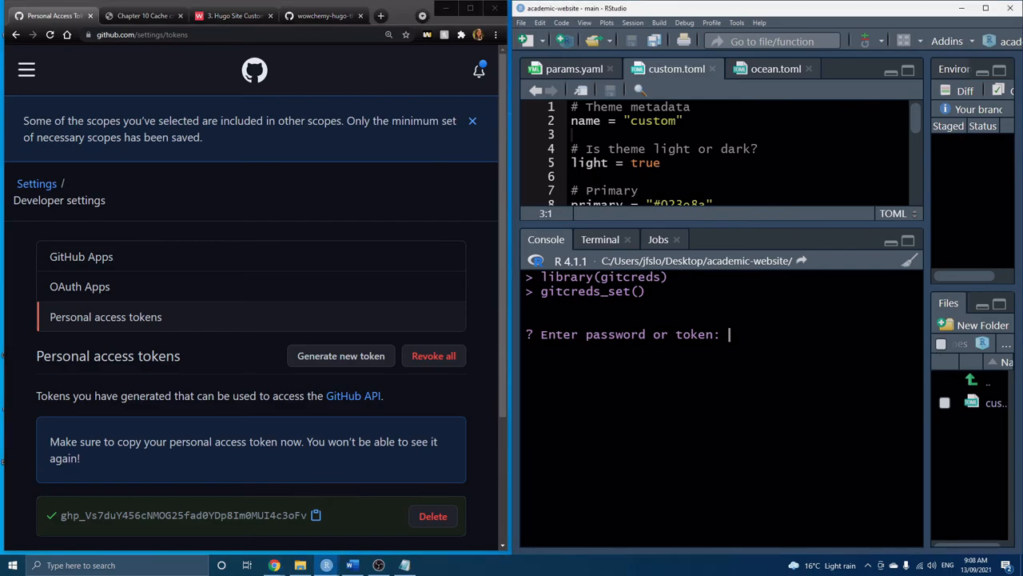
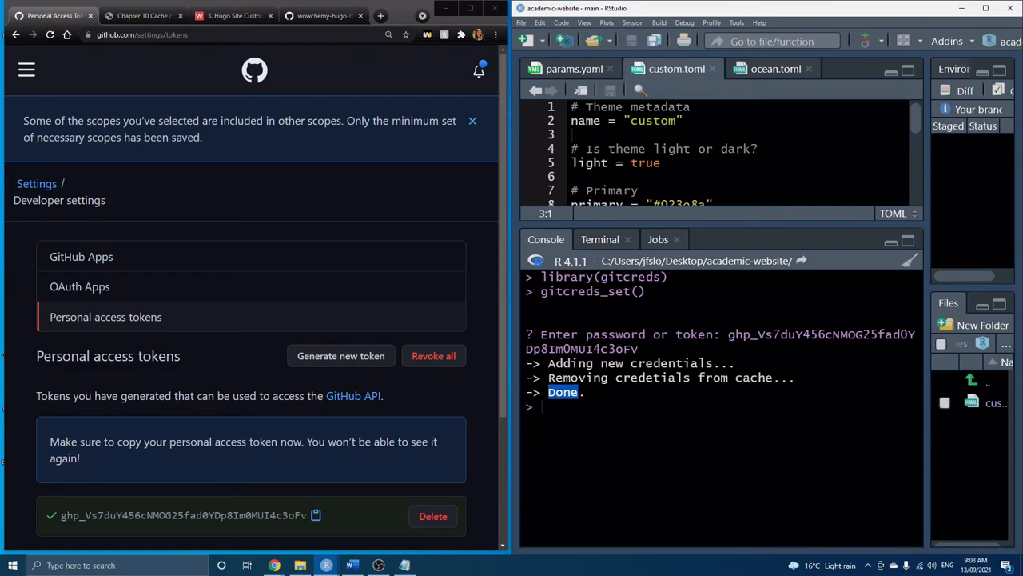
Enter the ghp_ token at the gitcreds prompt and maximise RStudio.
click(986, 8)
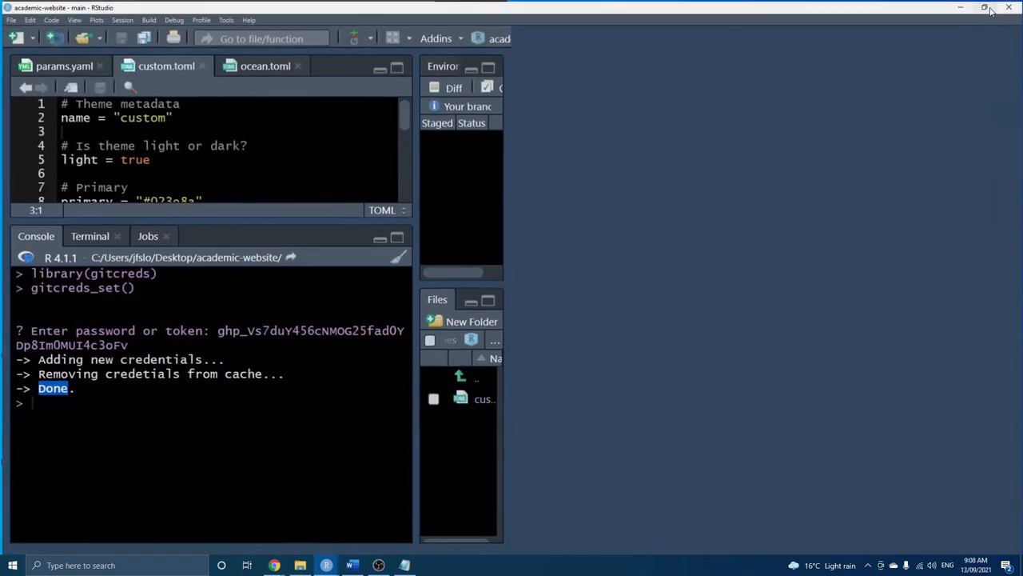
Push the custom.toml commit to the academic-website main branch via Review Changes.
click(984, 7)
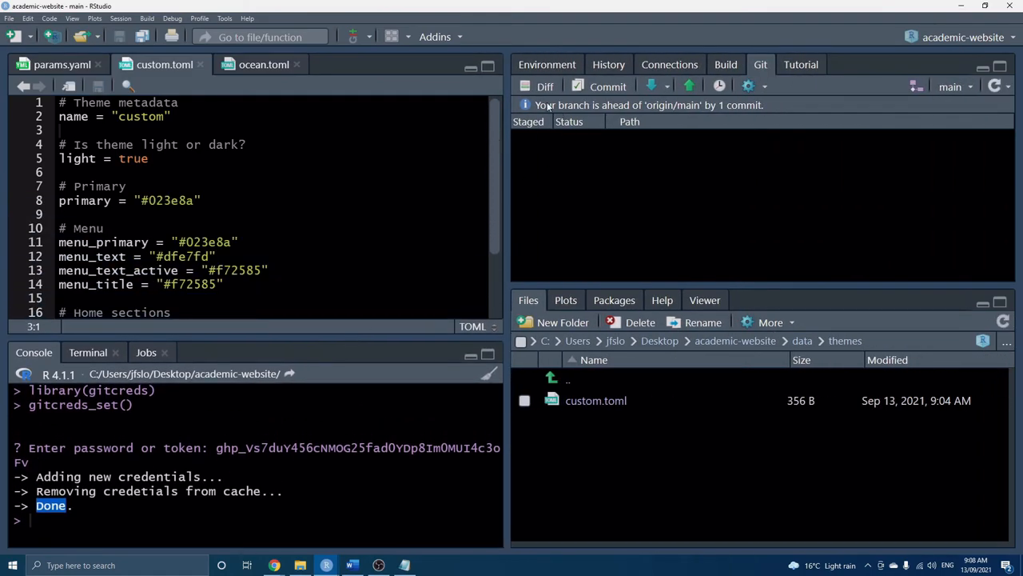
mouse_move(677, 168)
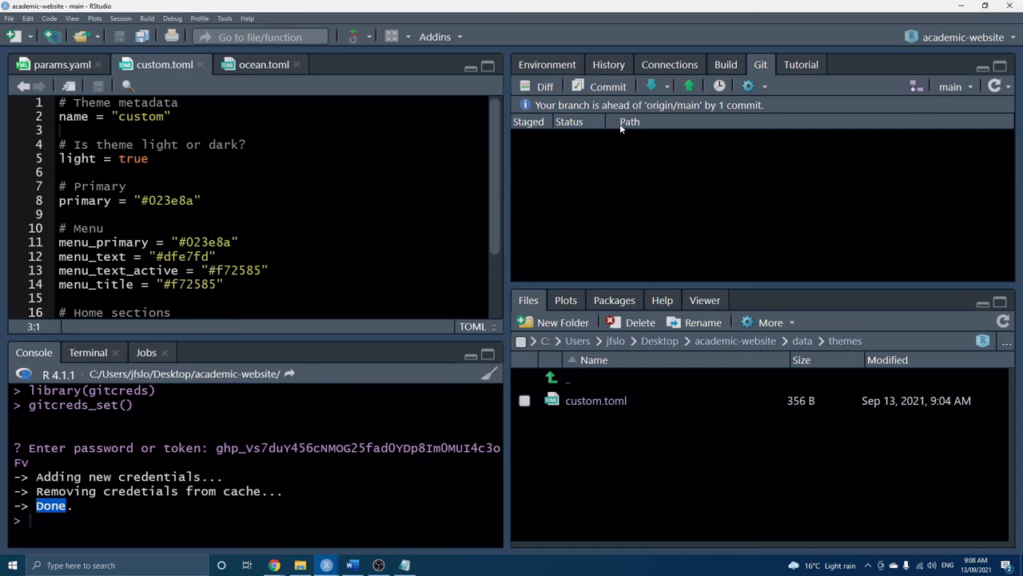
click(607, 86)
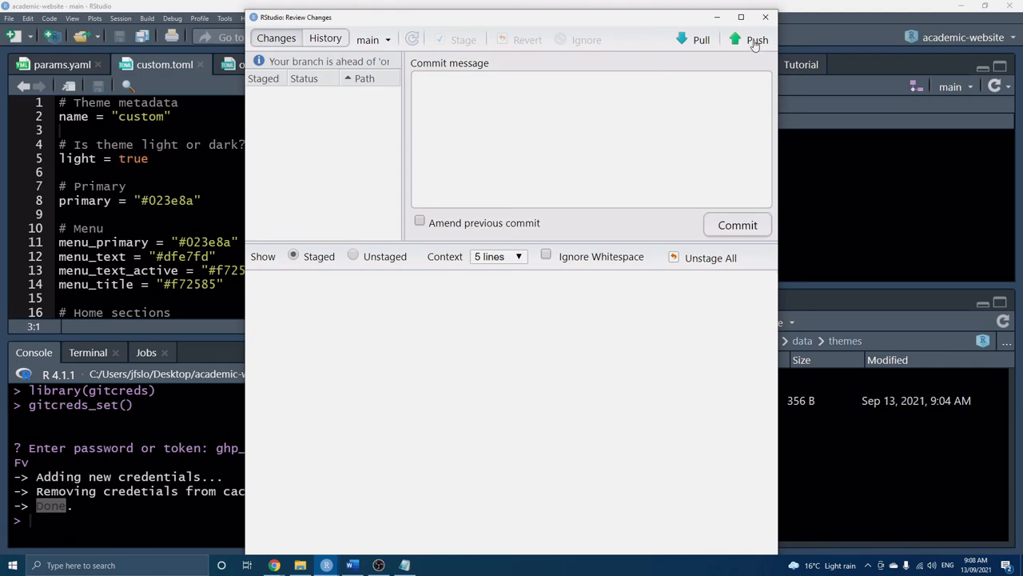
click(756, 40)
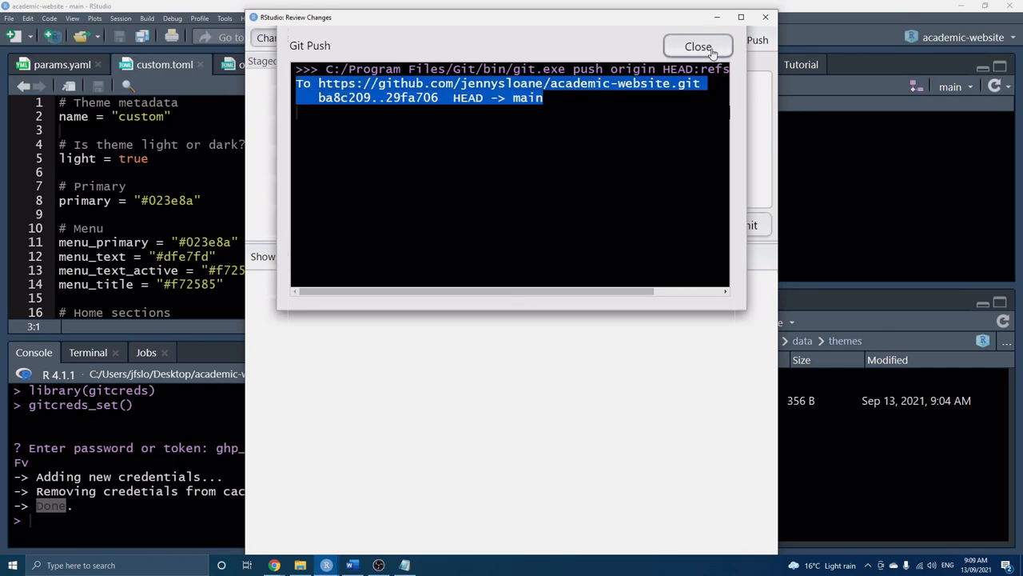
click(698, 47)
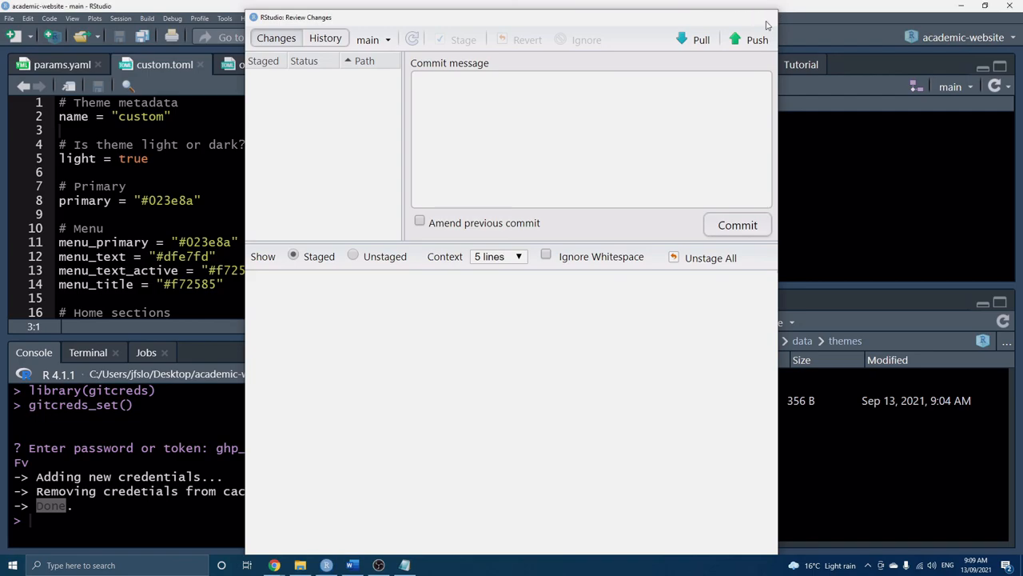
click(767, 17)
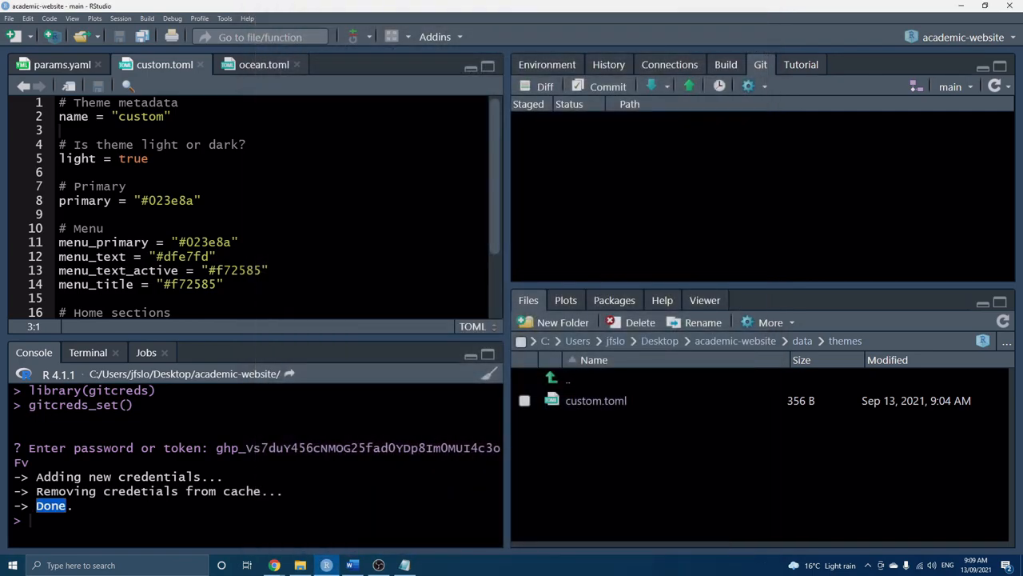